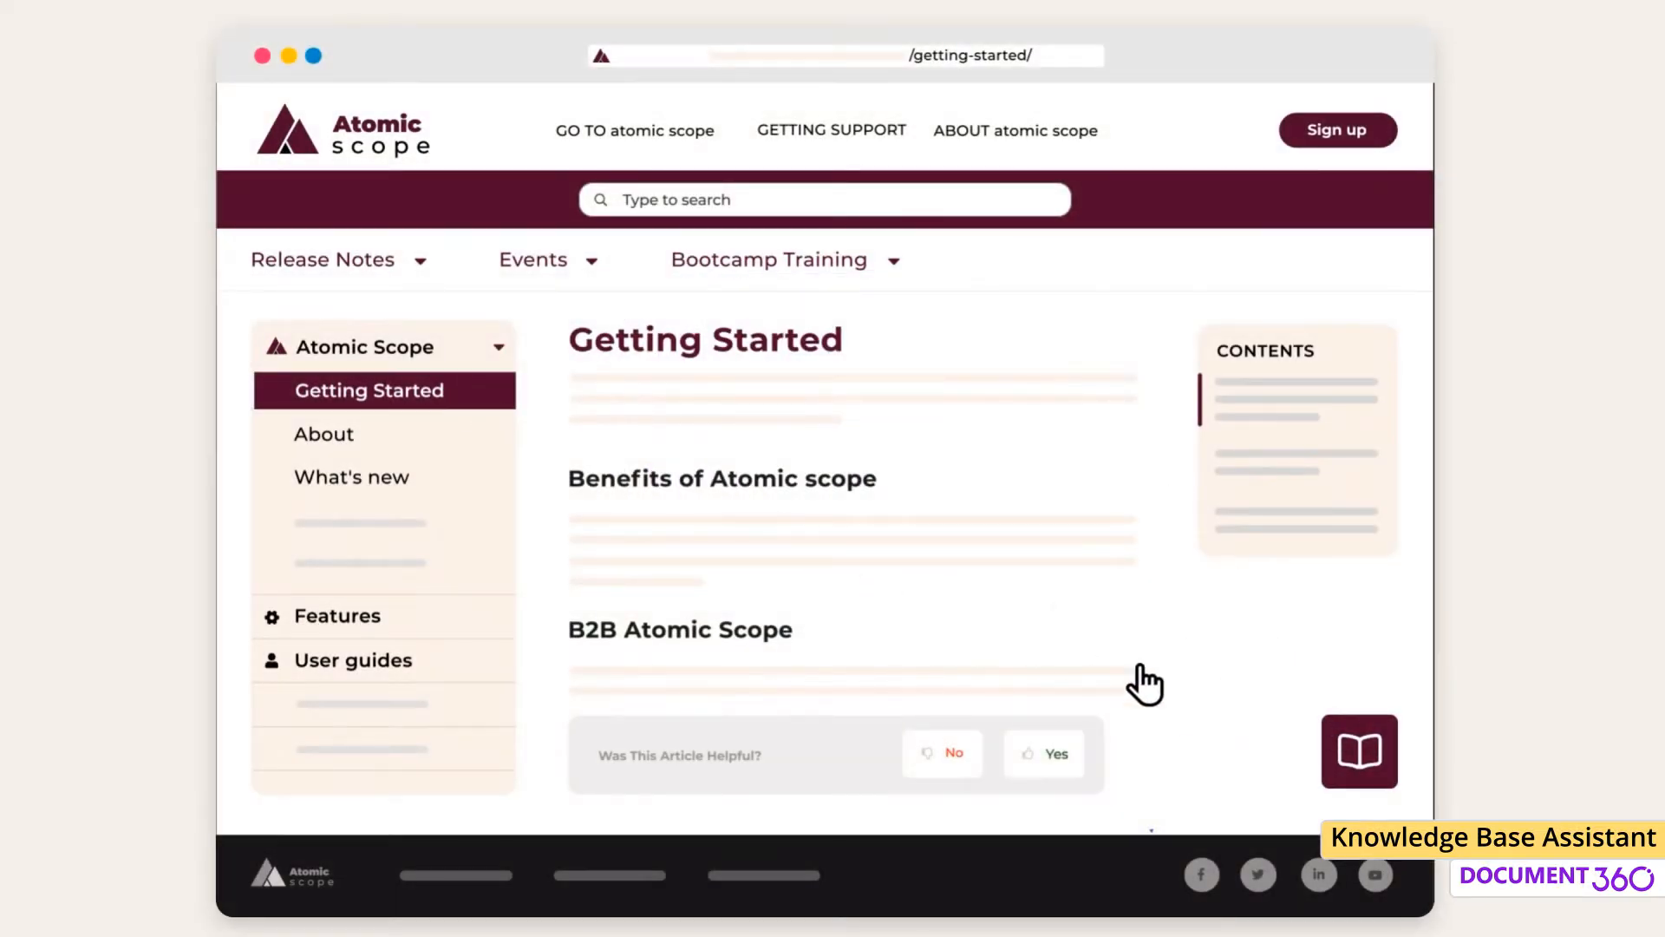
Step: Try the assistant's page help on Getting Started, then reopen it on the About article
left_click(1358, 751)
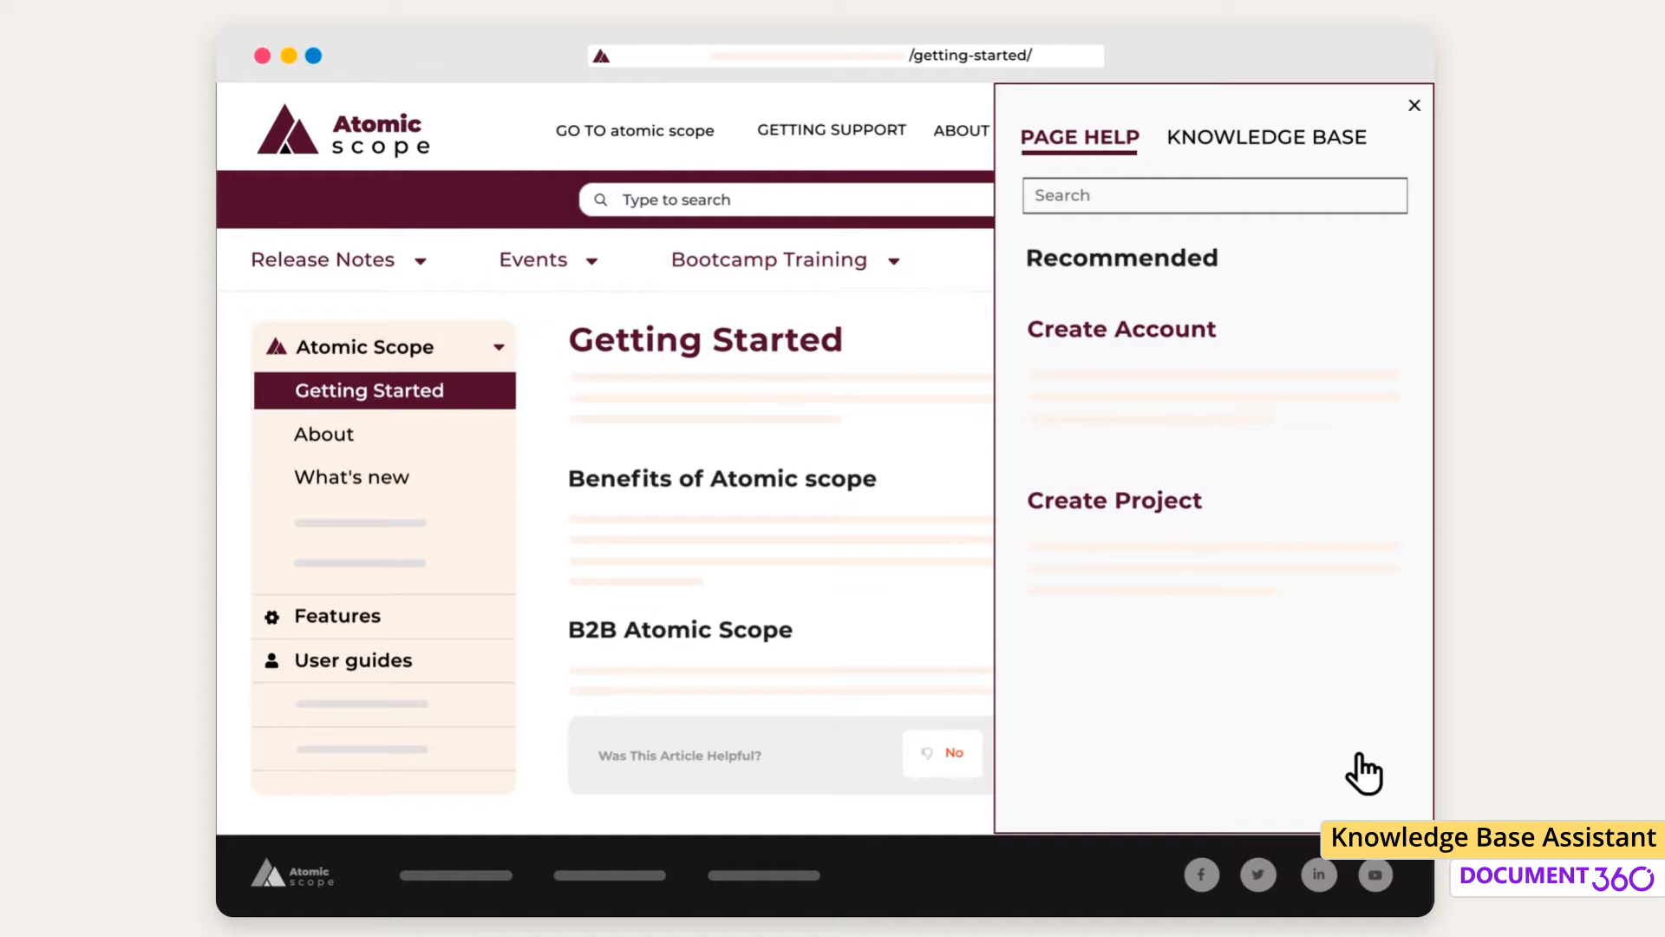
left_click(1413, 106)
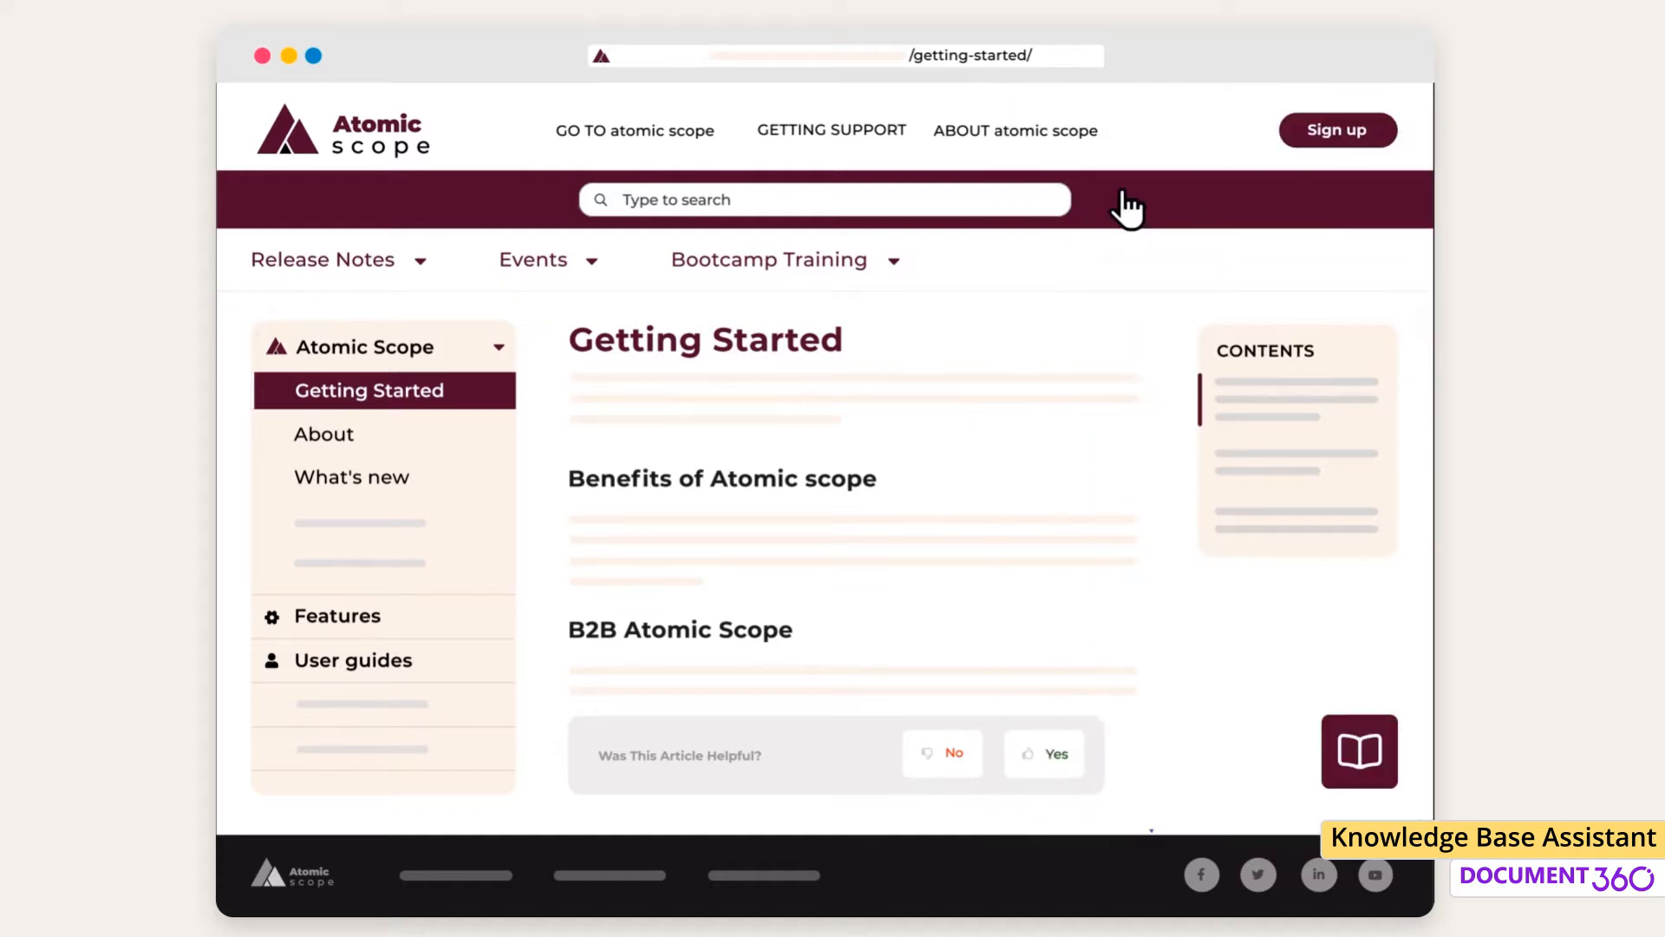
left_click(324, 433)
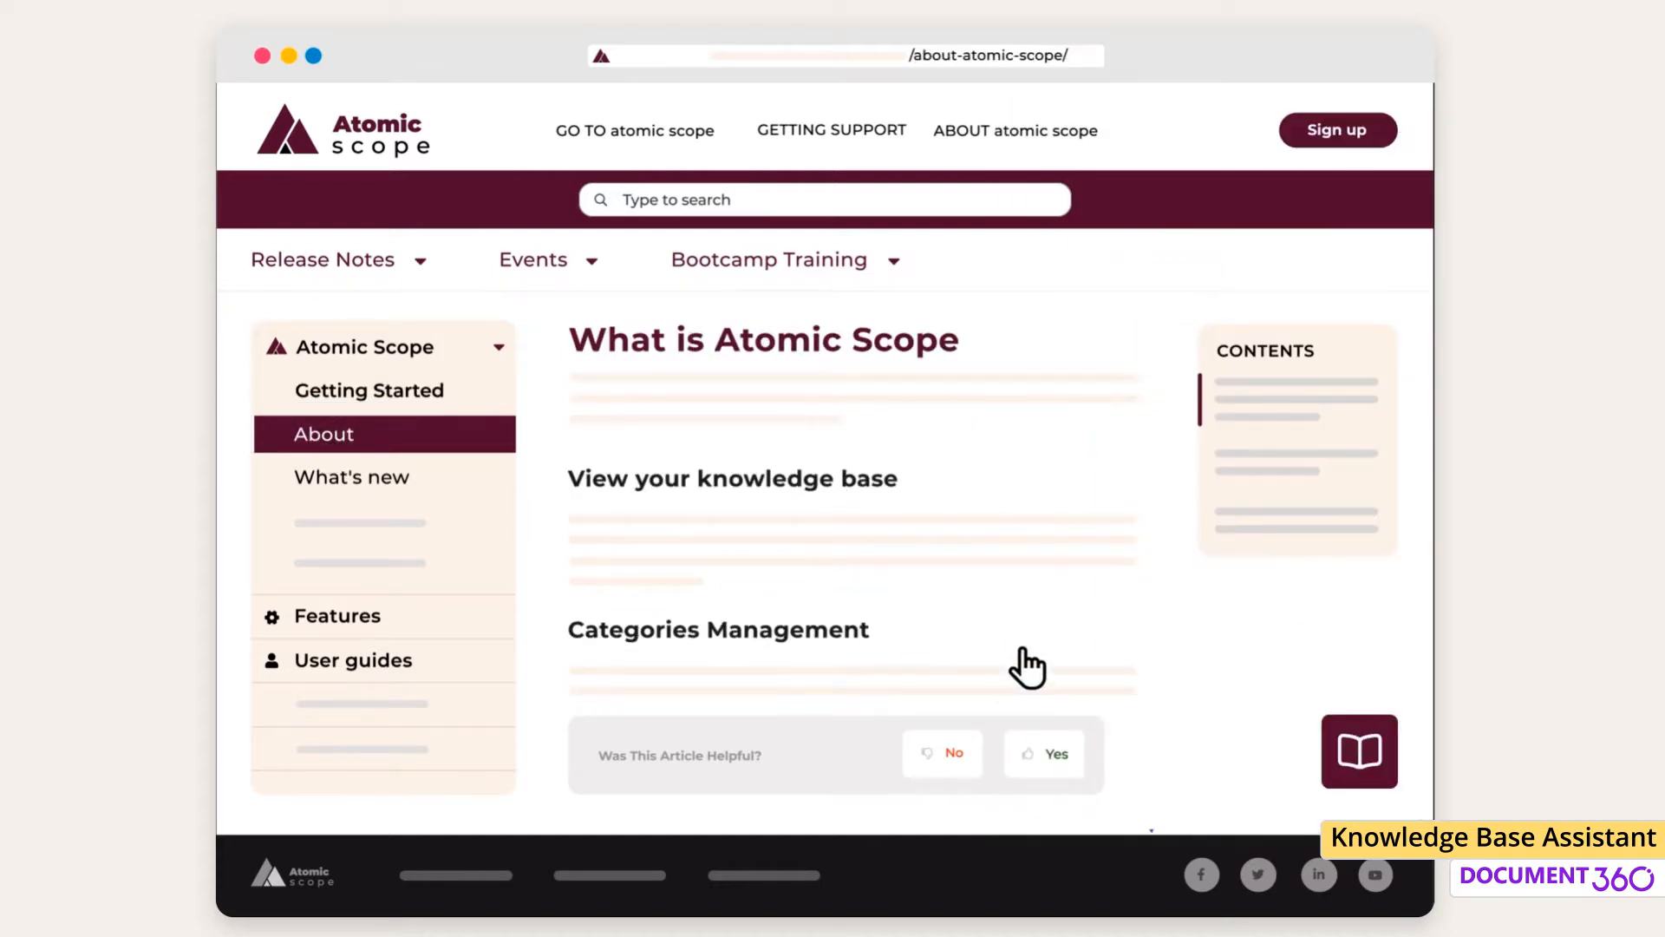
left_click(1360, 751)
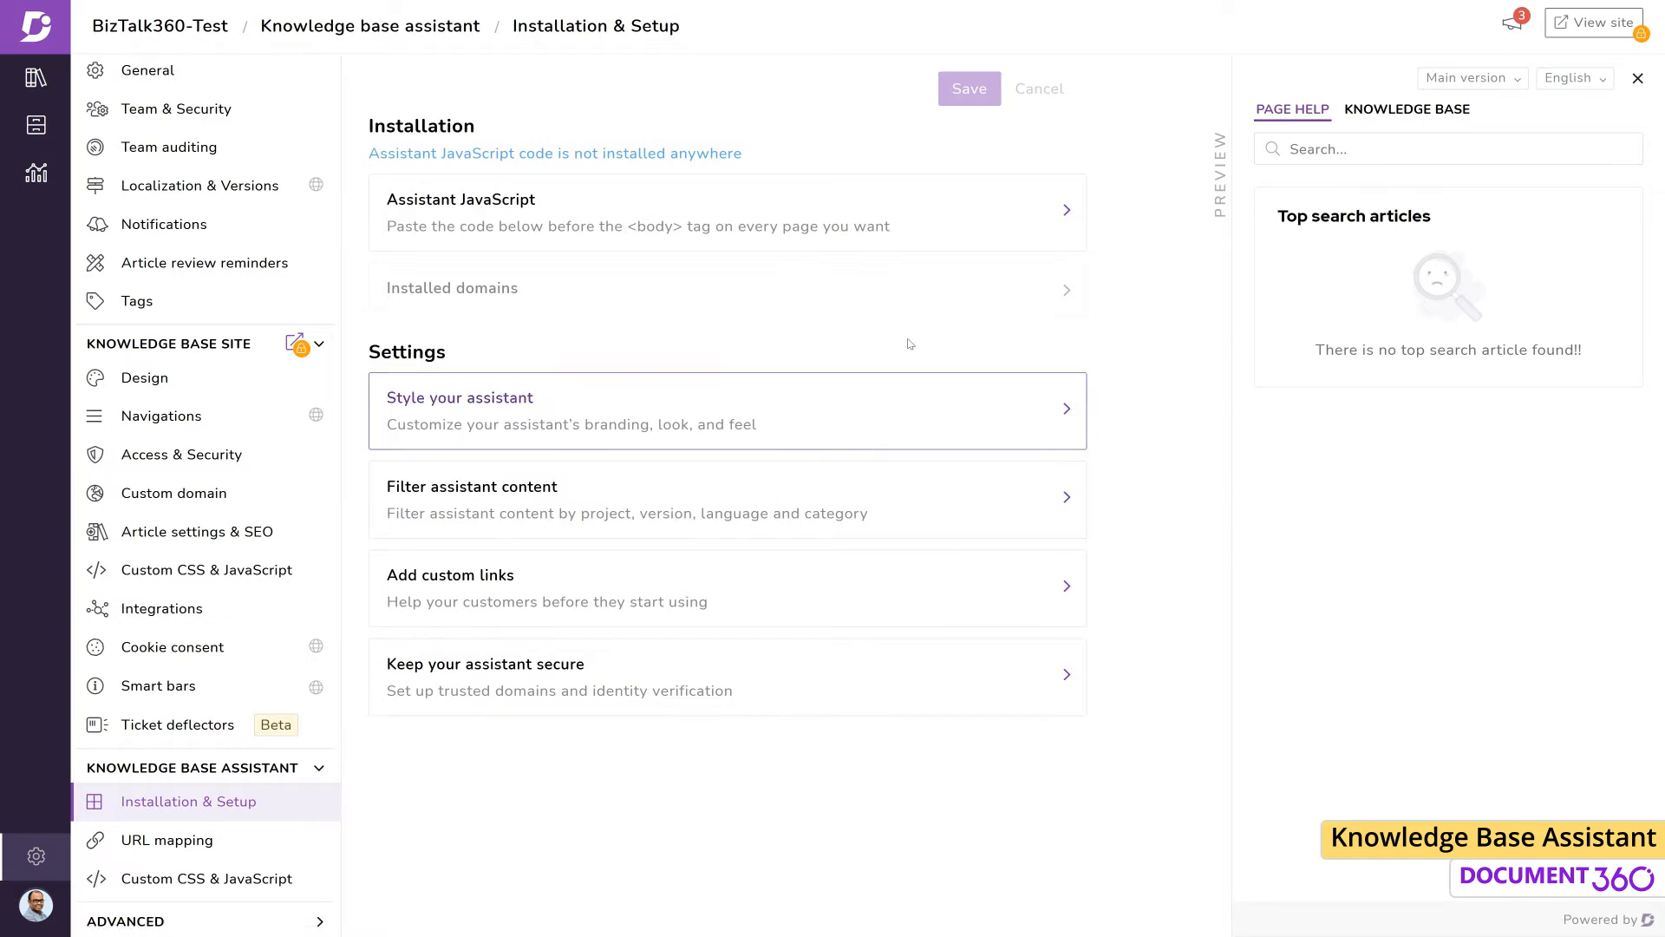
Step: Generate an assistant key and copy the Assistant JavaScript installation script
left_click(725, 212)
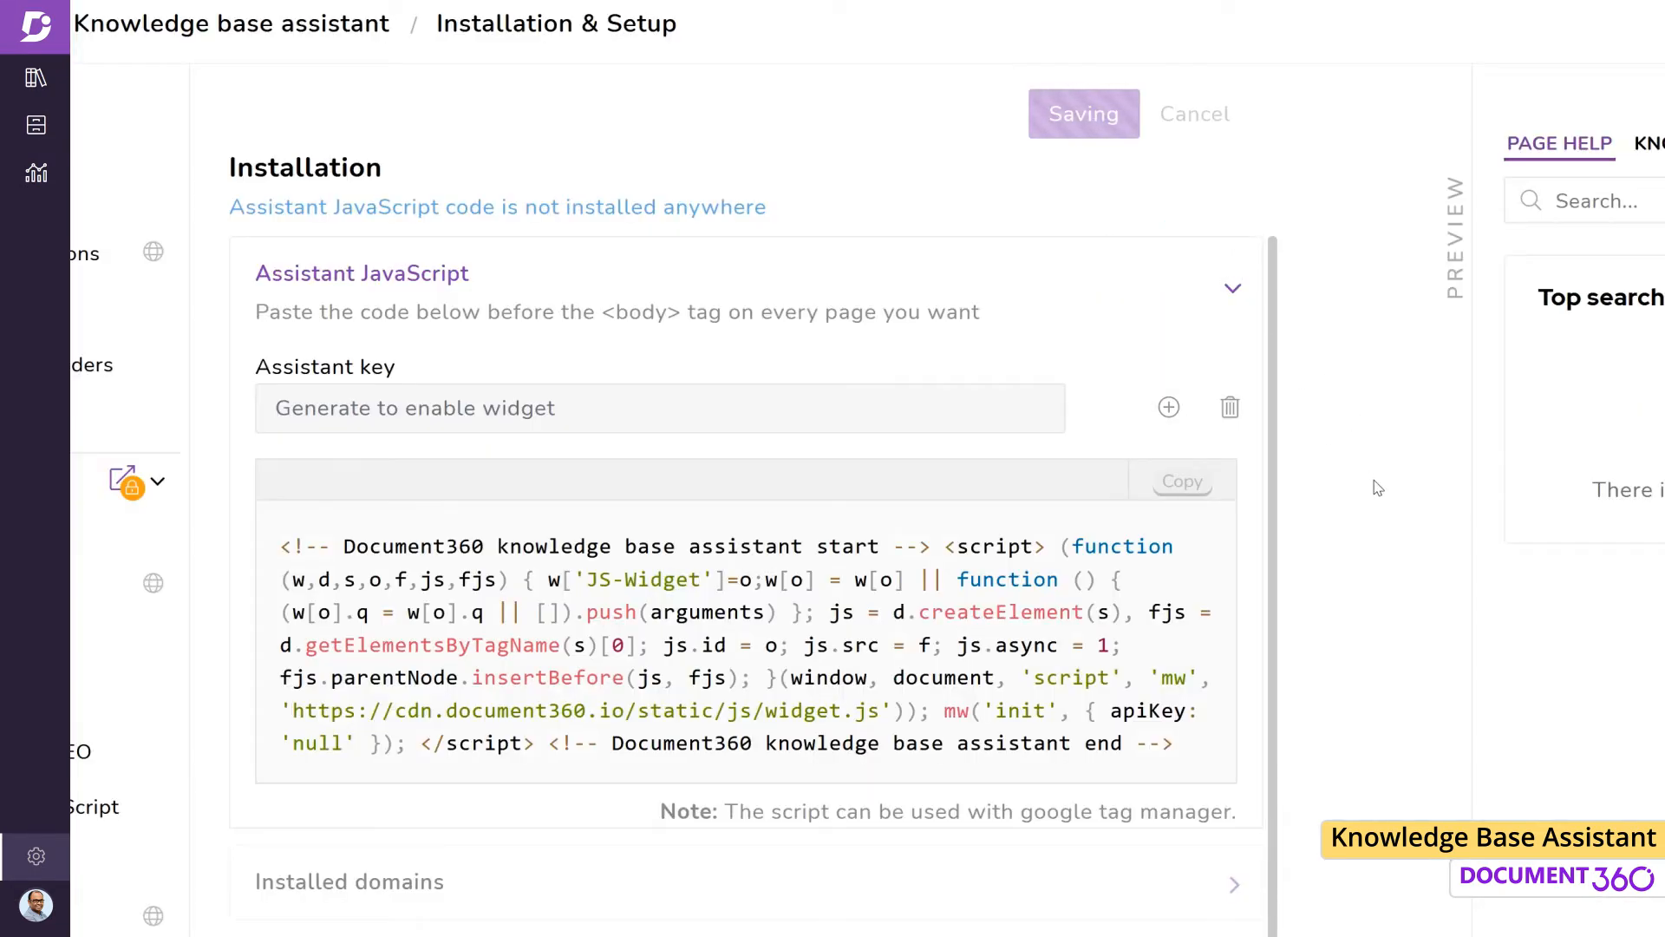
left_click(1167, 406)
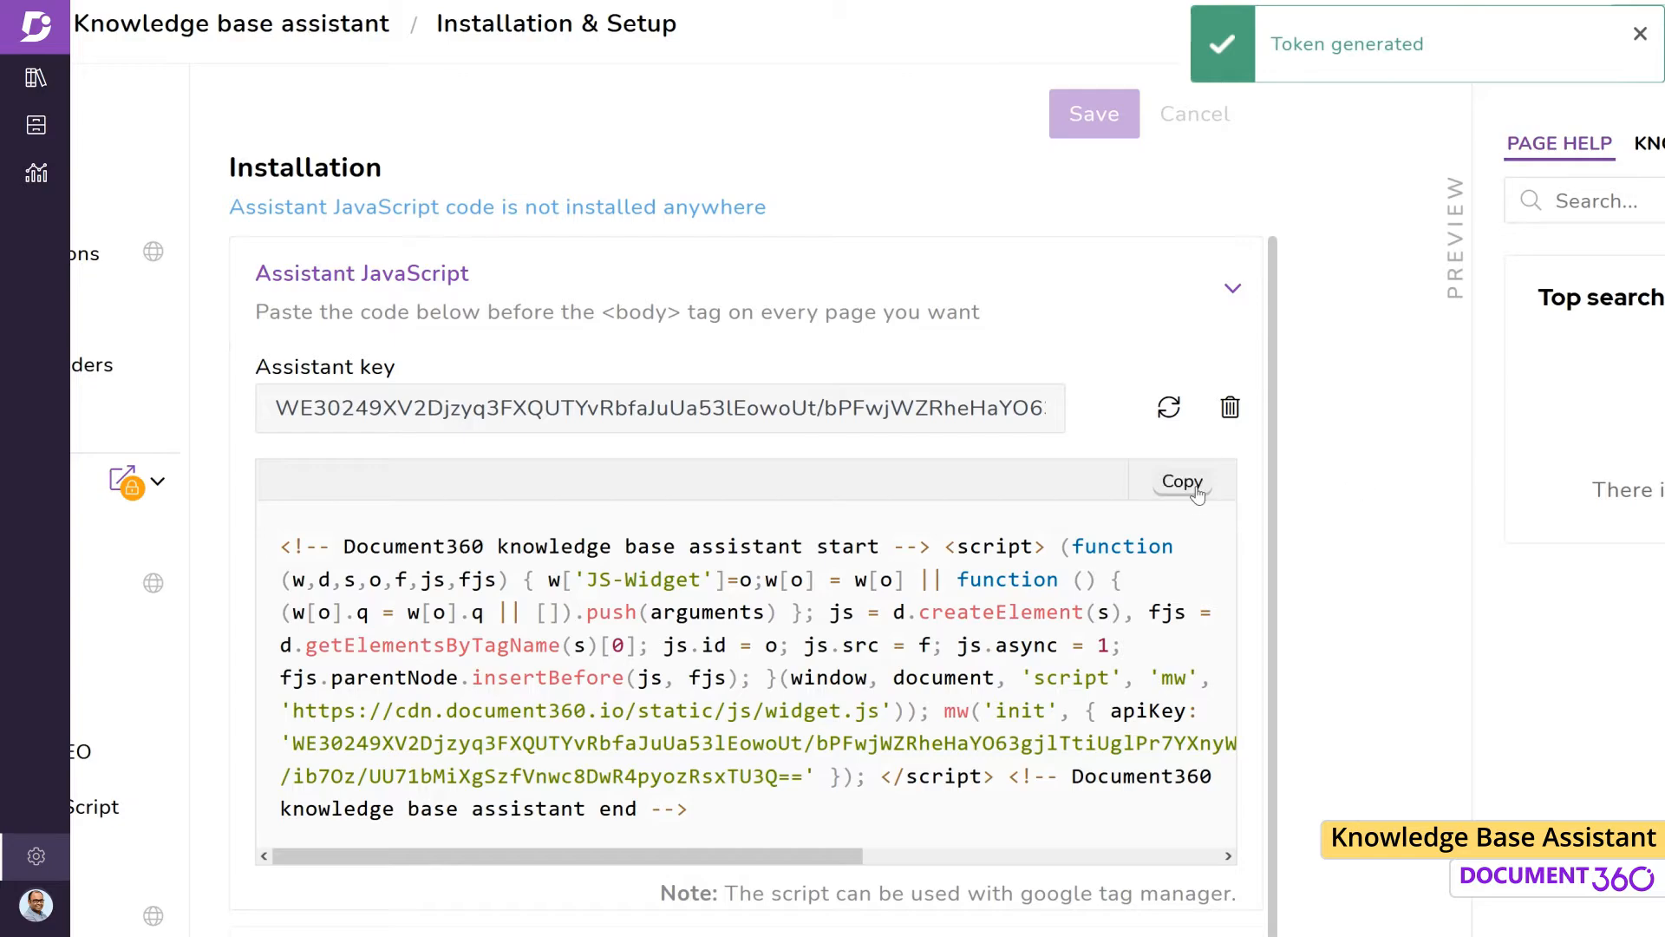
left_click(1181, 481)
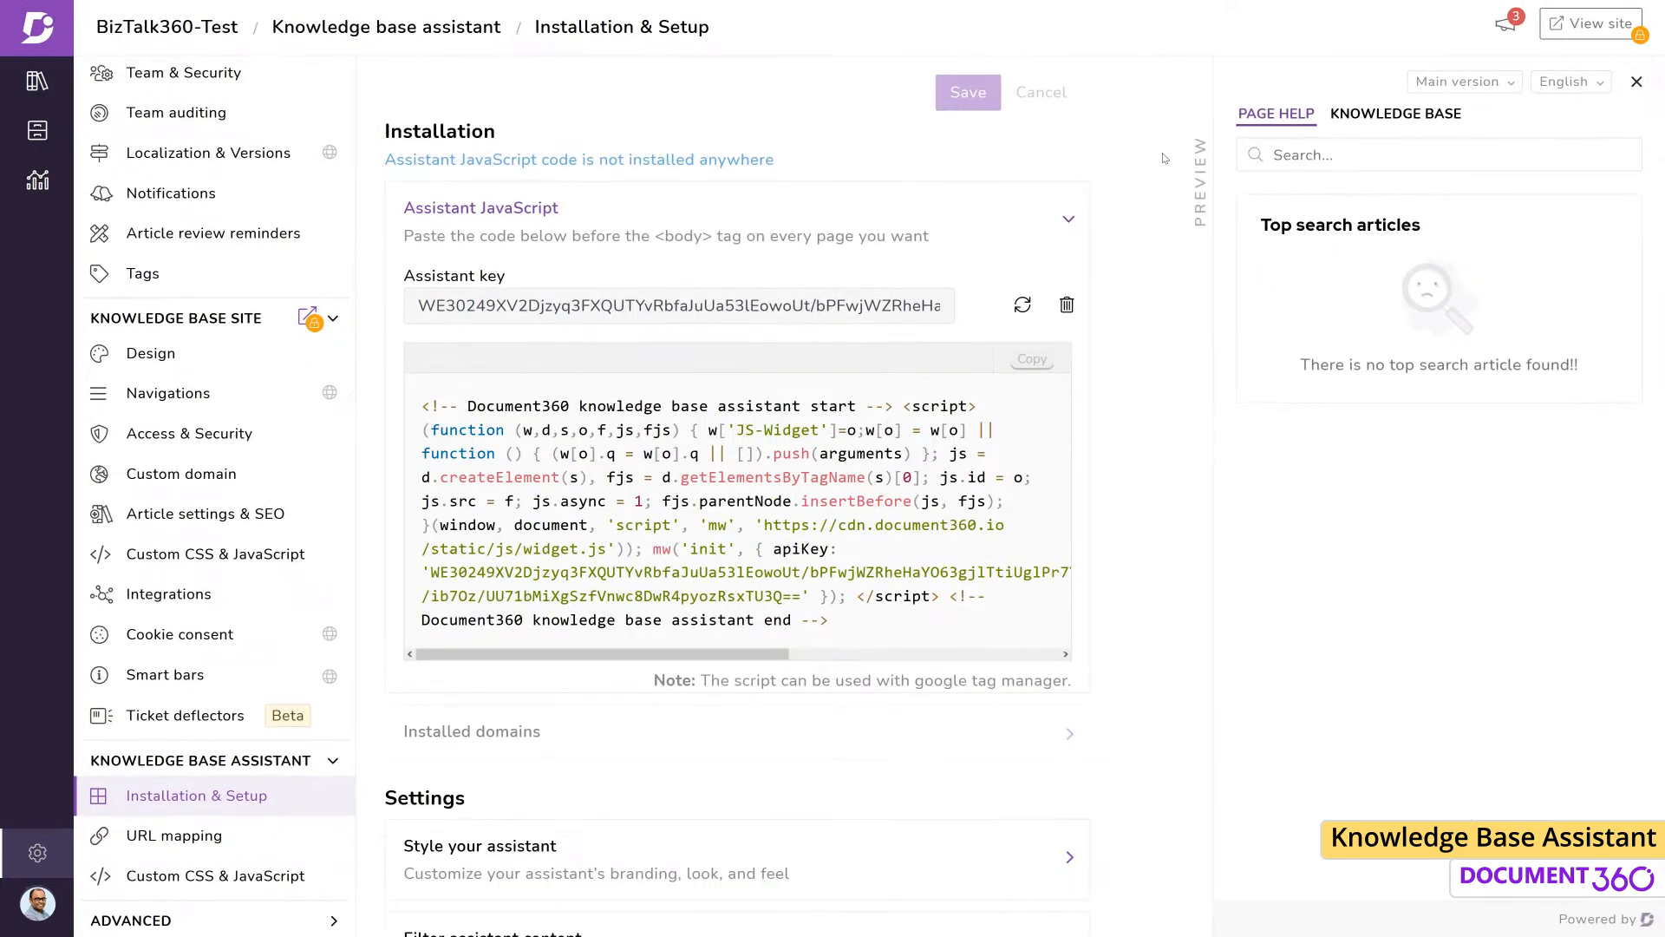
left_click(1067, 219)
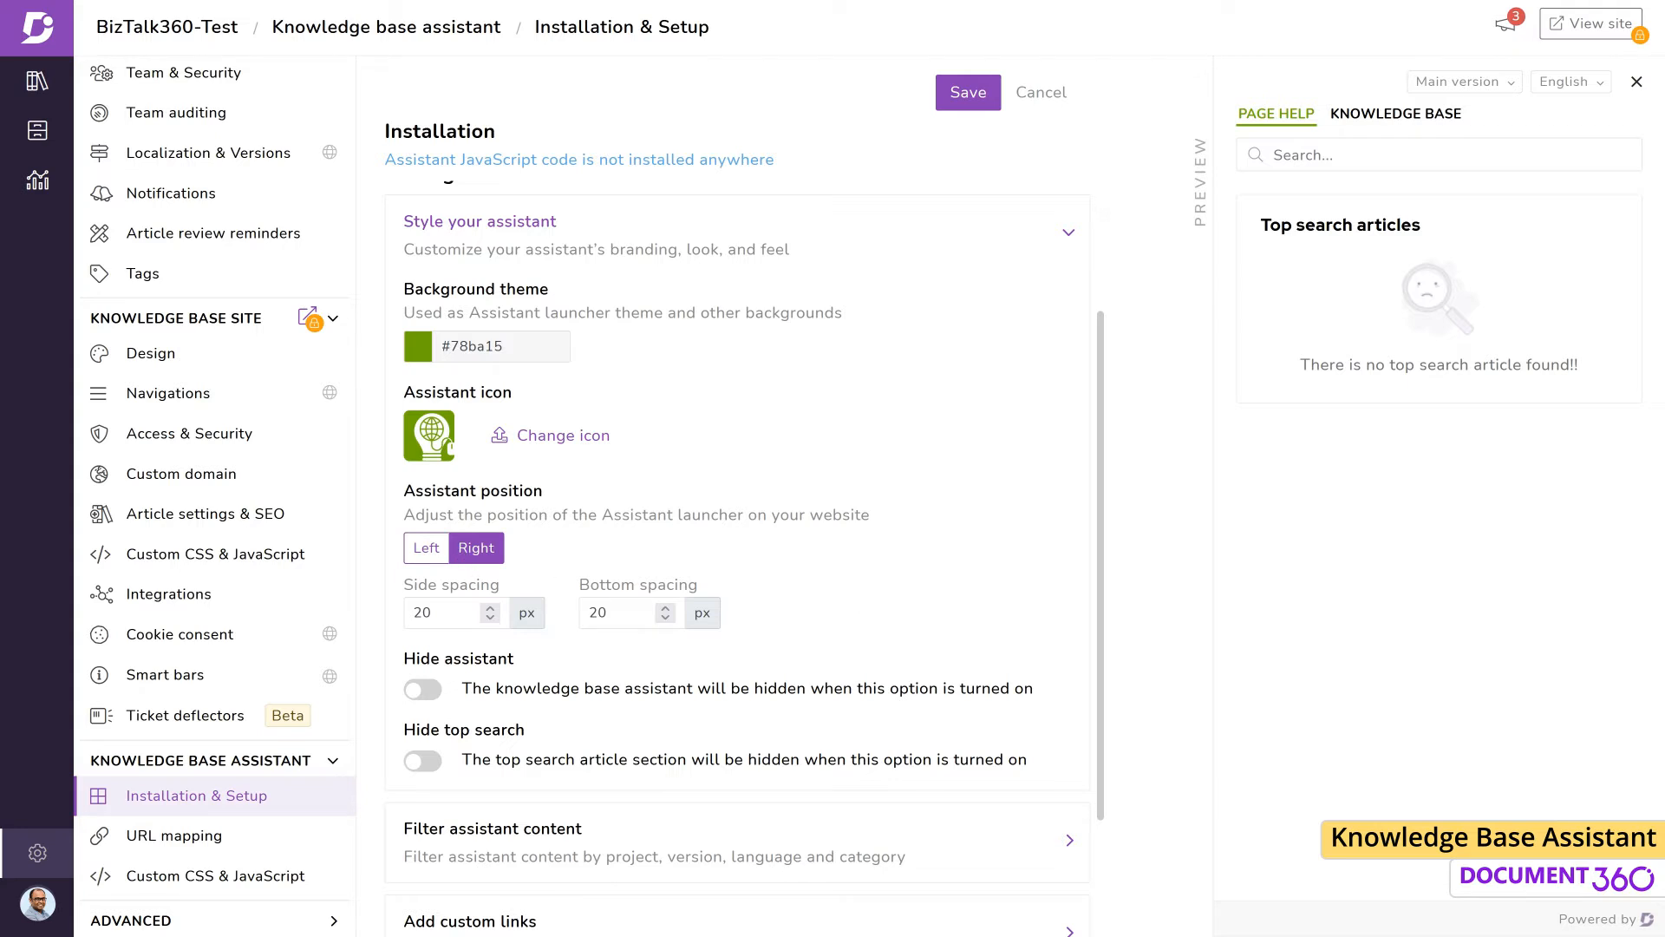
Step: Toggle Hide assistant on and back off, leaving the launcher visible on the right
left_click(421, 689)
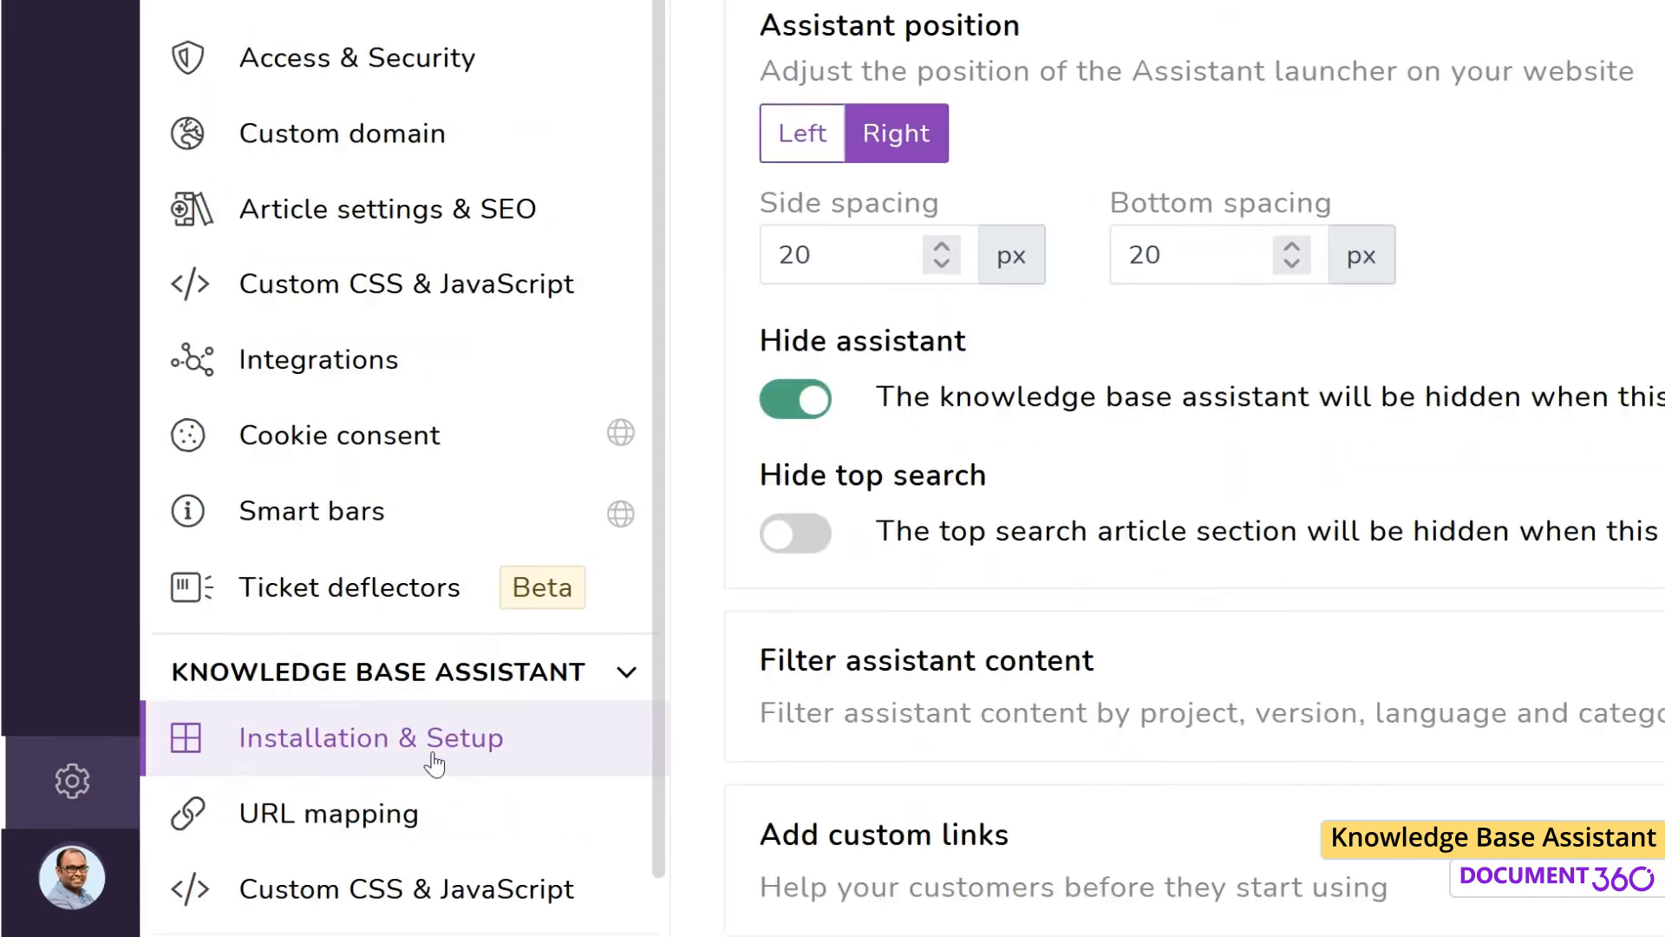
left_click(69, 874)
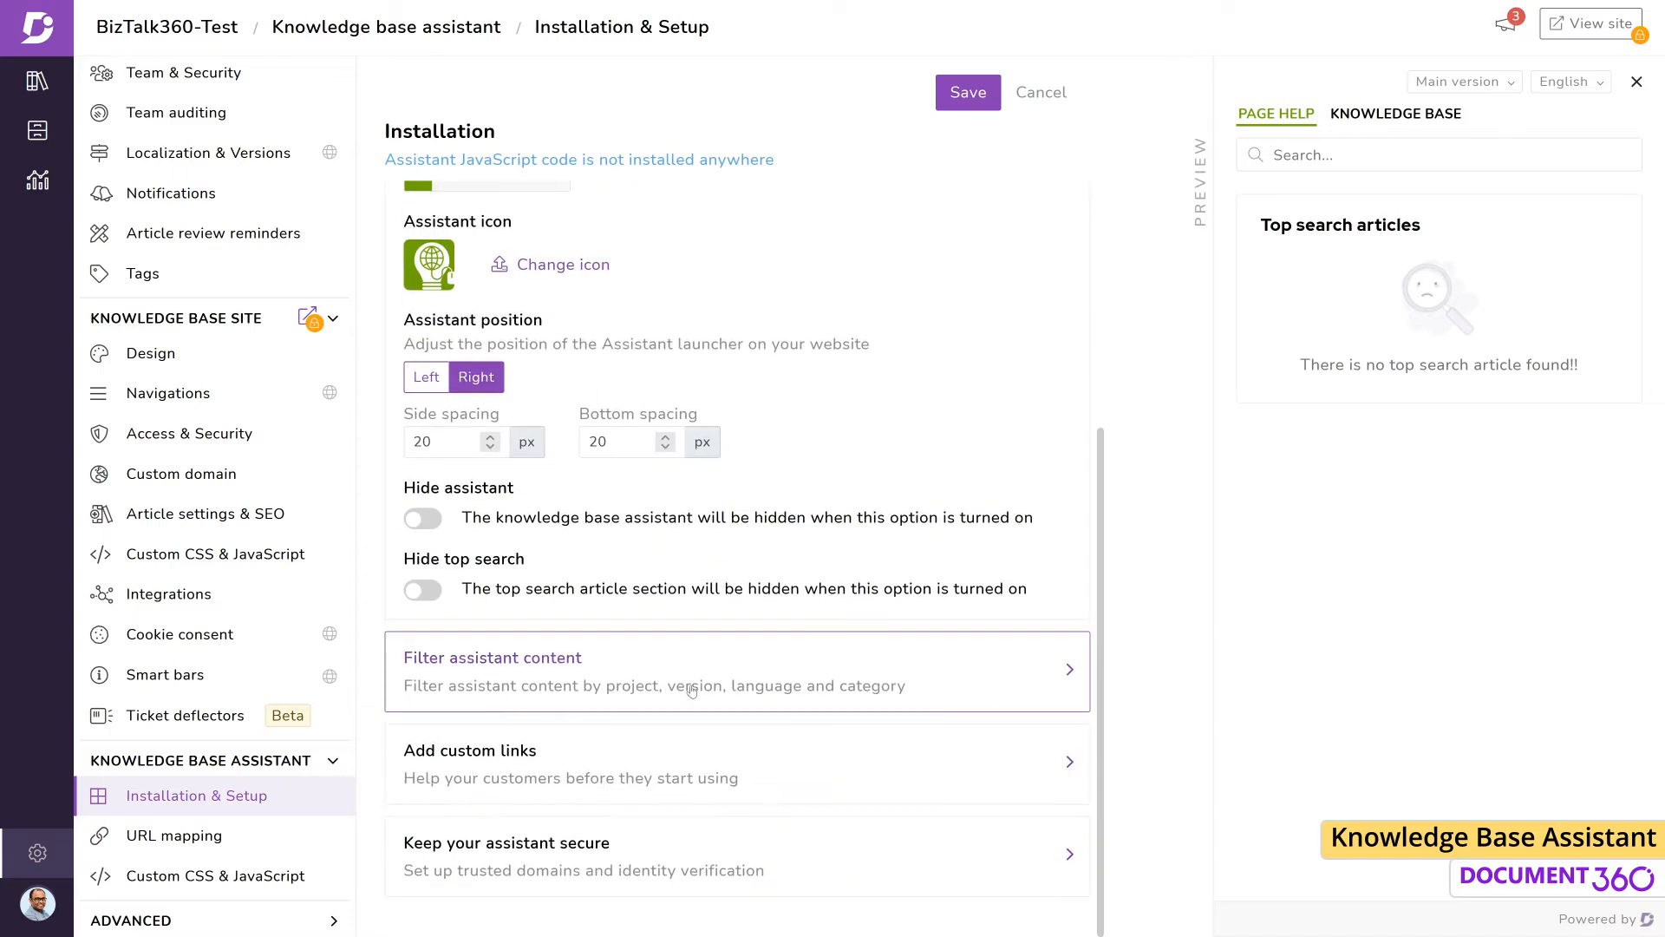
mouse_move(940, 683)
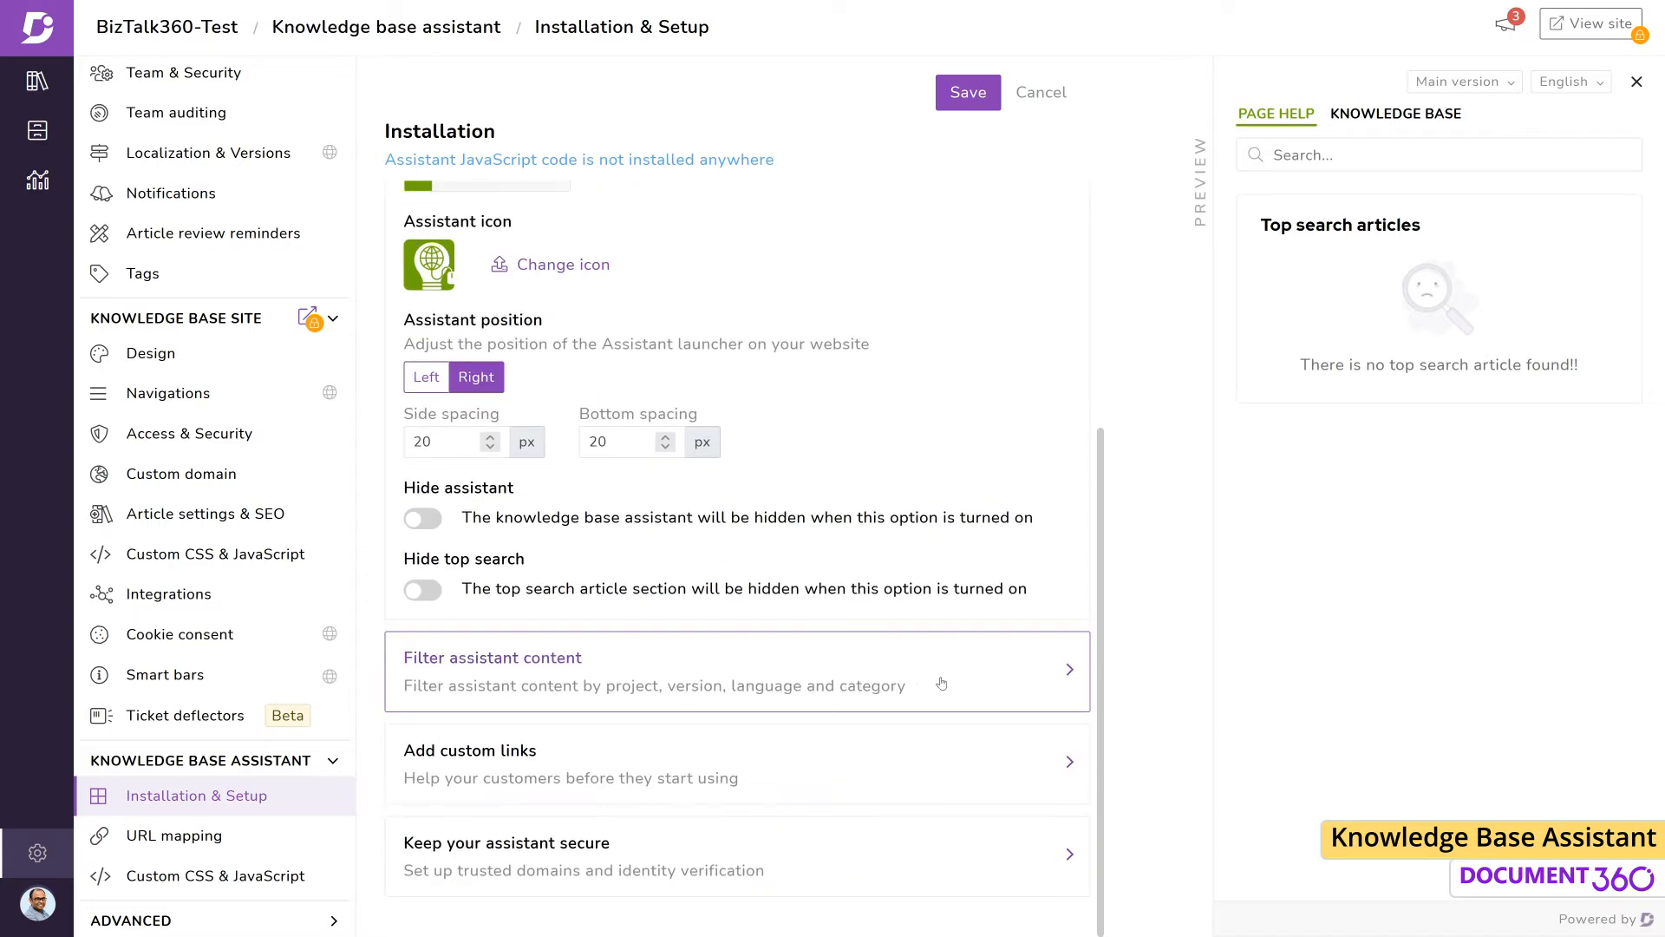
Step: Review the Version filter for assistant content, then bring up Add custom links
left_click(735, 669)
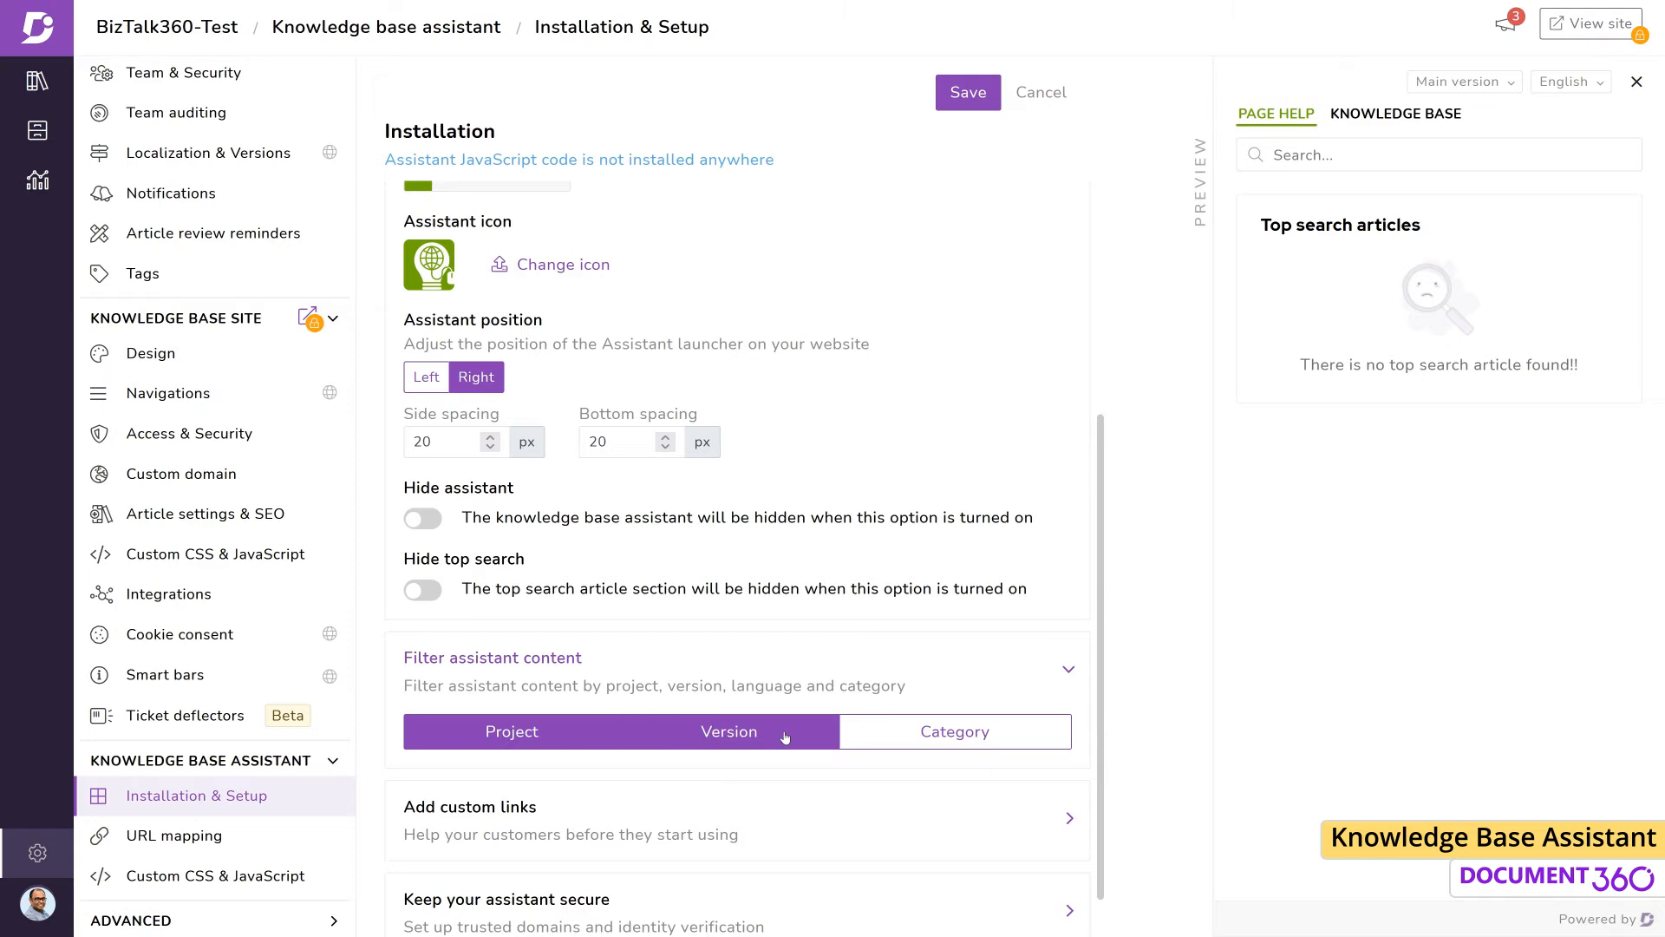
left_click(728, 730)
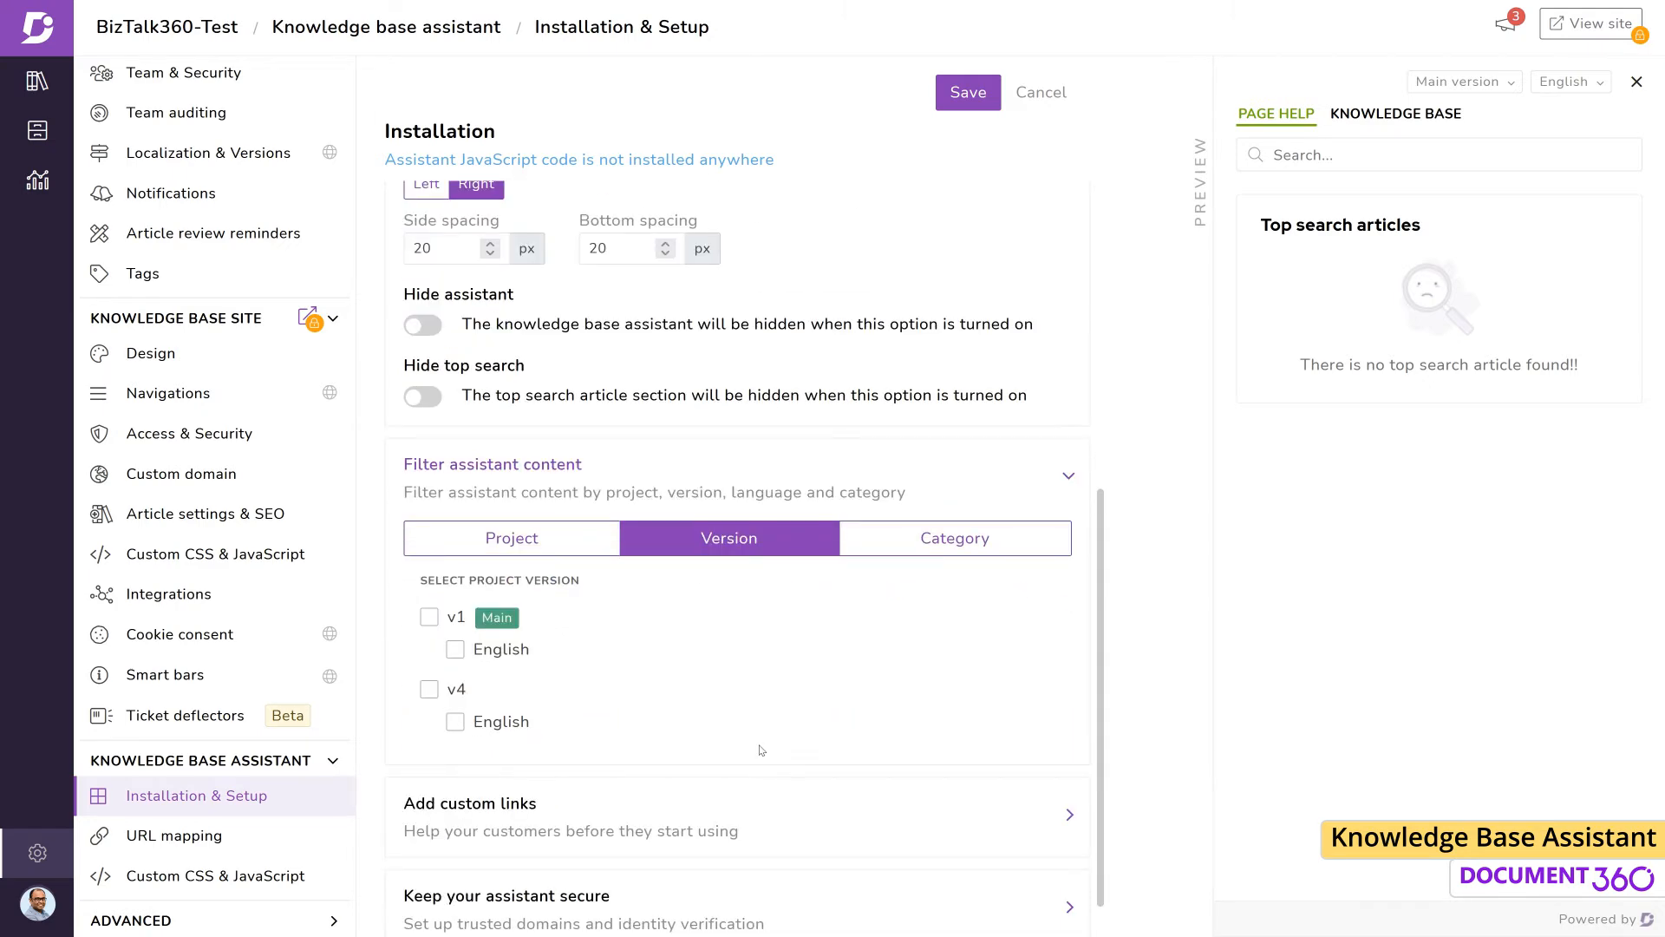
left_click(952, 538)
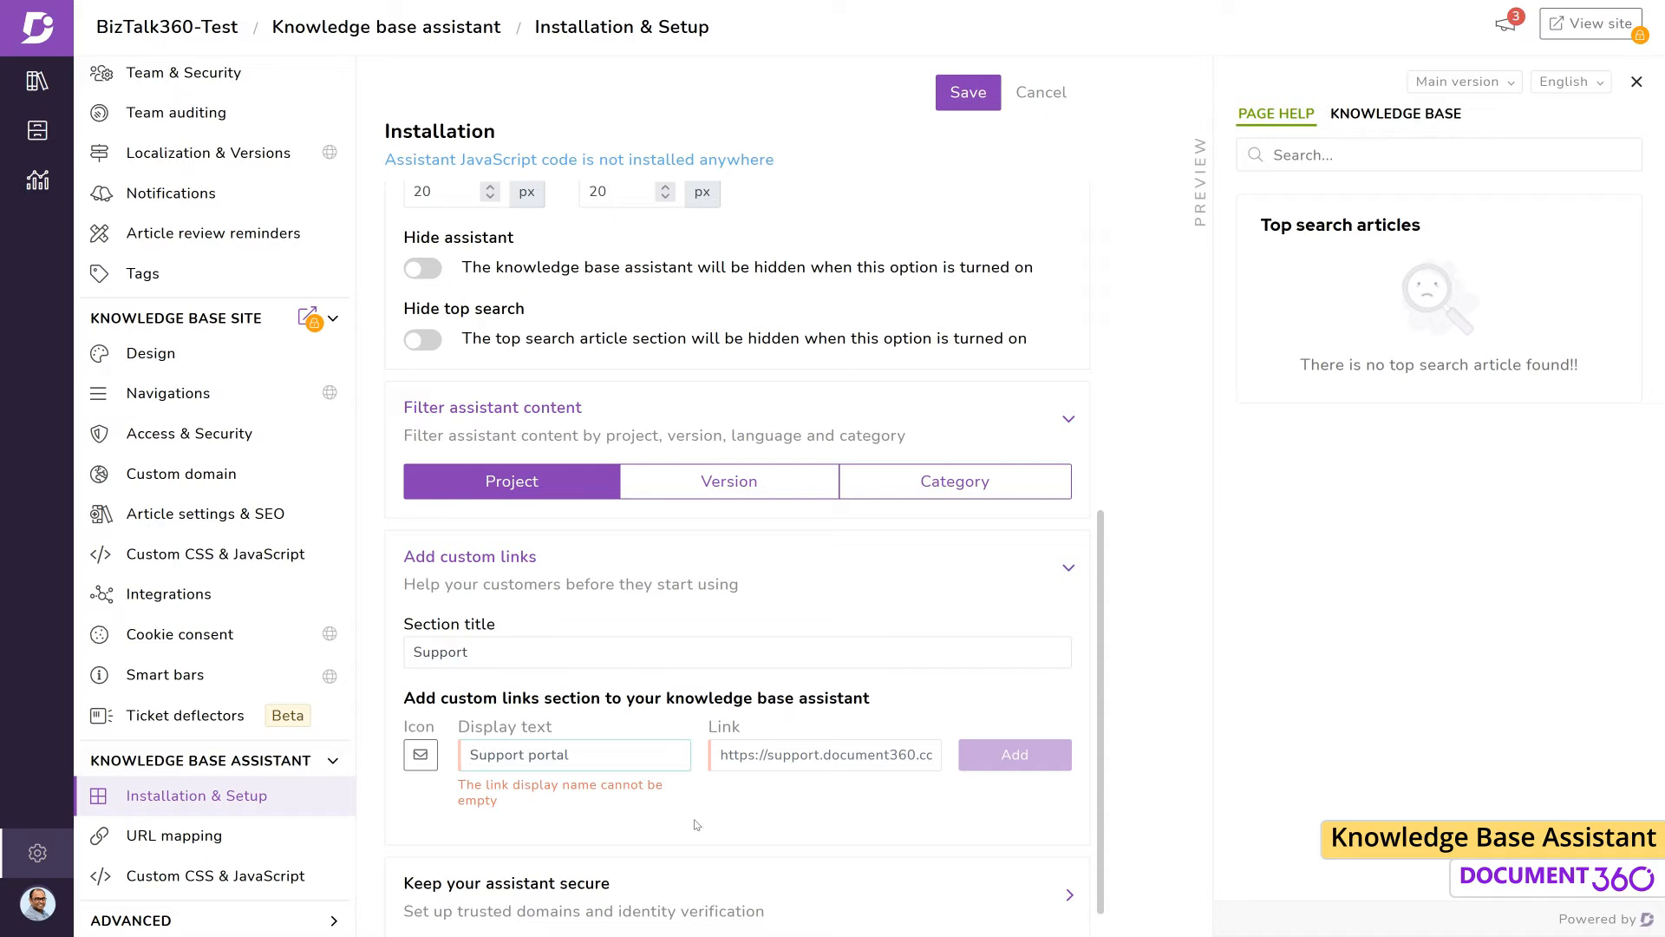
type("Help")
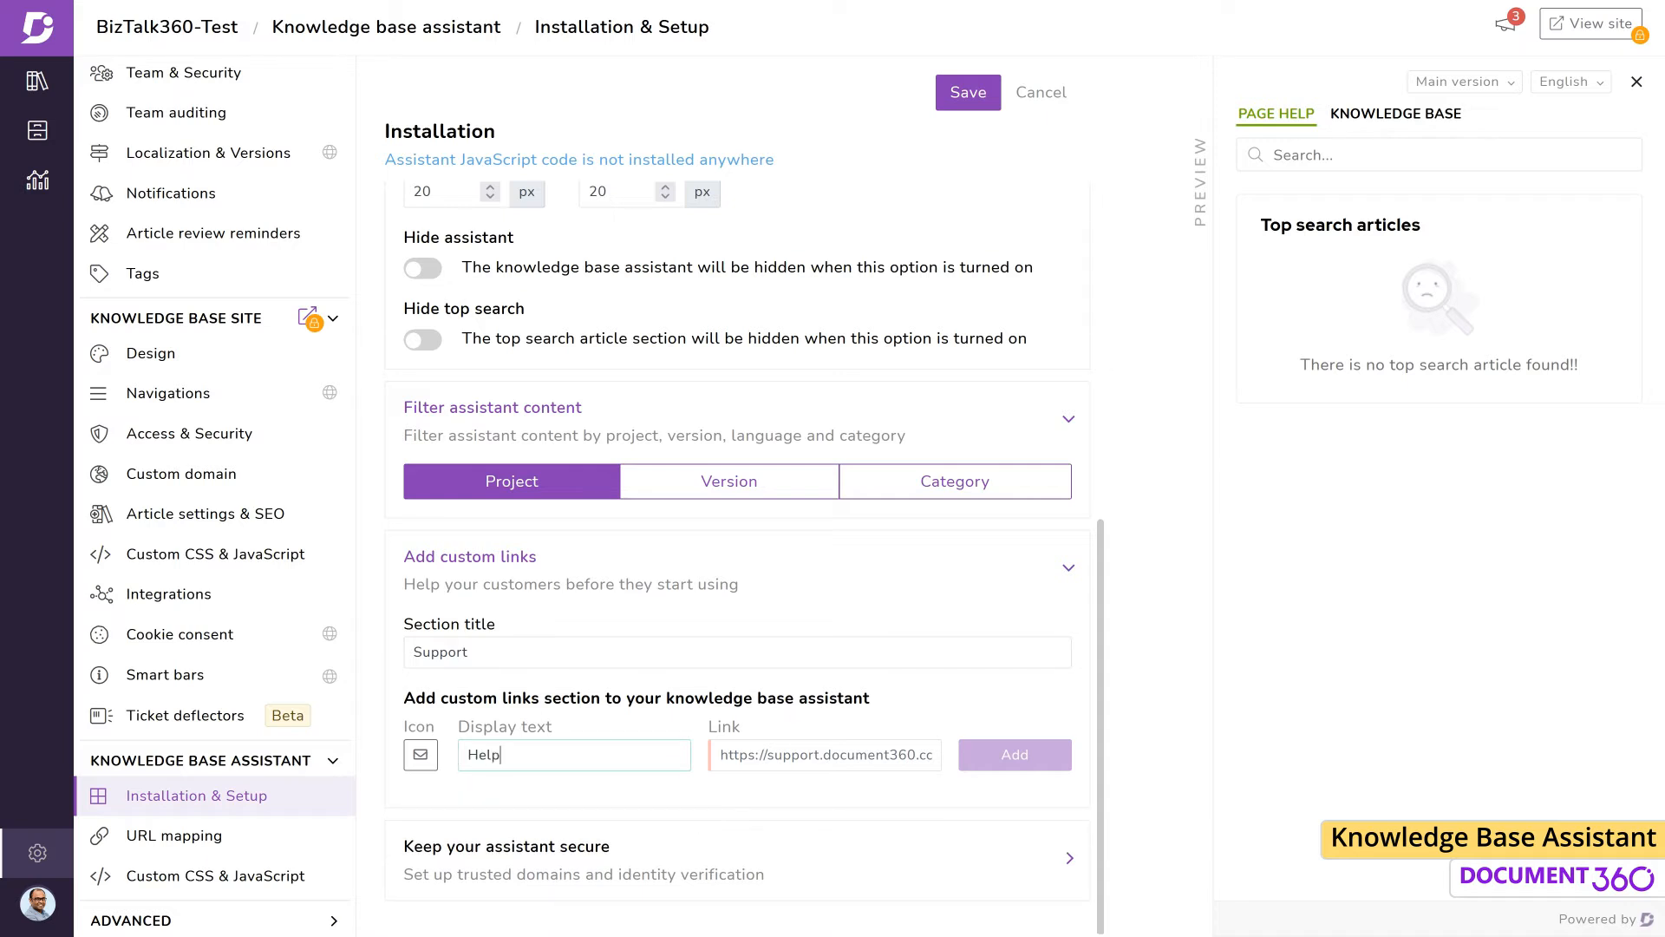
type("https://www.kovai.support.com")
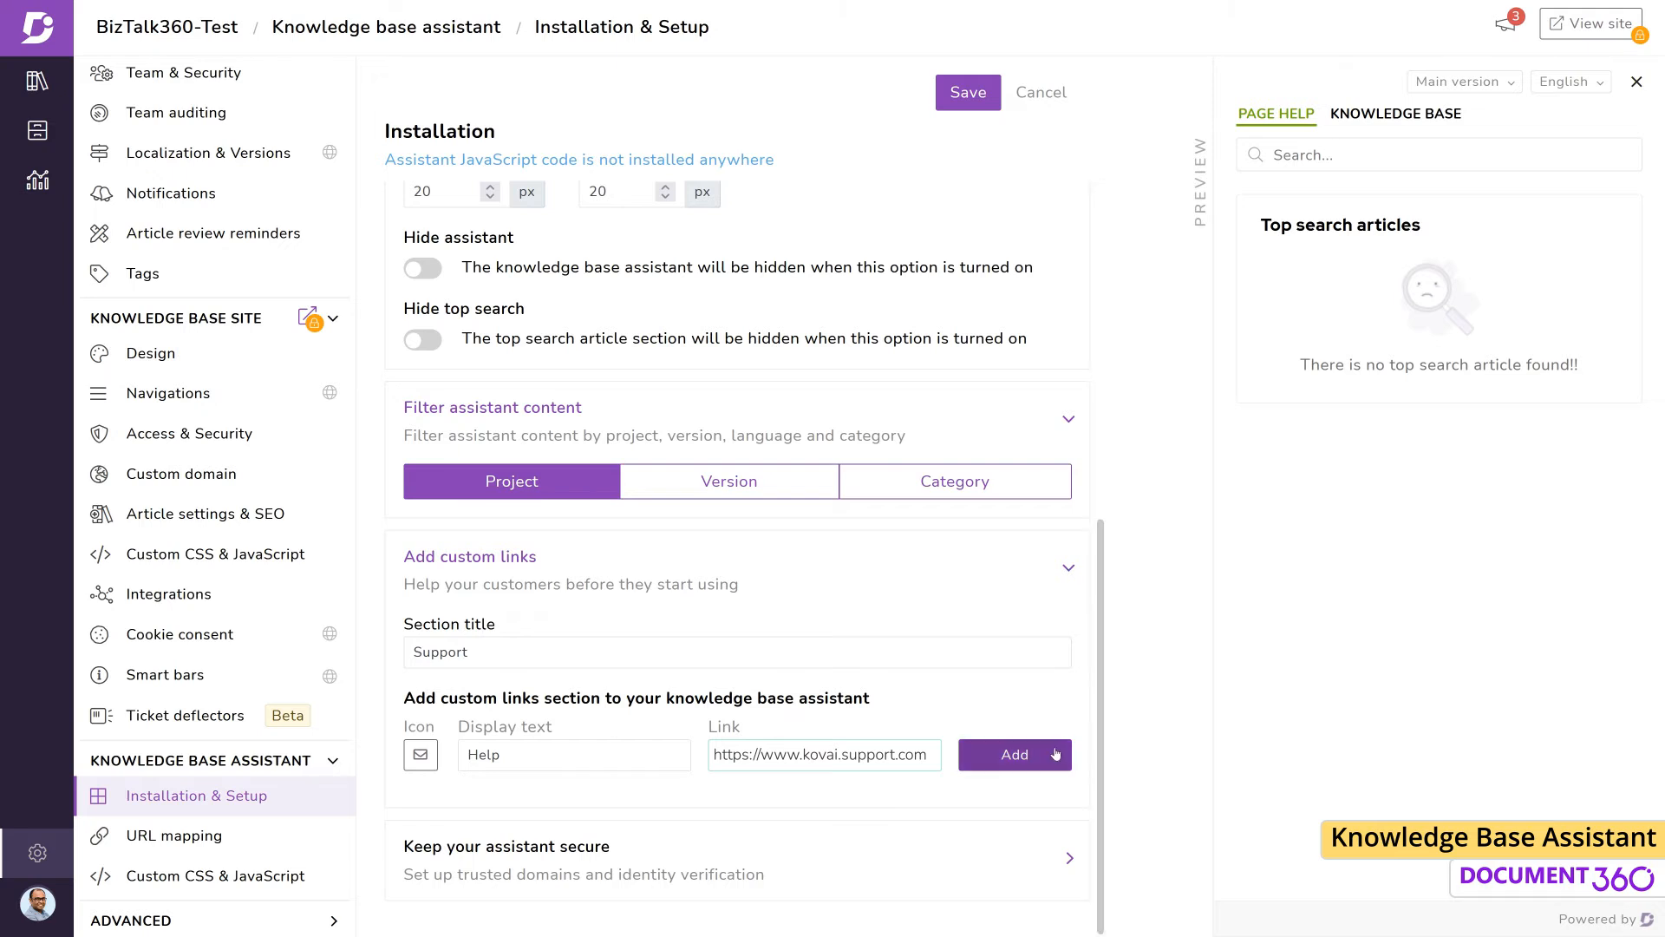
left_click(1011, 755)
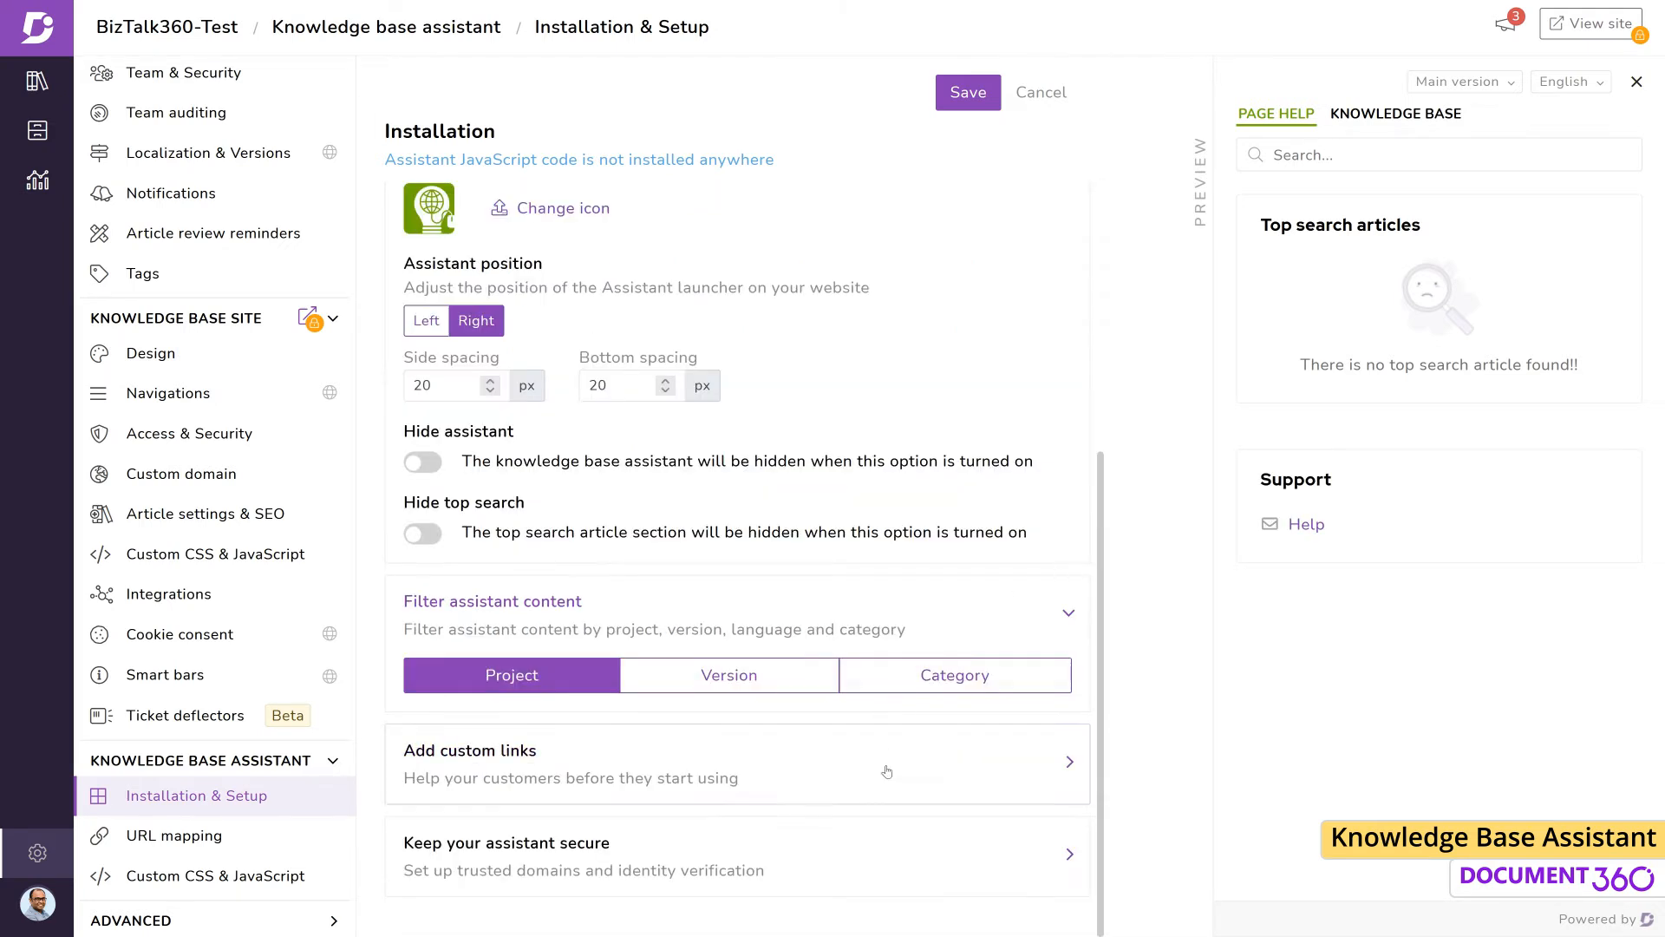
Step: Add kovai.com as a trusted domain under Keep your assistant secure
left_click(507, 842)
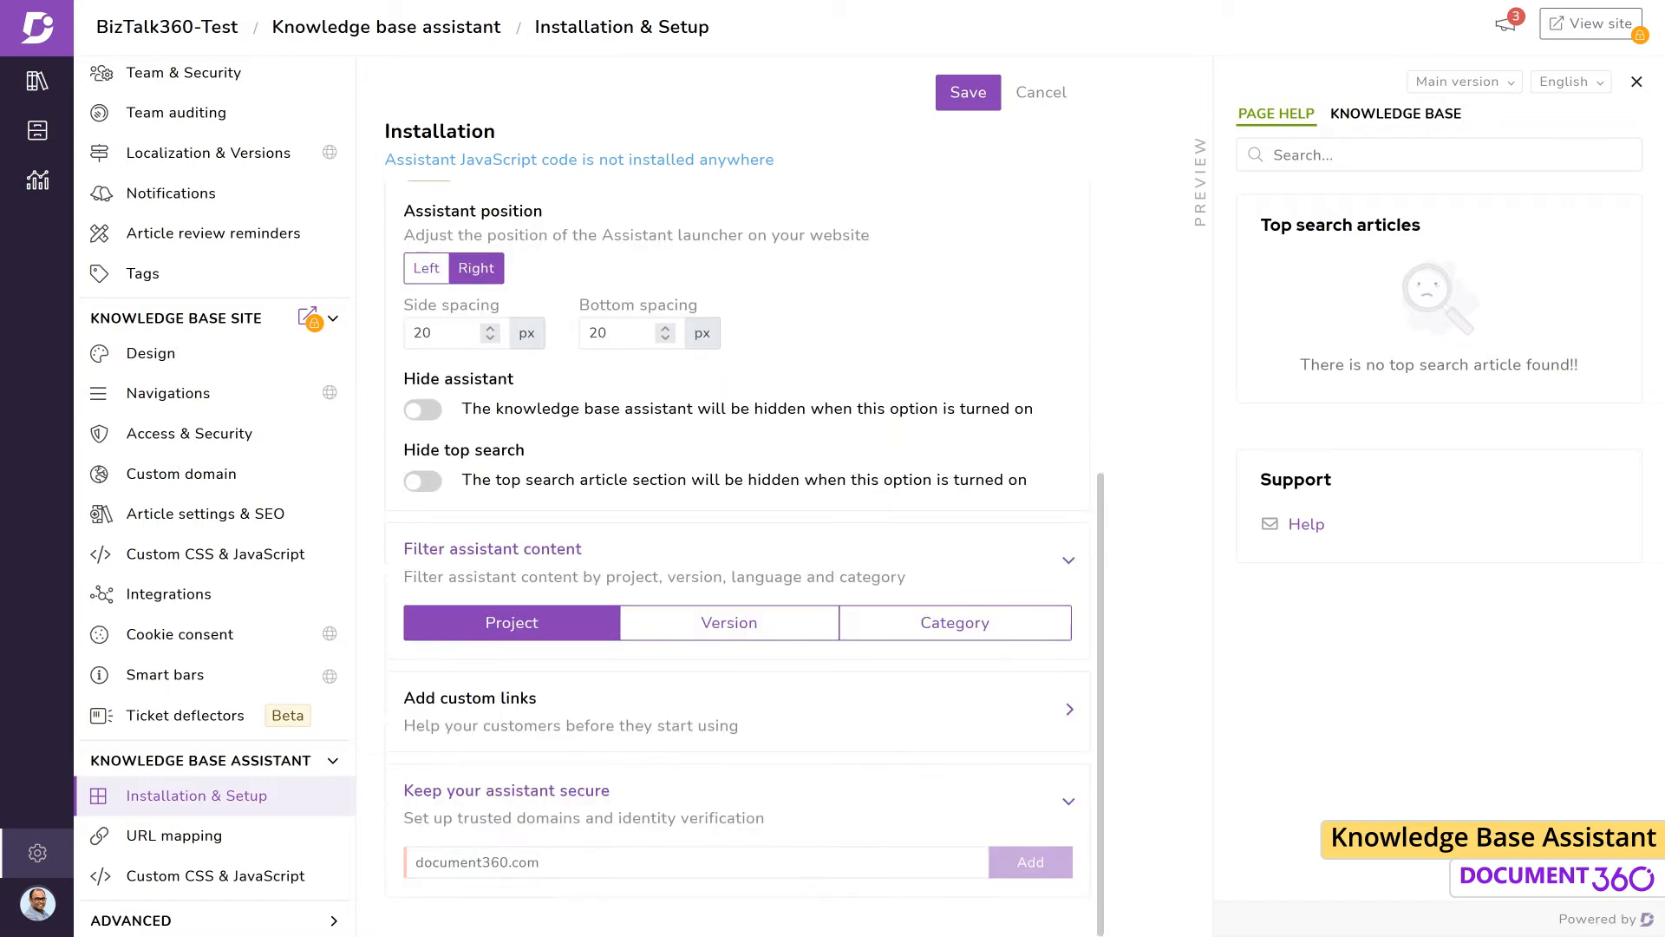
mouse_move(869, 906)
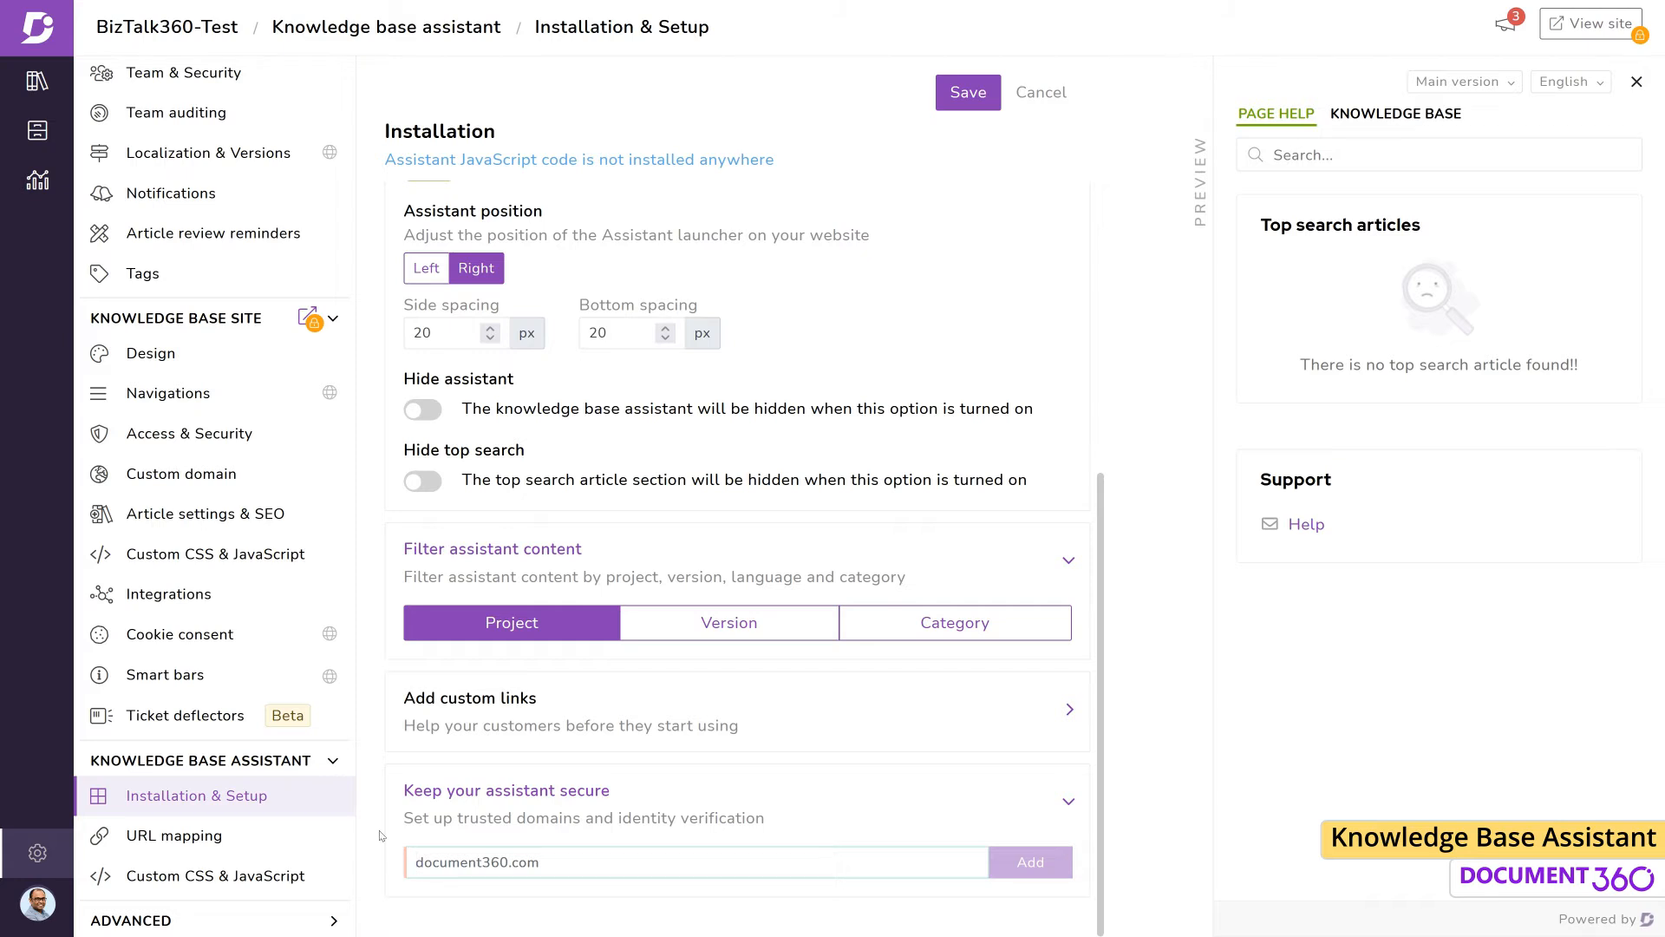
type("kovai.")
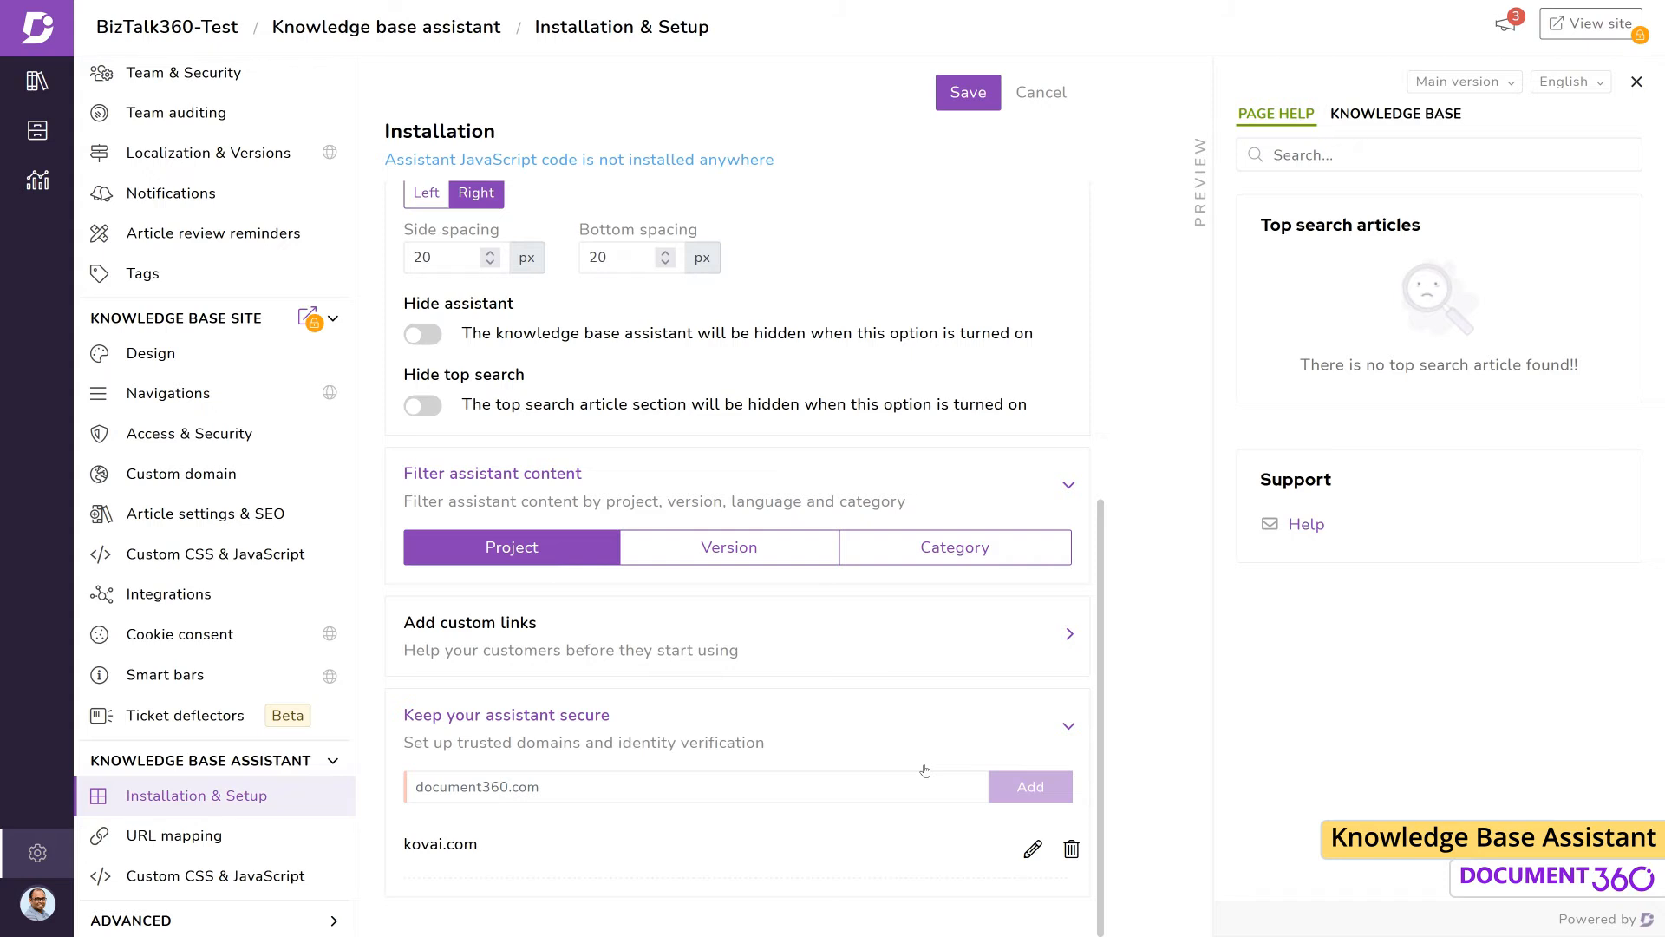
mouse_move(934, 763)
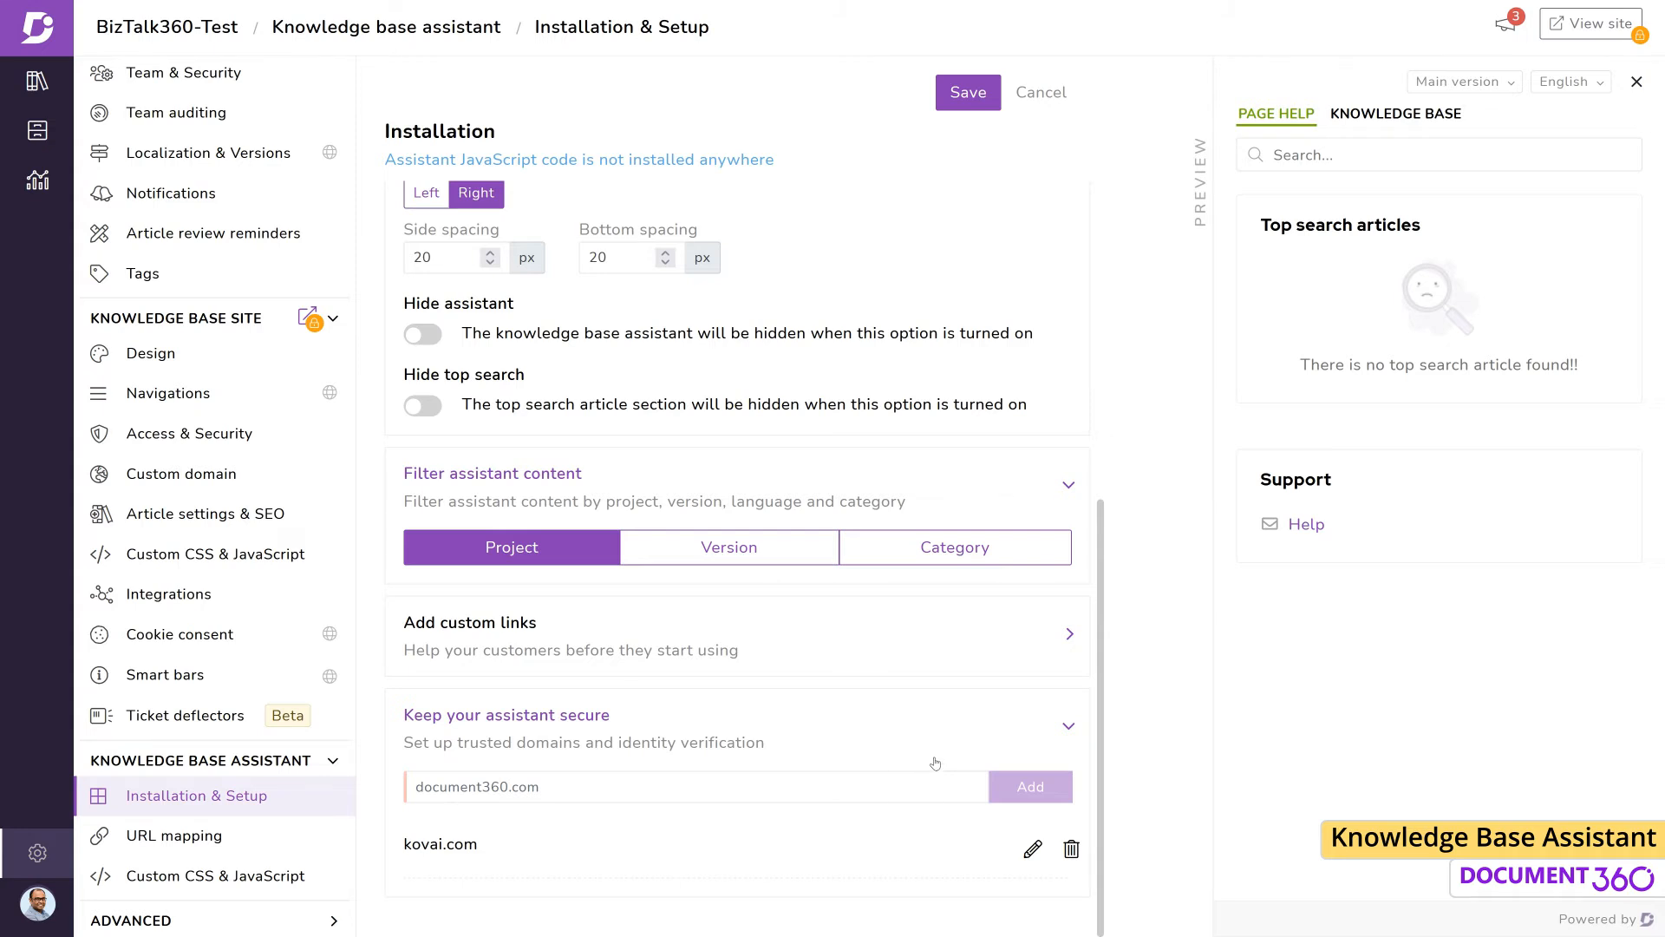
mouse_move(175, 836)
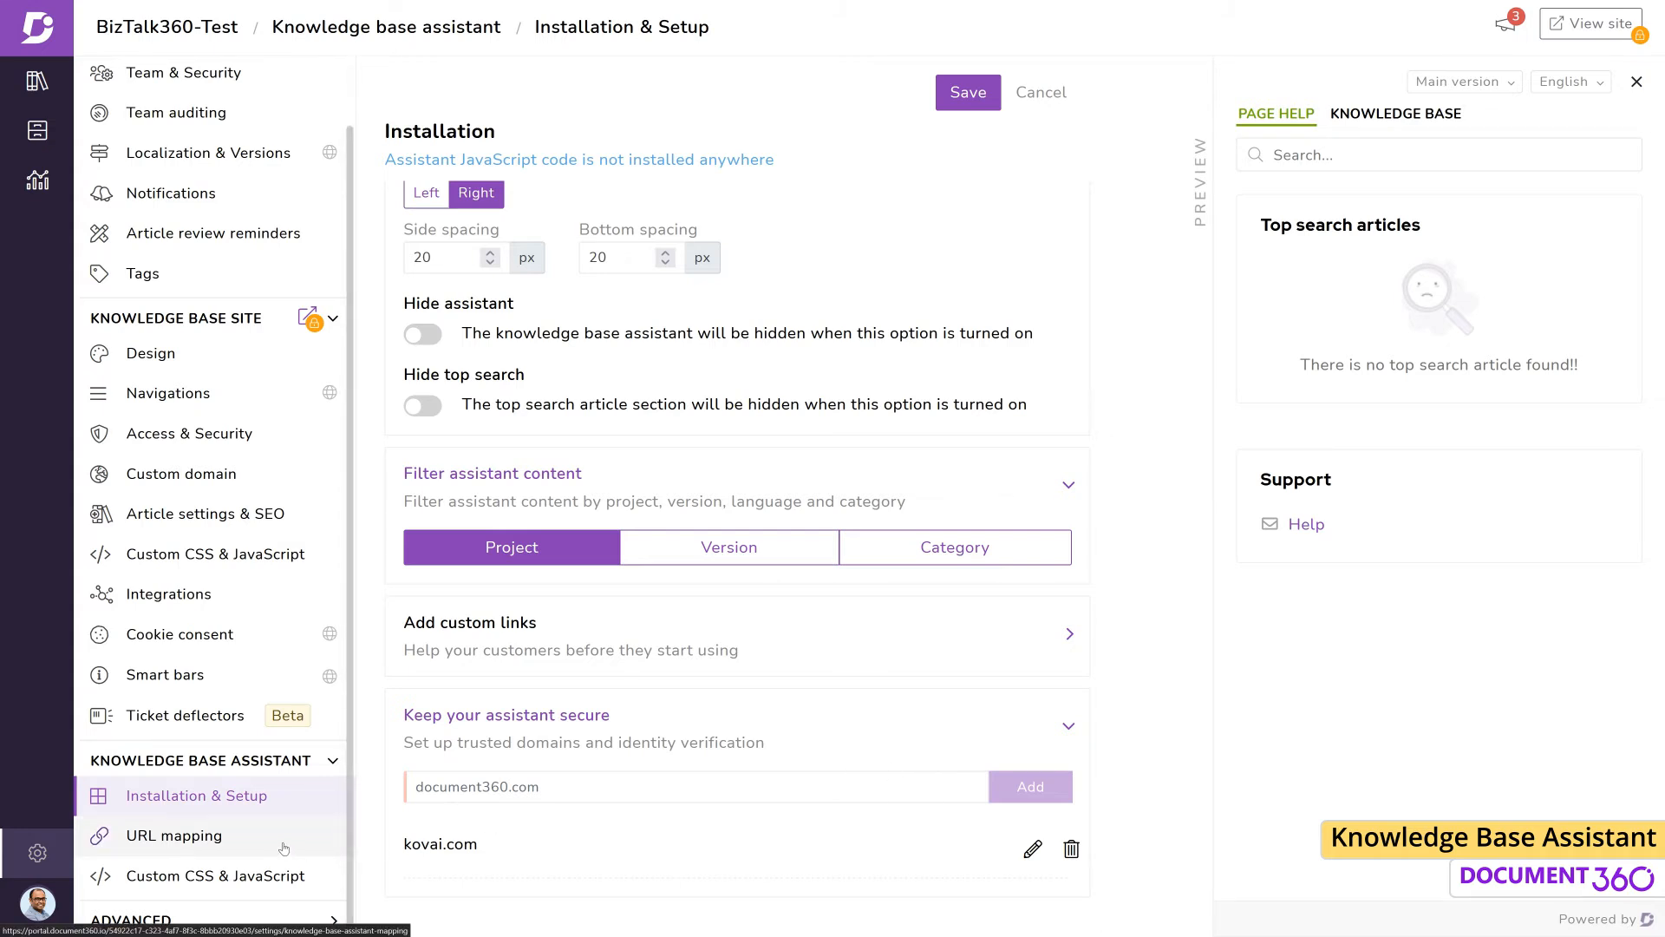
Step: Visit the assistant's URL mapping settings, then move to Custom CSS & JavaScript
left_click(173, 836)
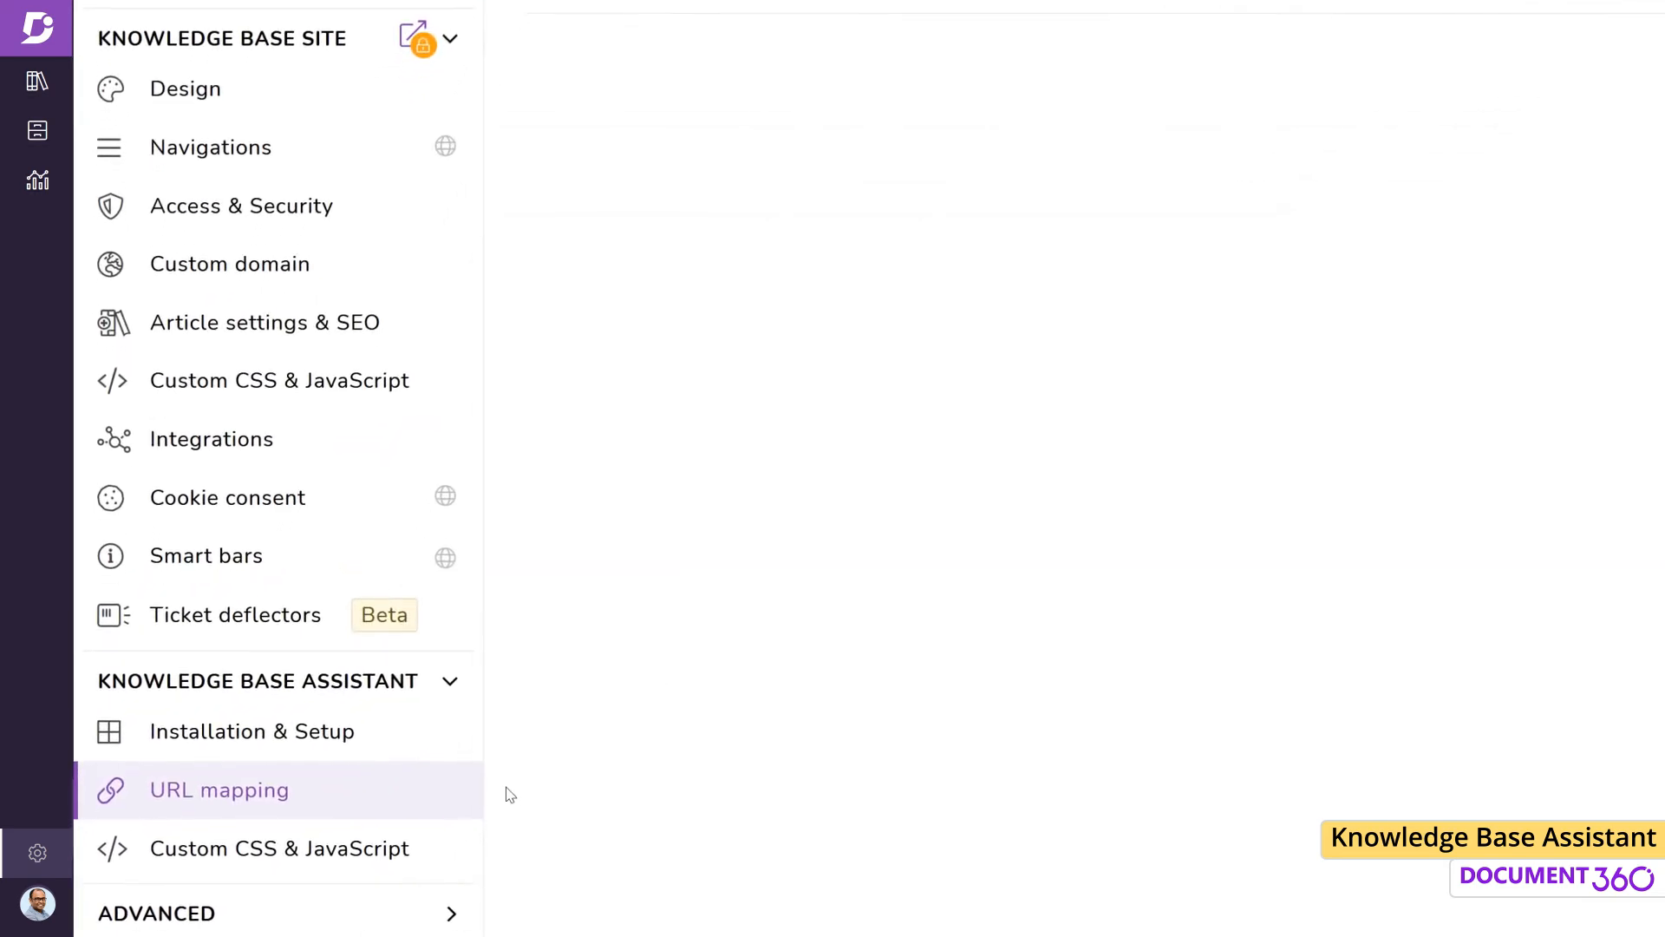
left_click(281, 848)
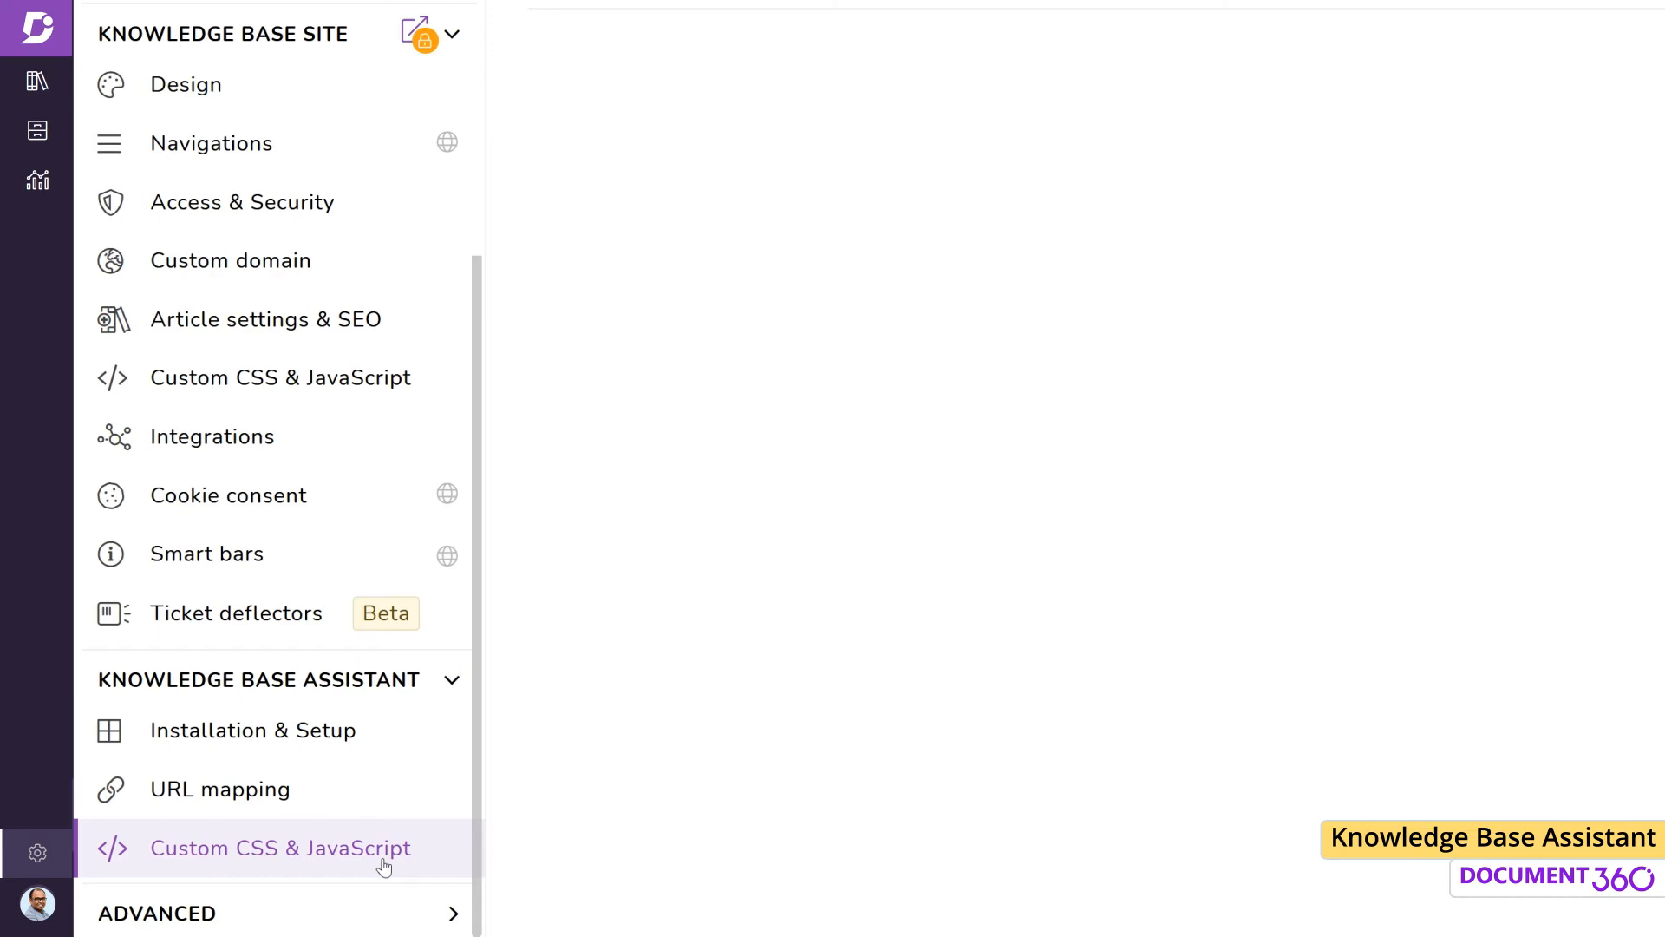
Step: Load the assistant's Custom CSS & JavaScript page and view the empty Custom JavaScript editor
left_click(220, 788)
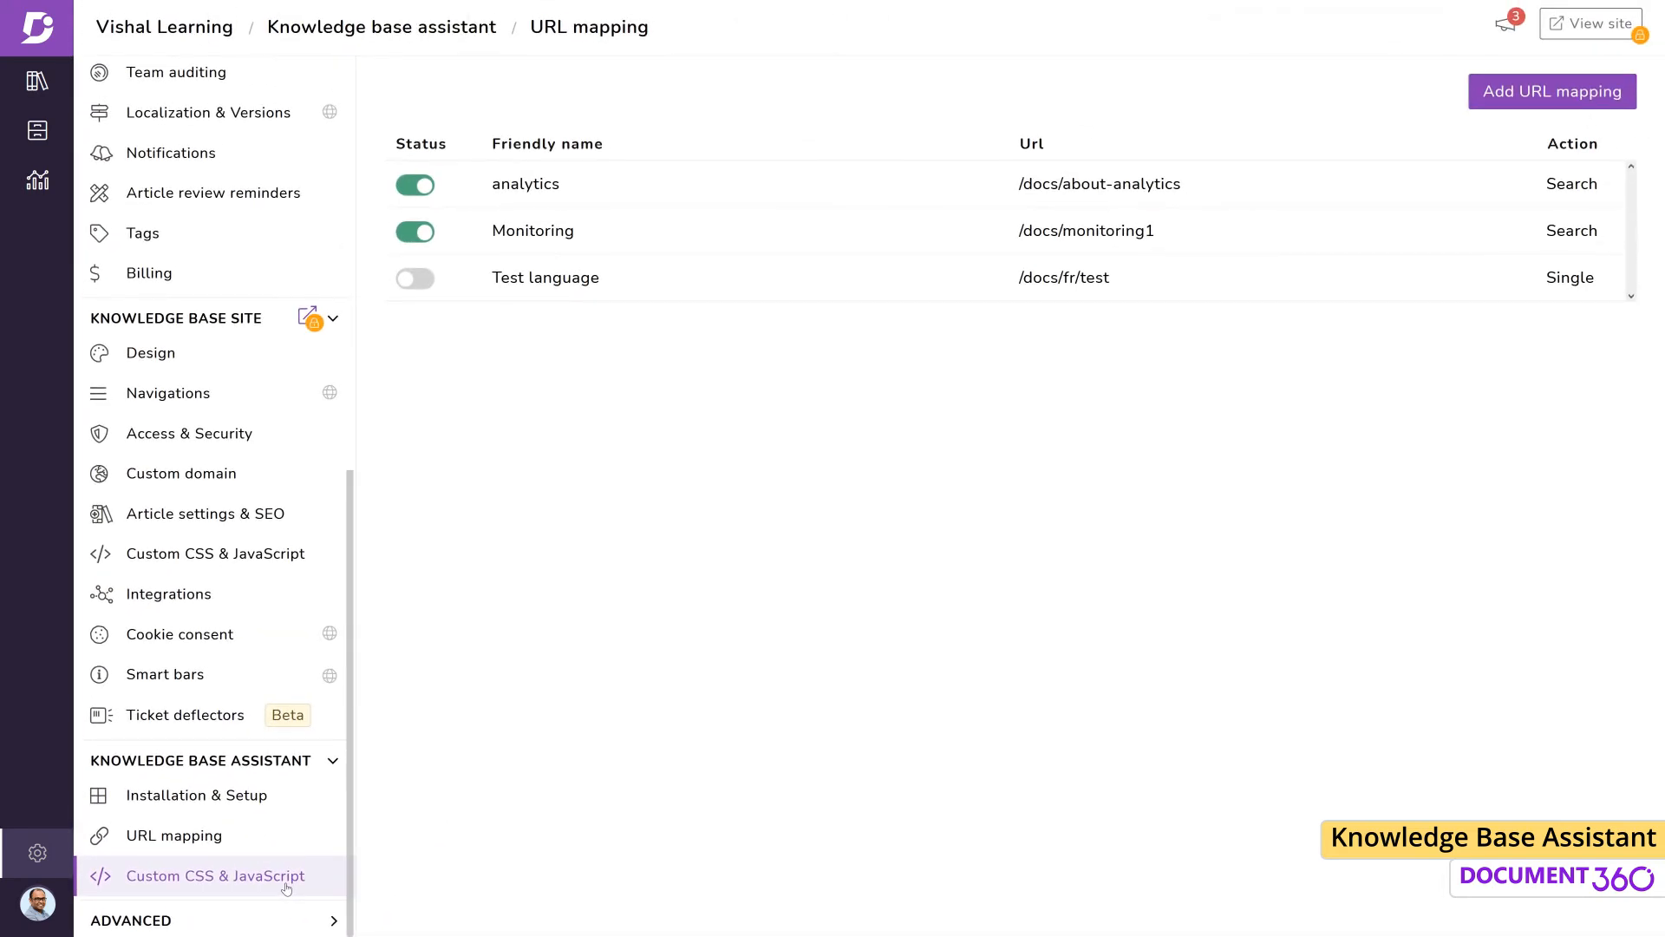
left_click(215, 874)
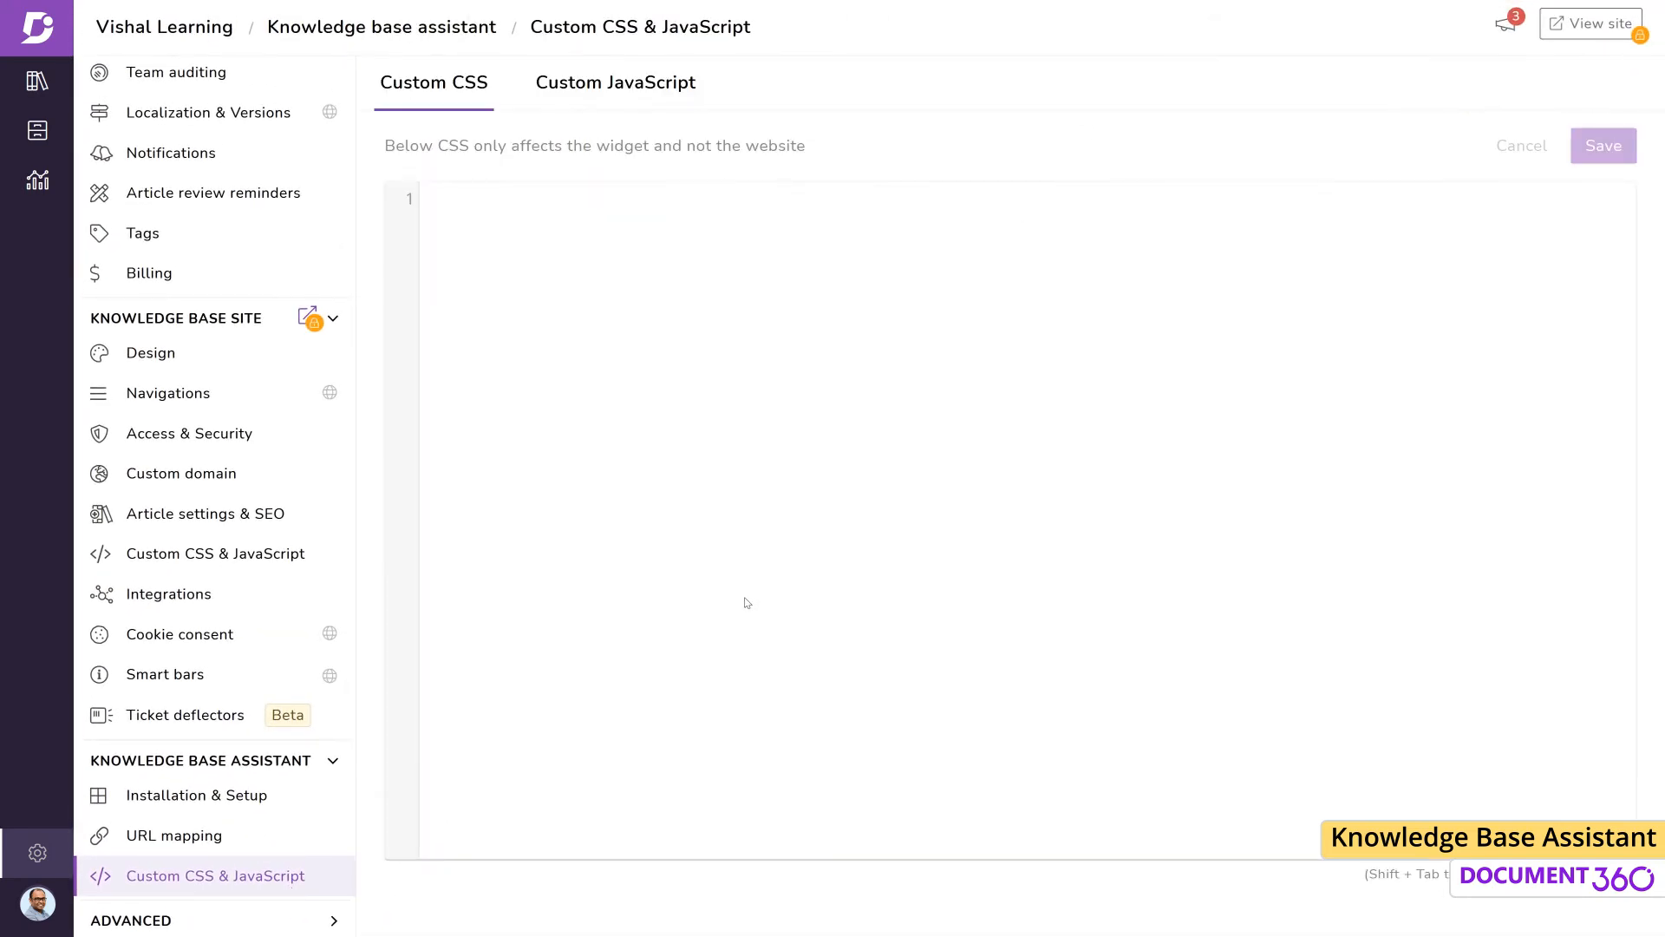
left_click(614, 81)
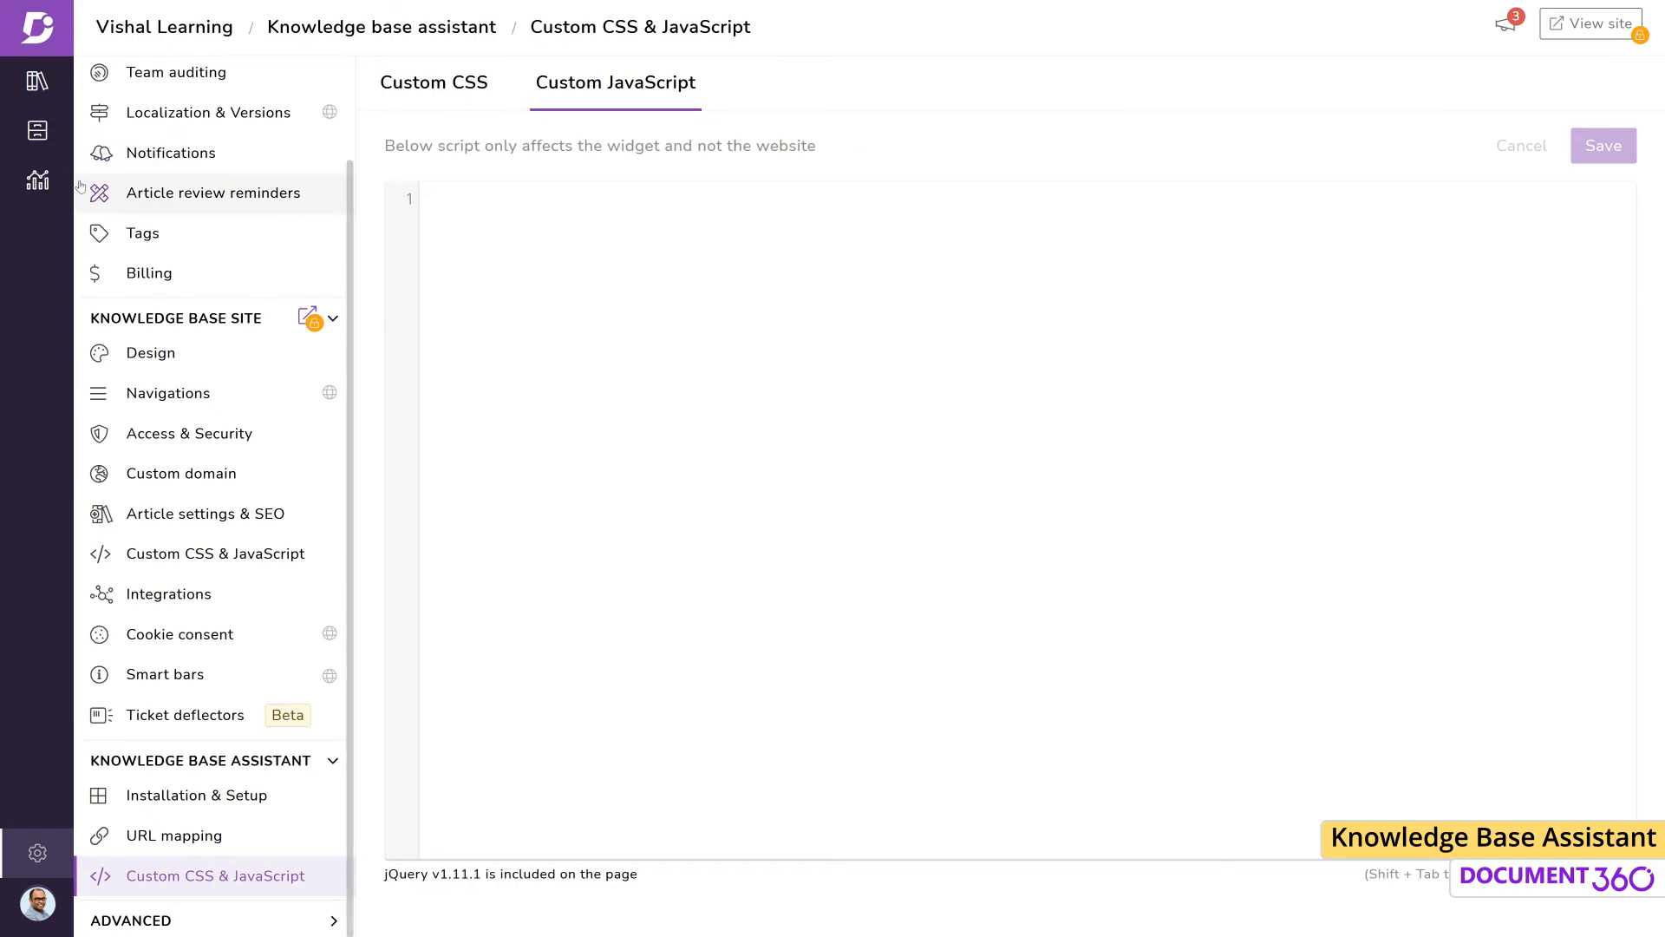
mouse_move(36, 180)
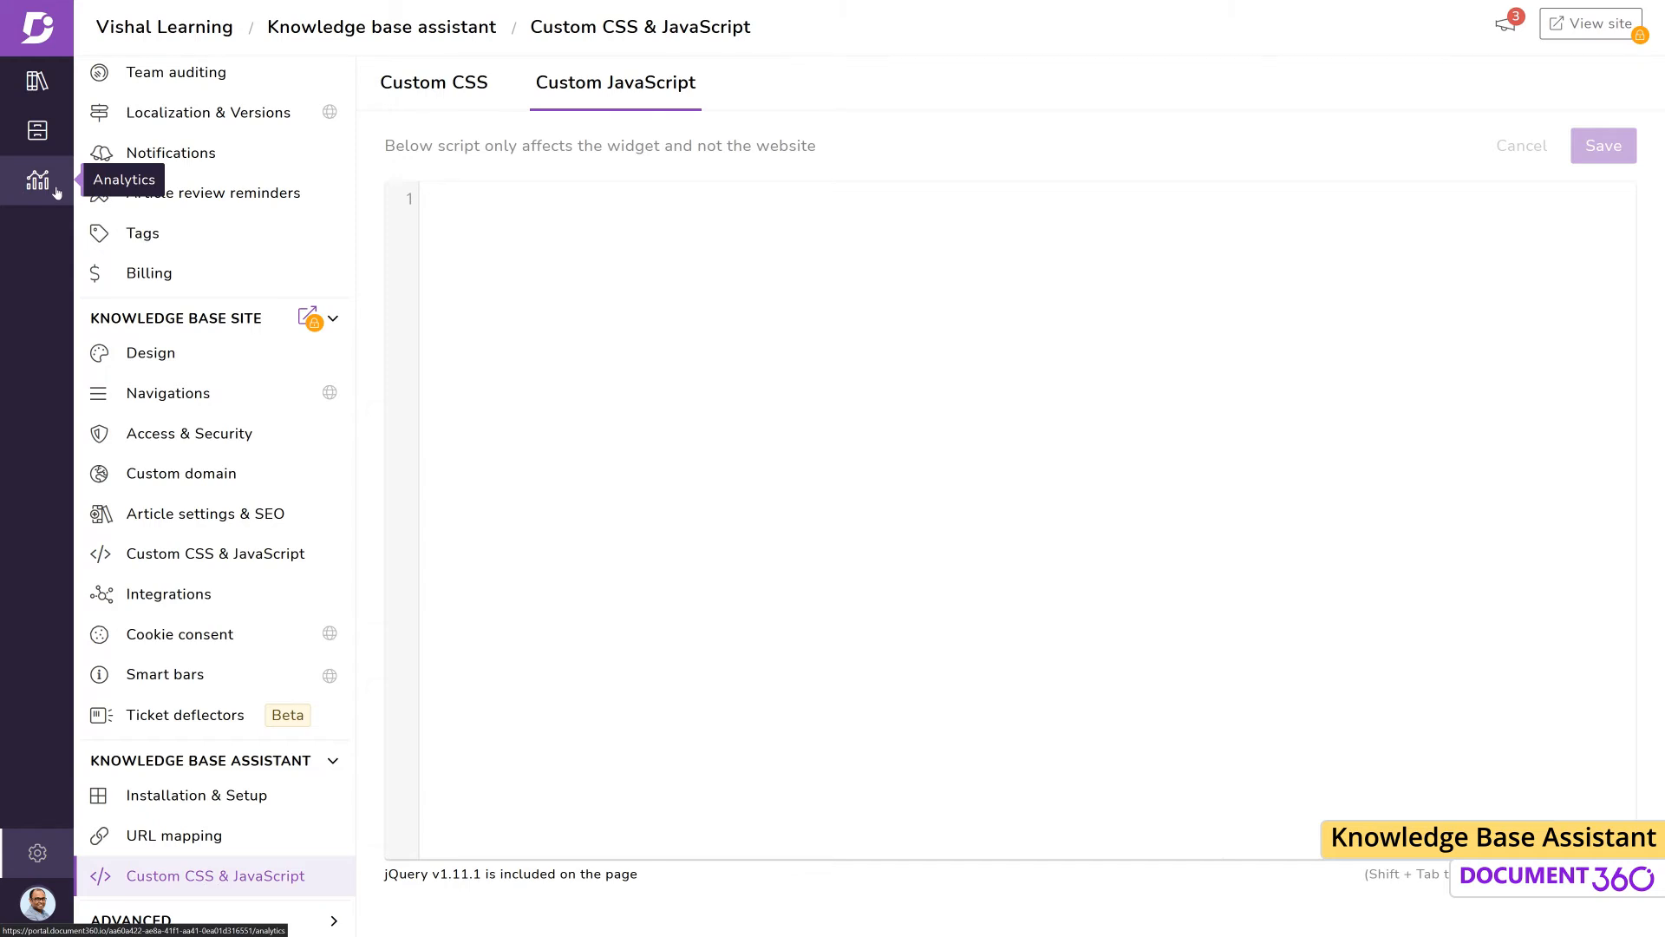
Step: Filter Analytics to the Knowledgebase Assistant over the last 365 days with no comparison
left_click(36, 181)
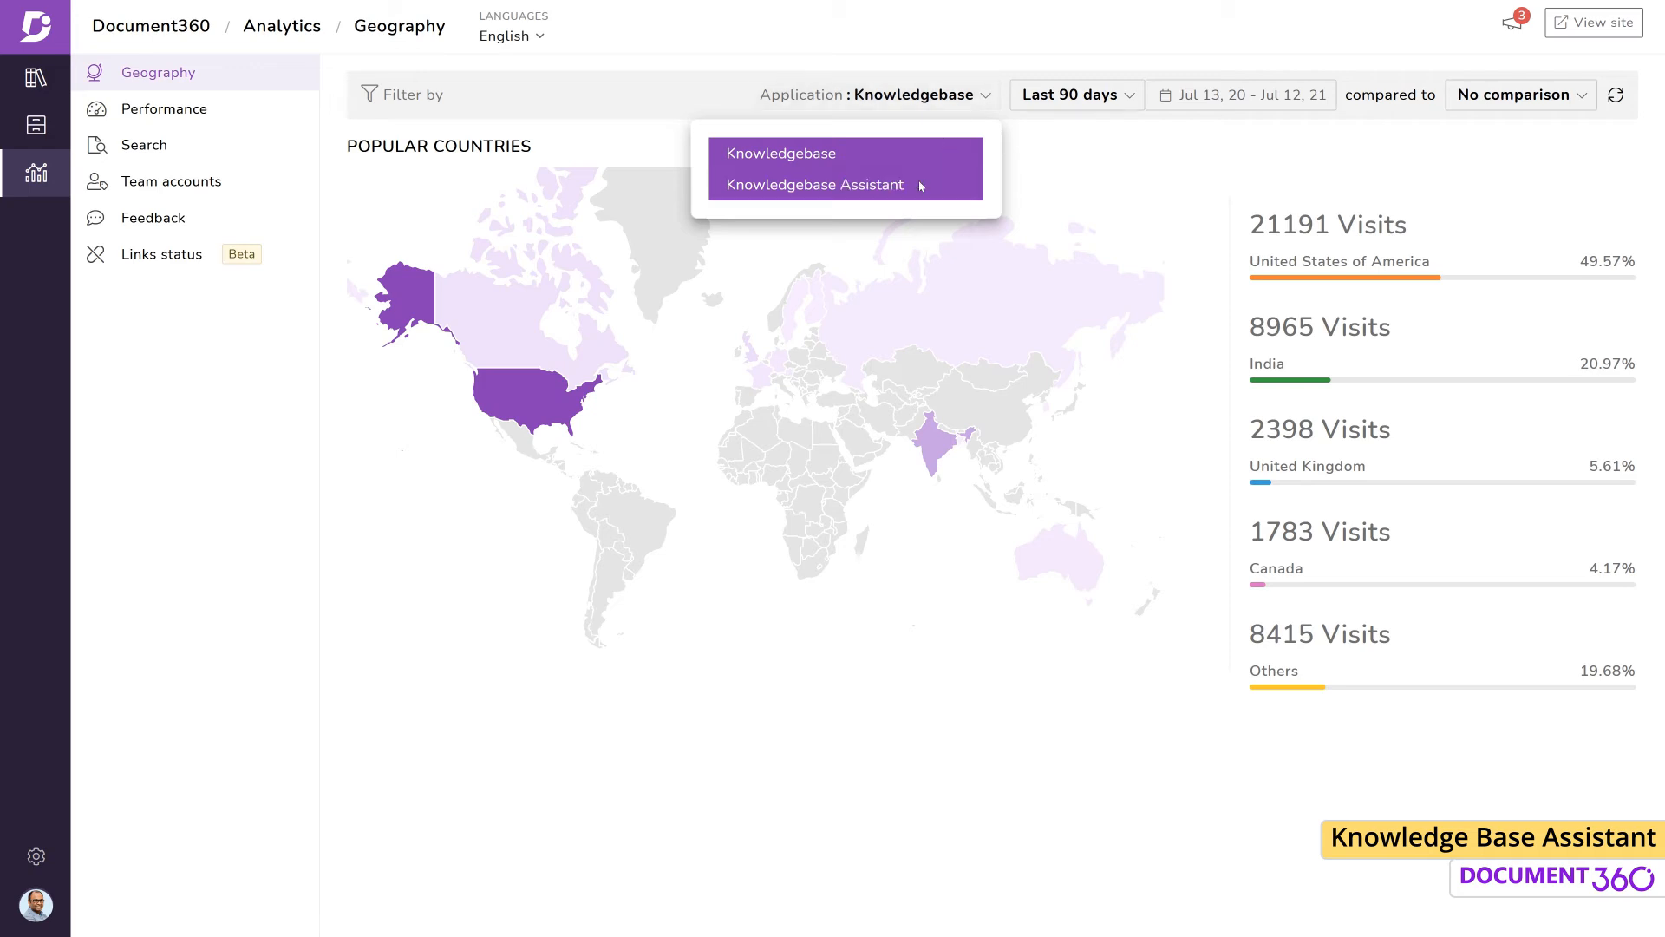
left_click(813, 183)
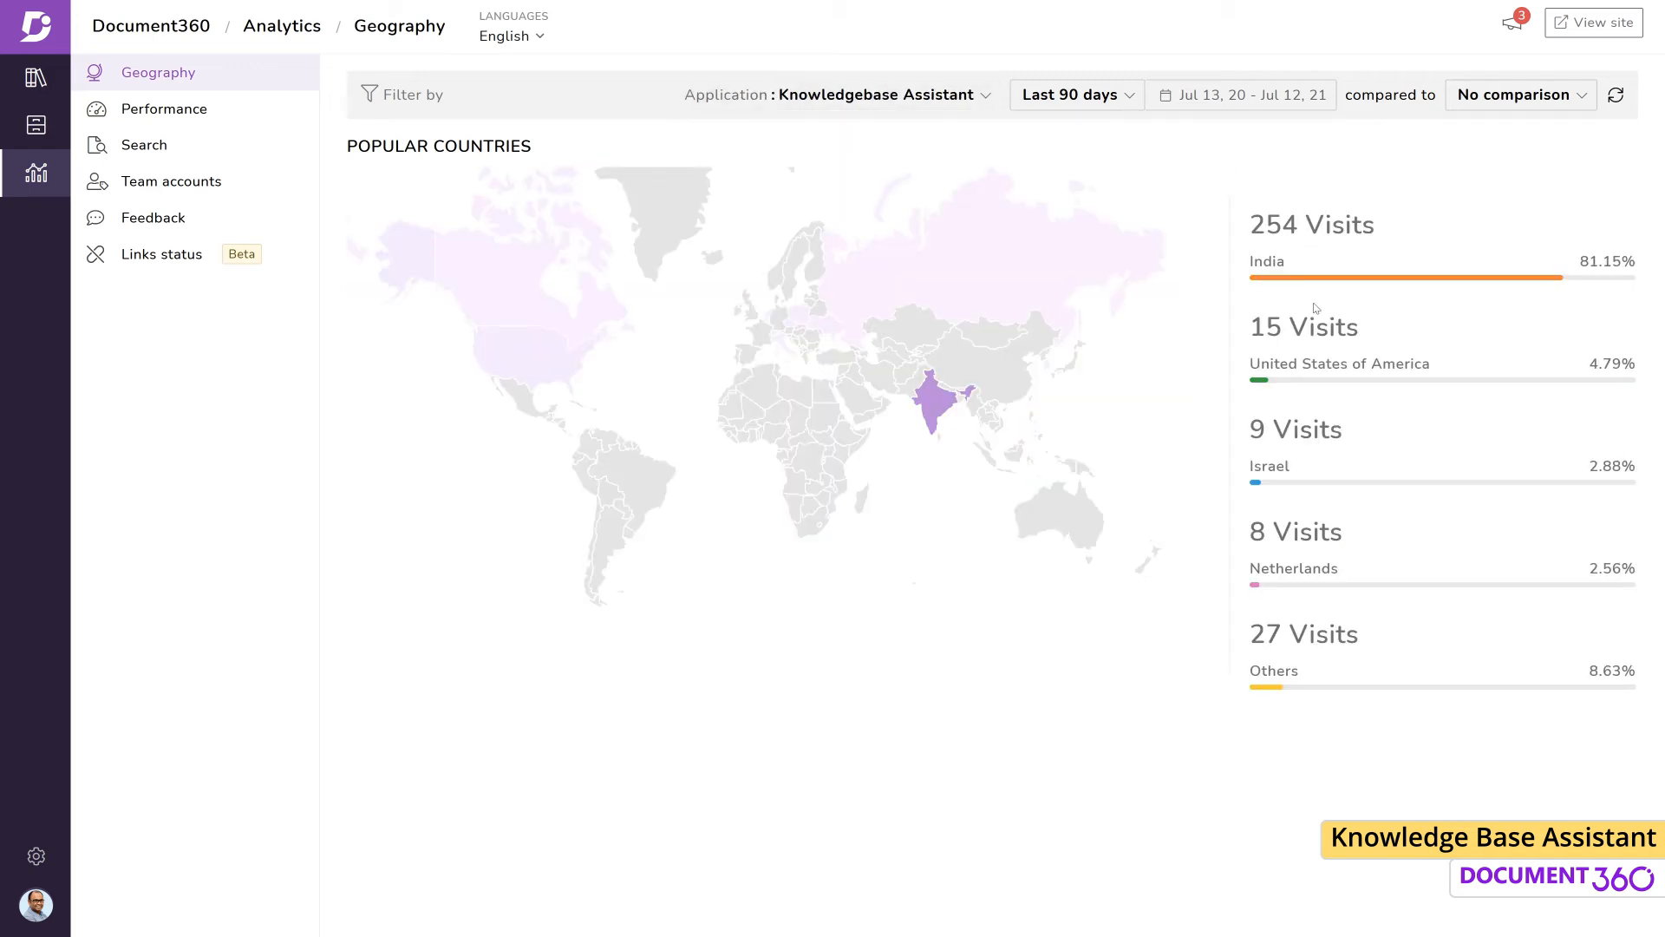
left_click(1074, 94)
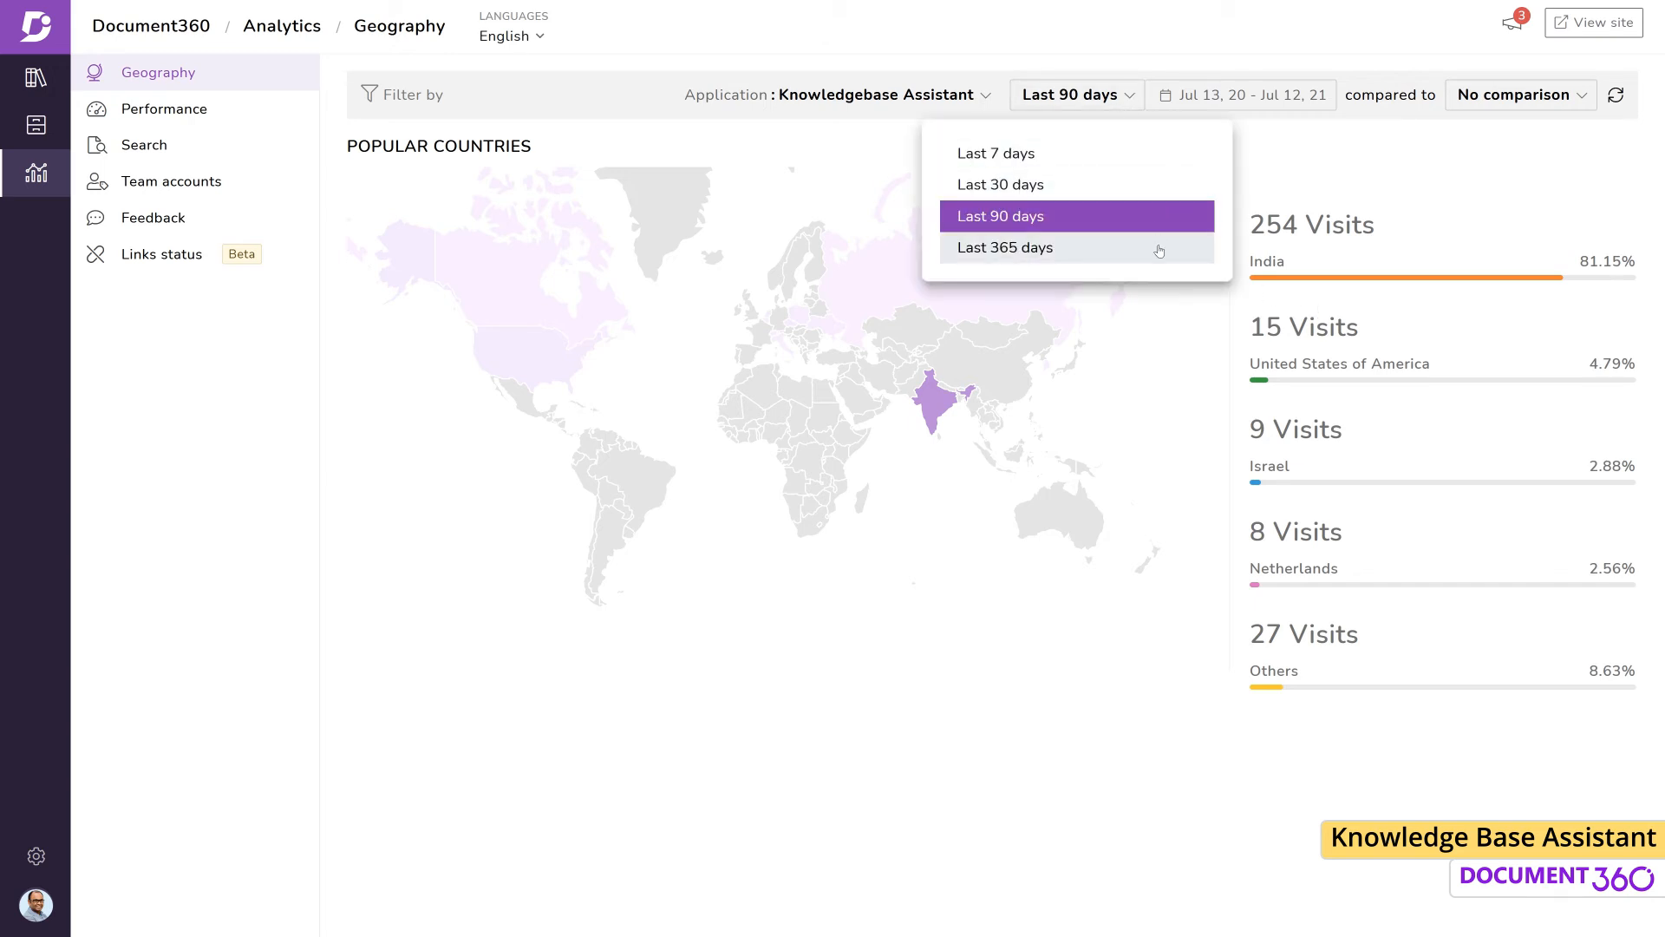
left_click(1004, 248)
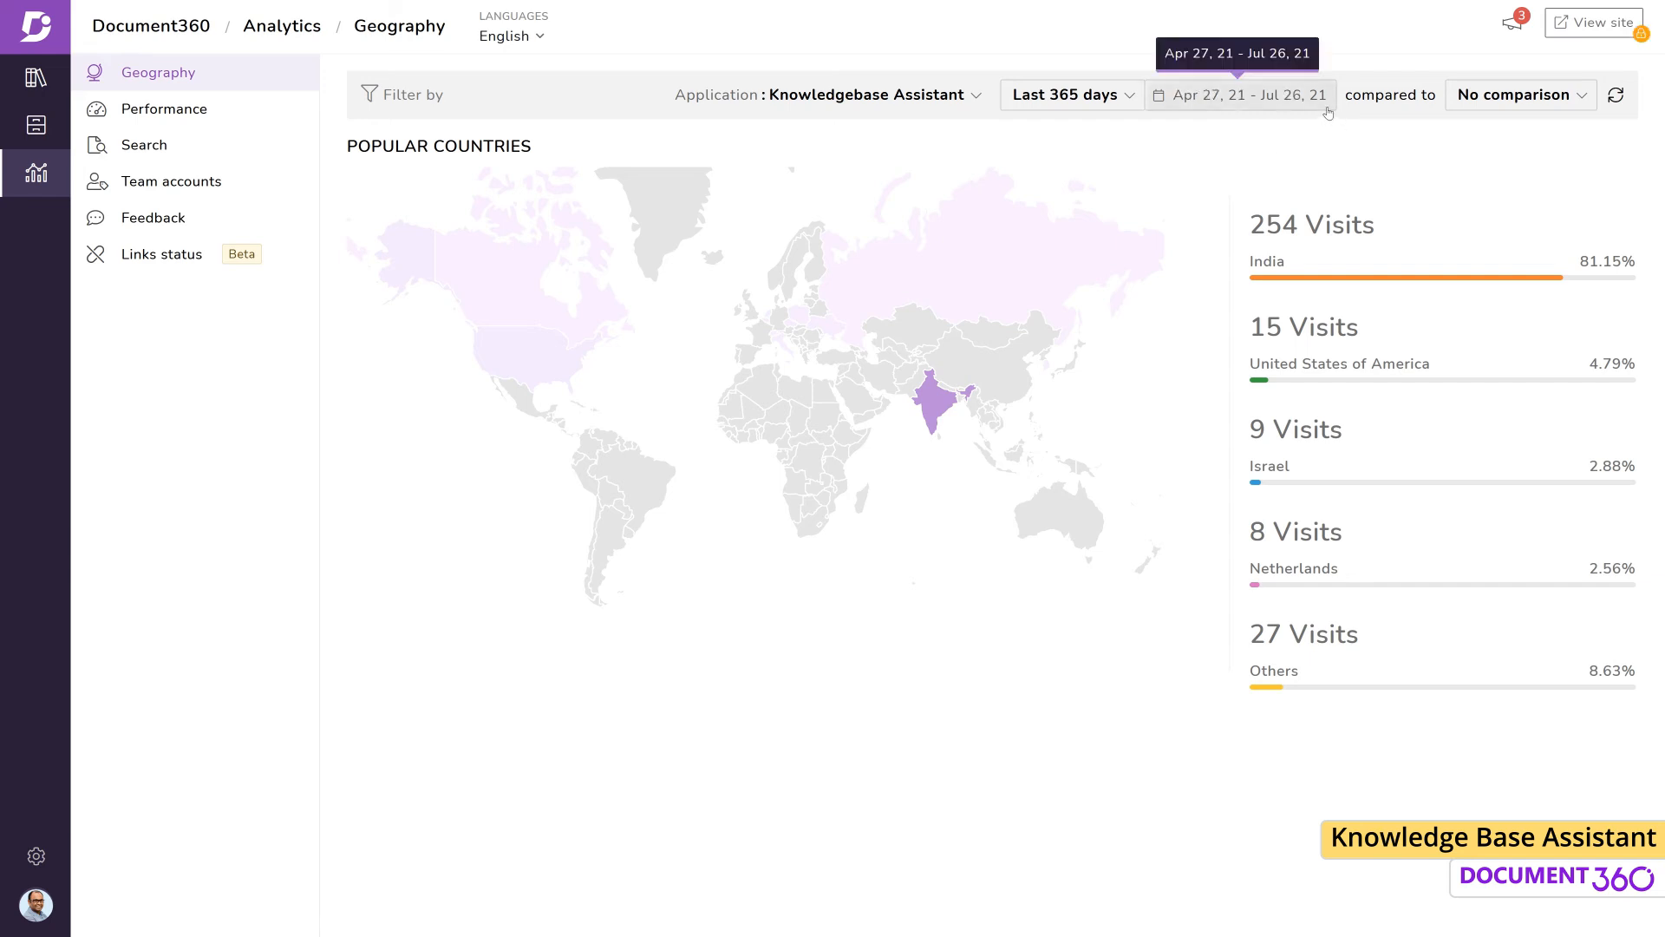
left_click(1519, 94)
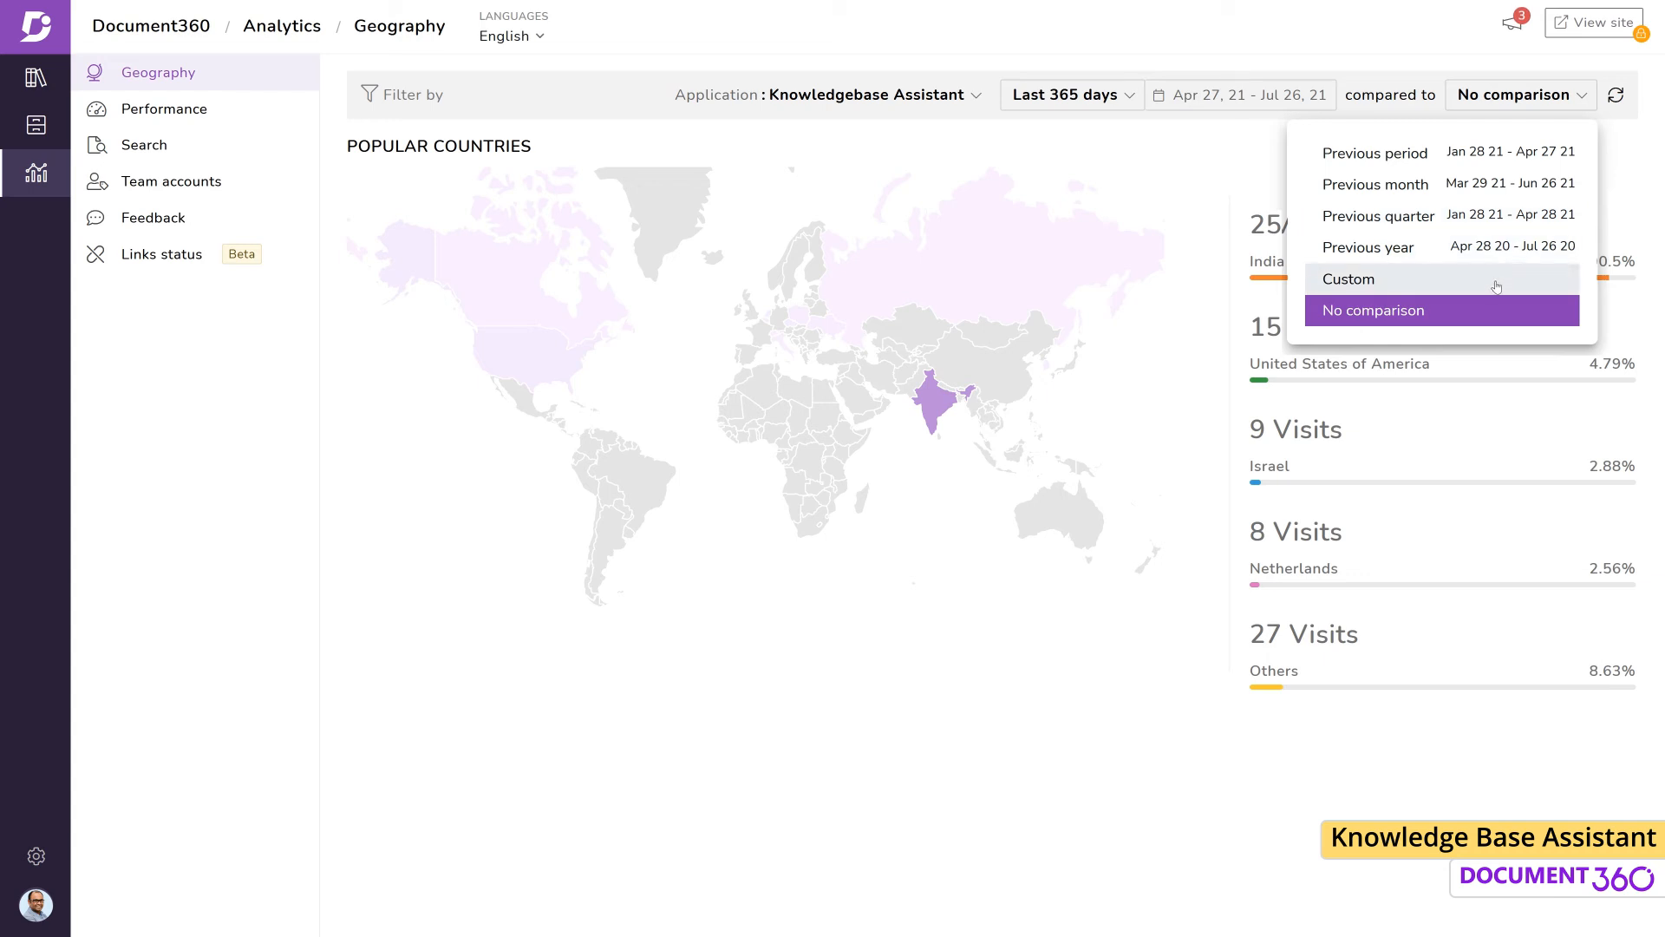
left_click(163, 107)
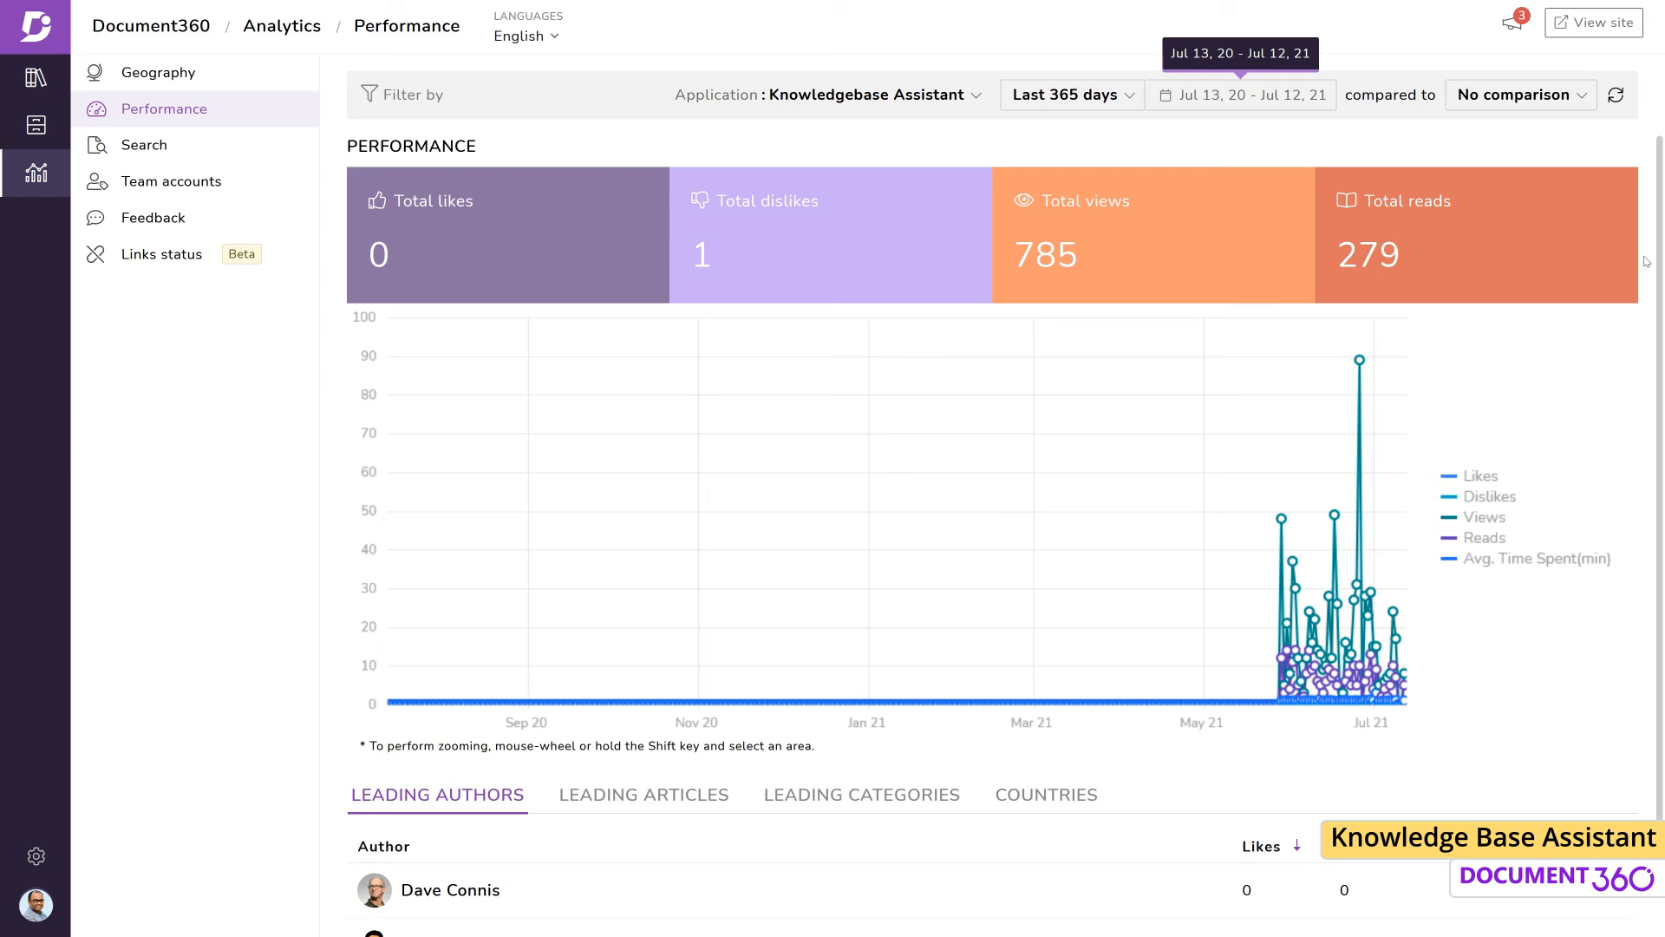
Step: Review Leading Categories and Countries breakdowns on Performance, then move to Search analytics
scroll("down", 3)
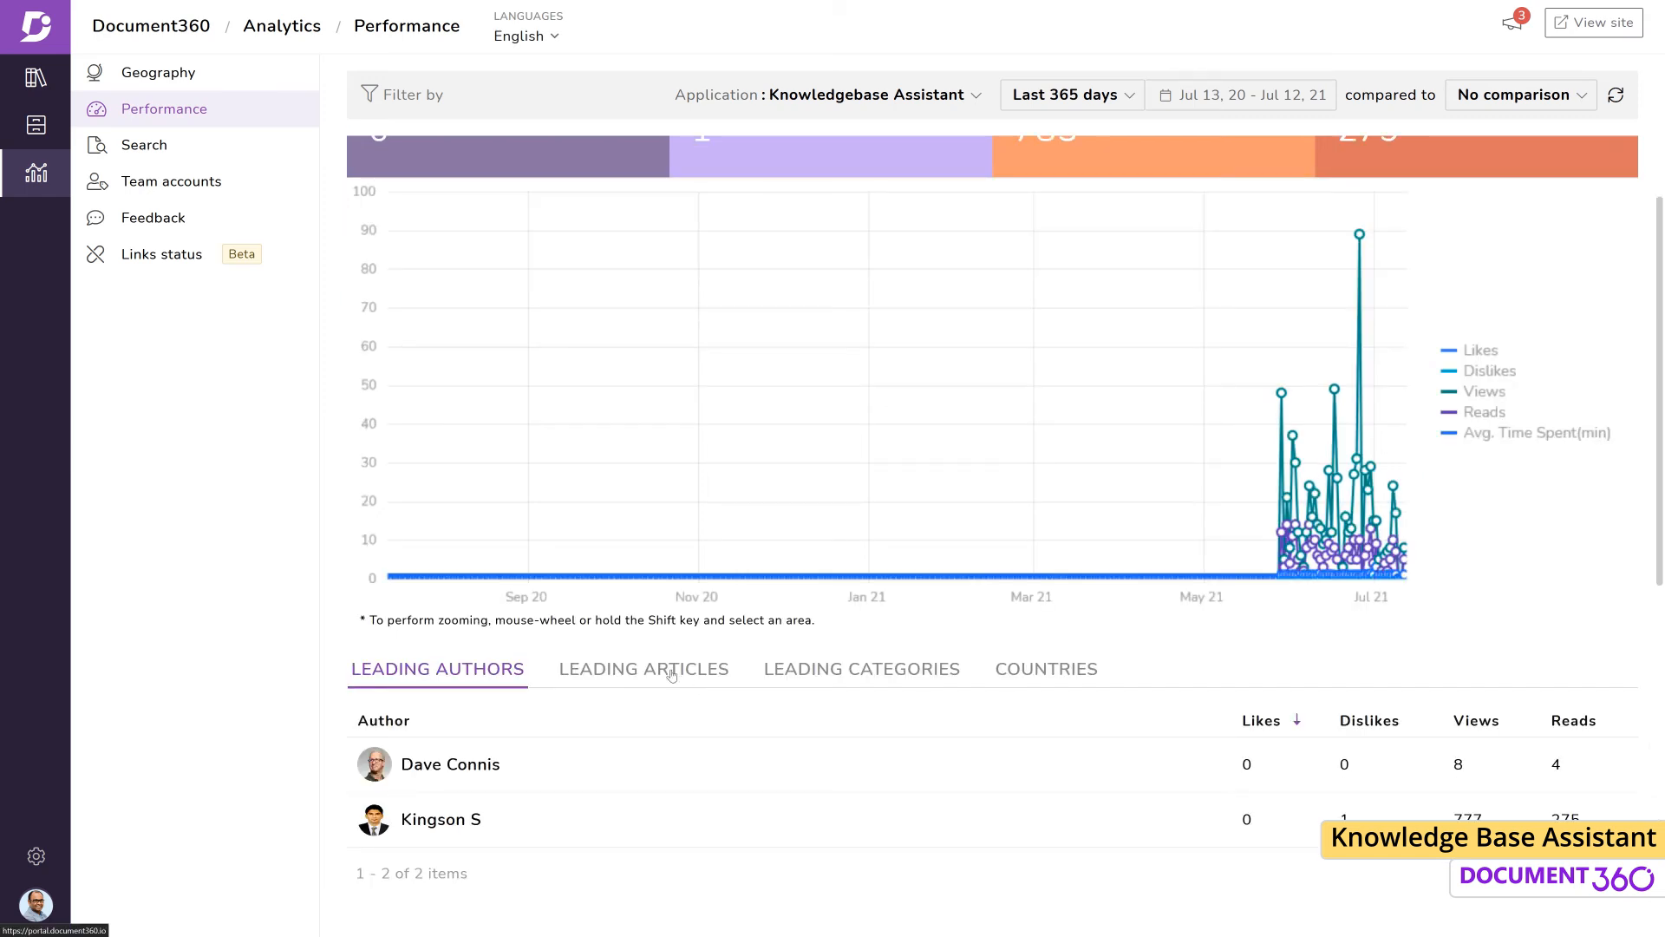
left_click(862, 667)
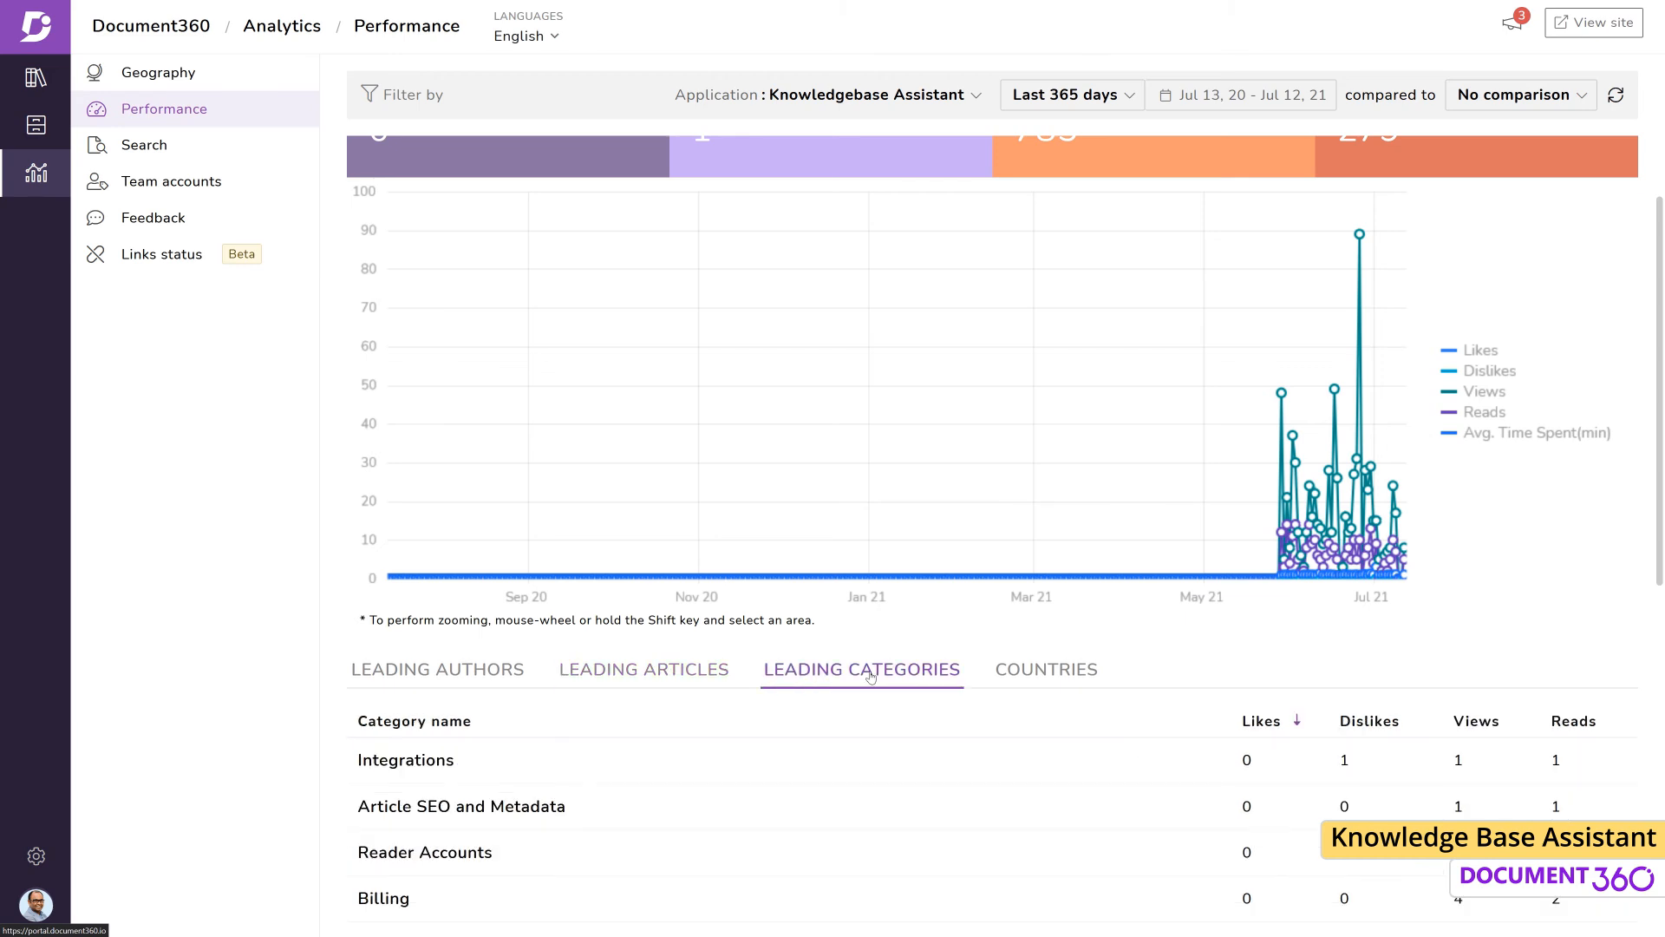
left_click(1044, 670)
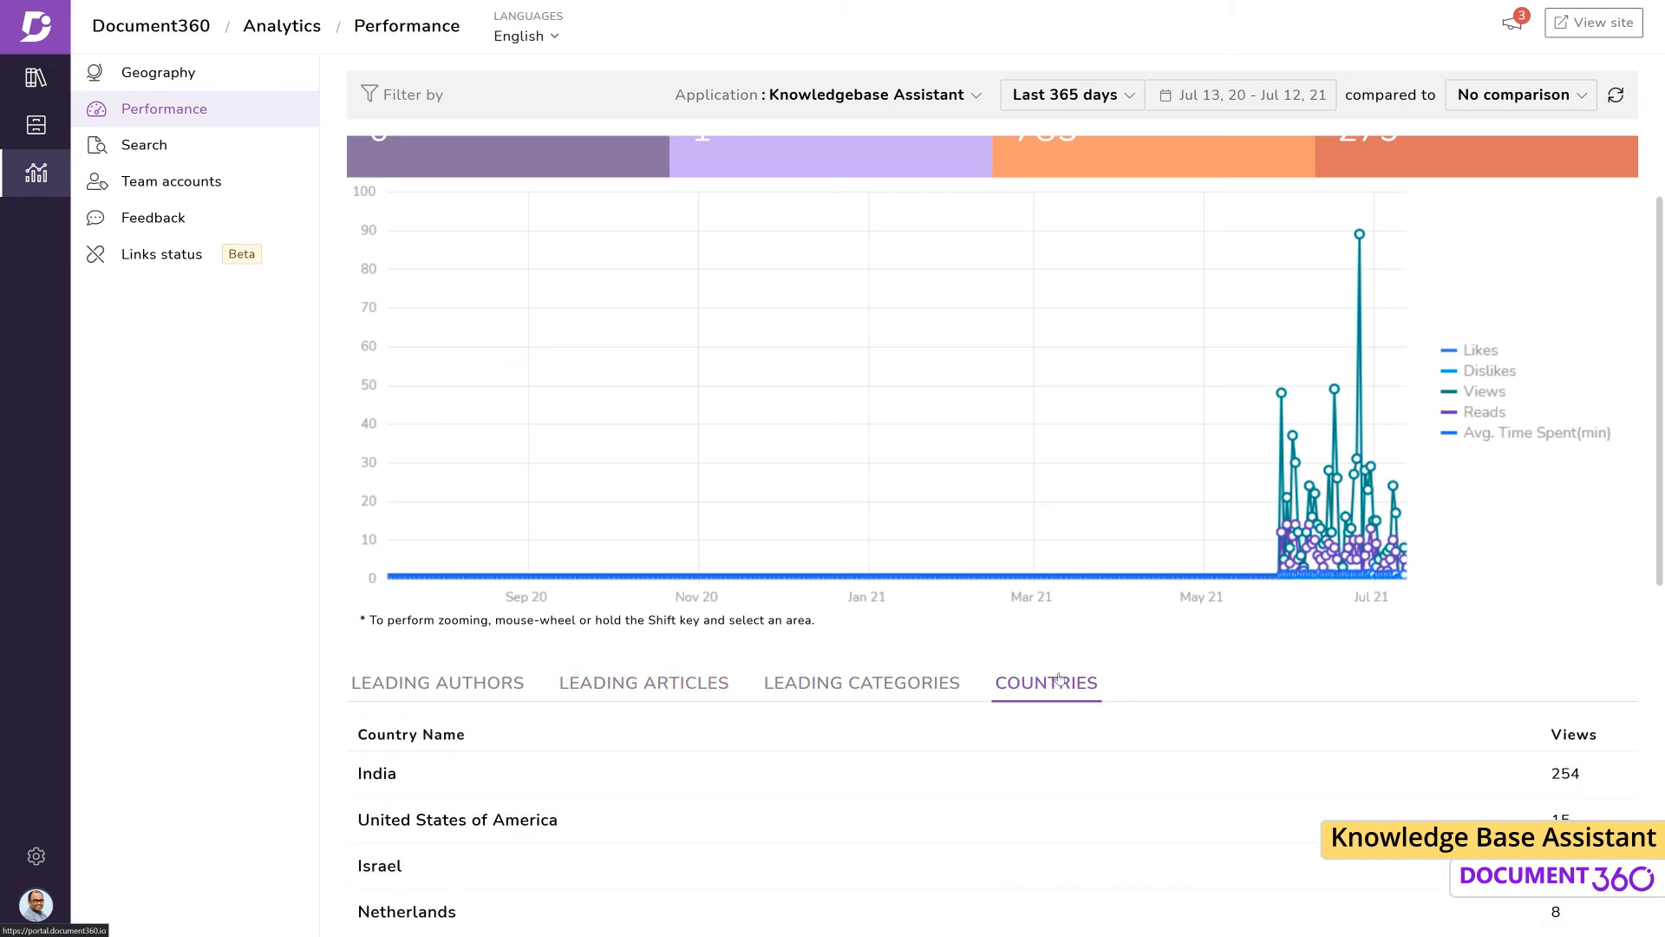
left_click(144, 144)
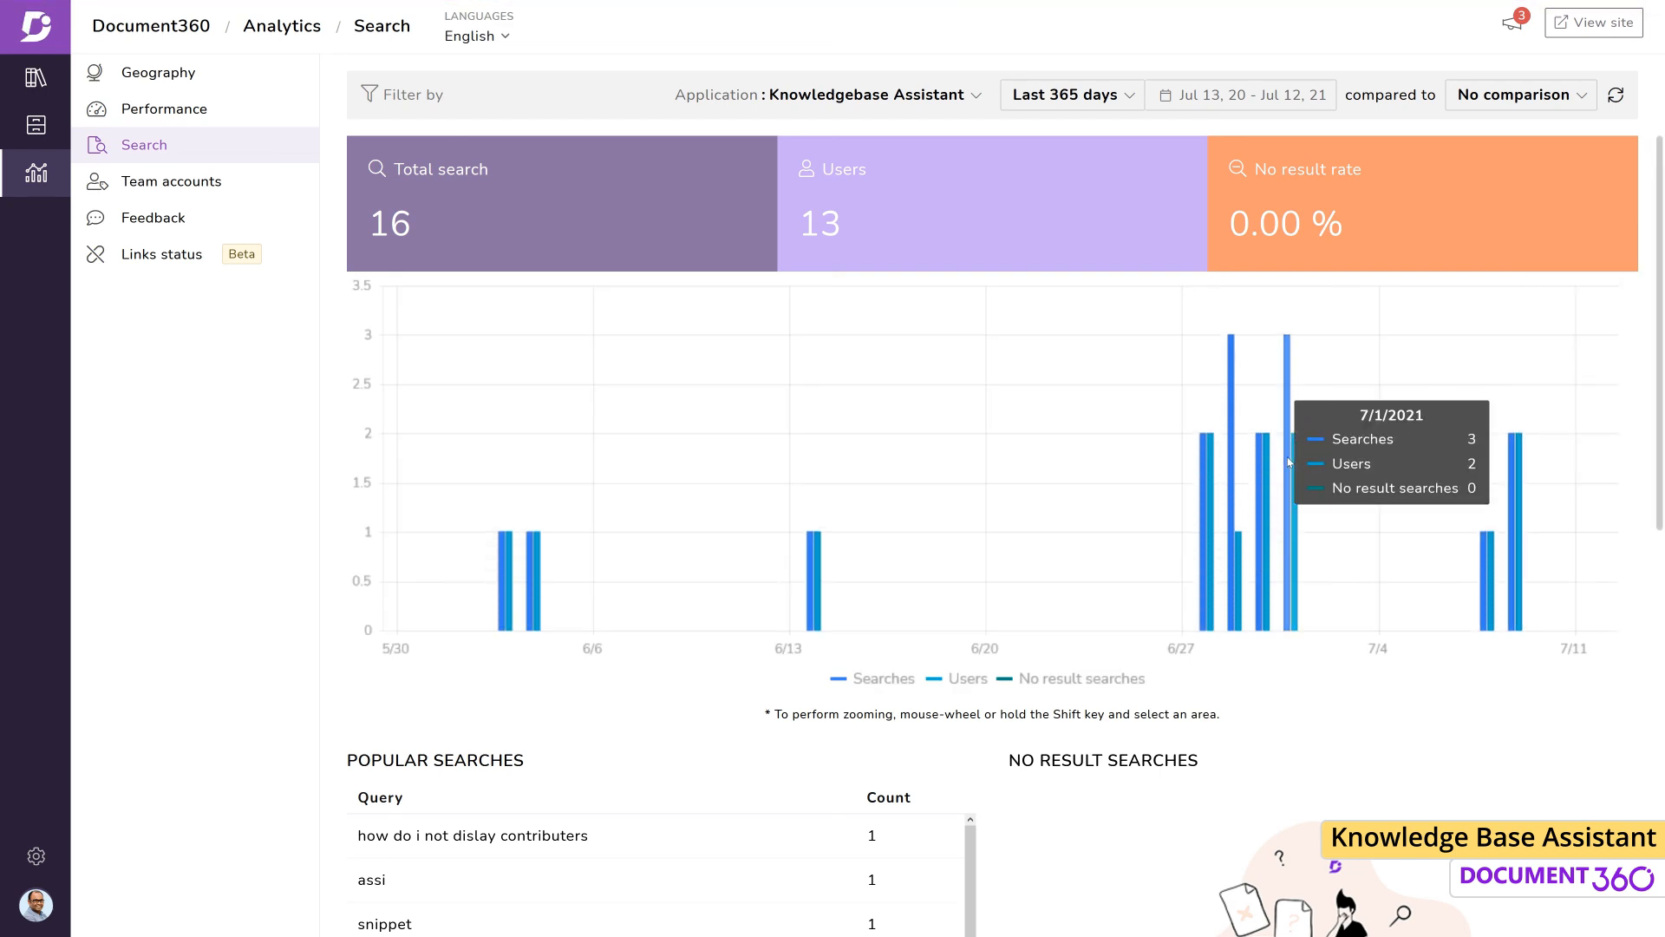
Step: Review the Popular Searches list, then view Feedback analytics listing Machine learning and Understanding Home page builder
scroll("down", 3)
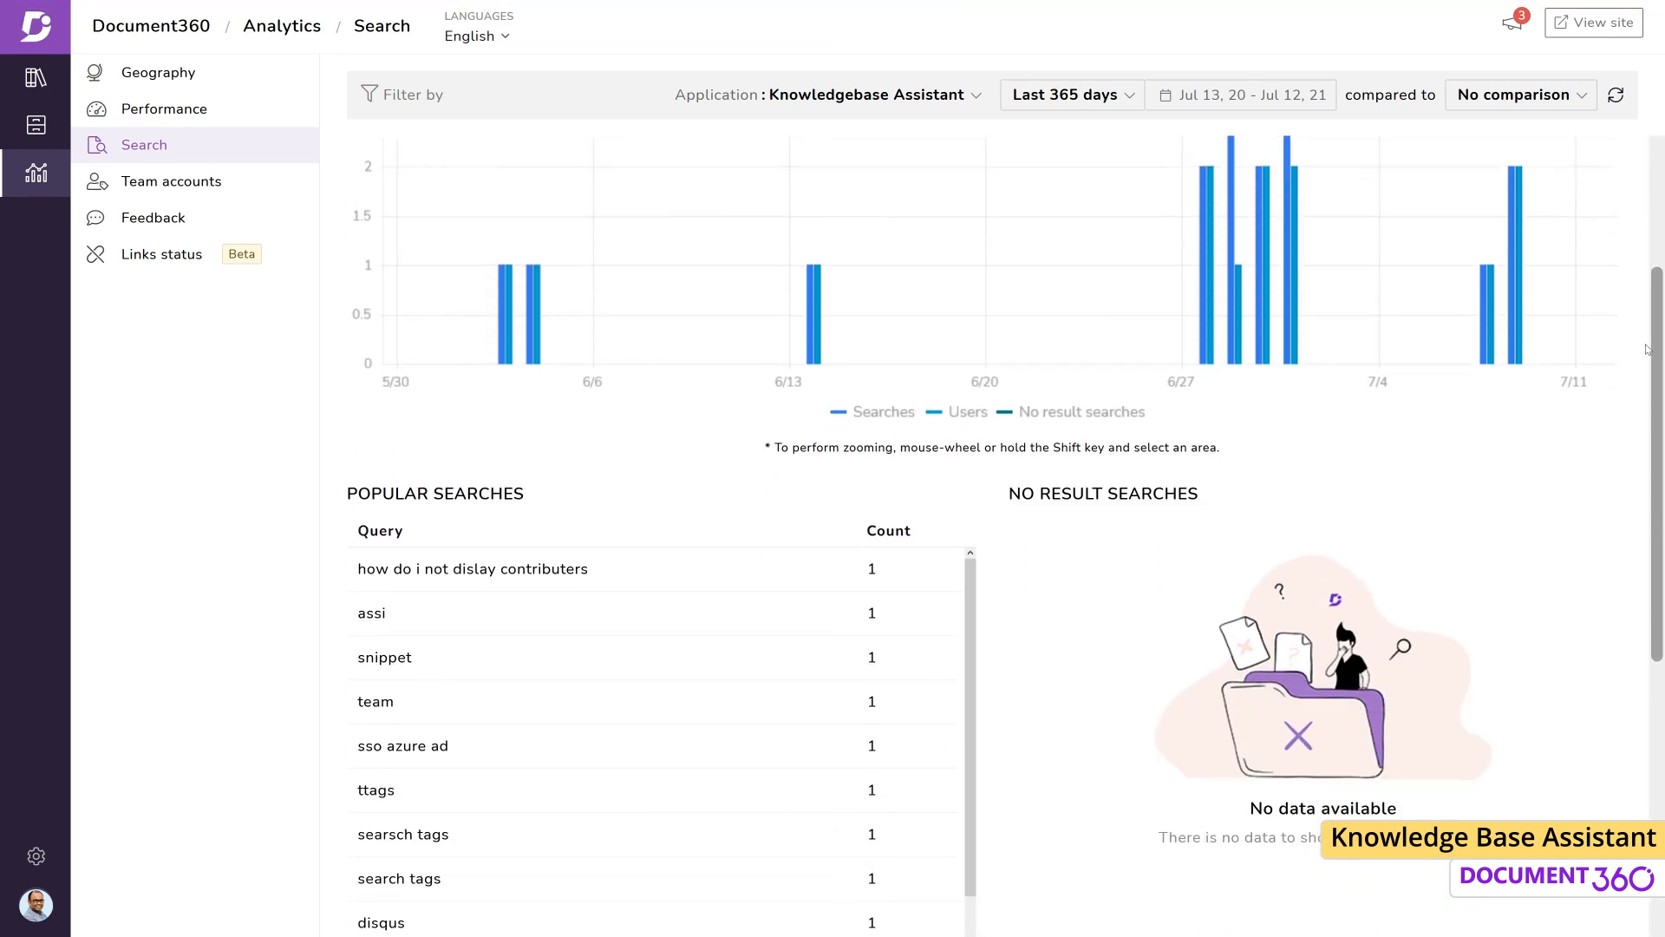
scroll("down", 3)
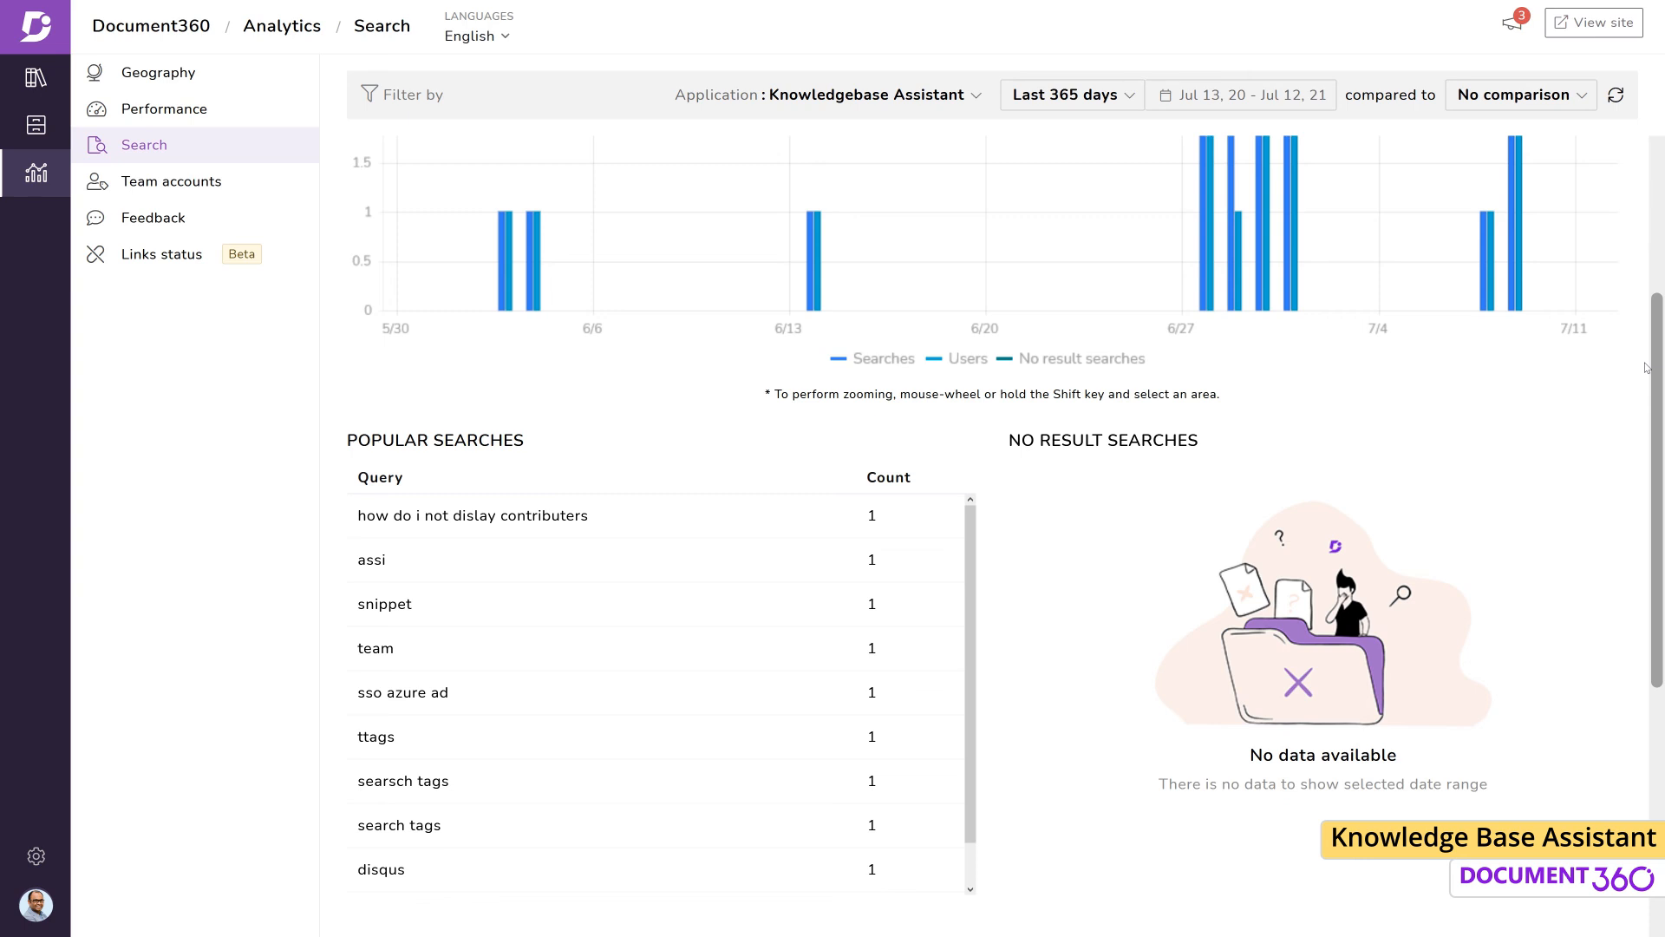
scroll("down", 3)
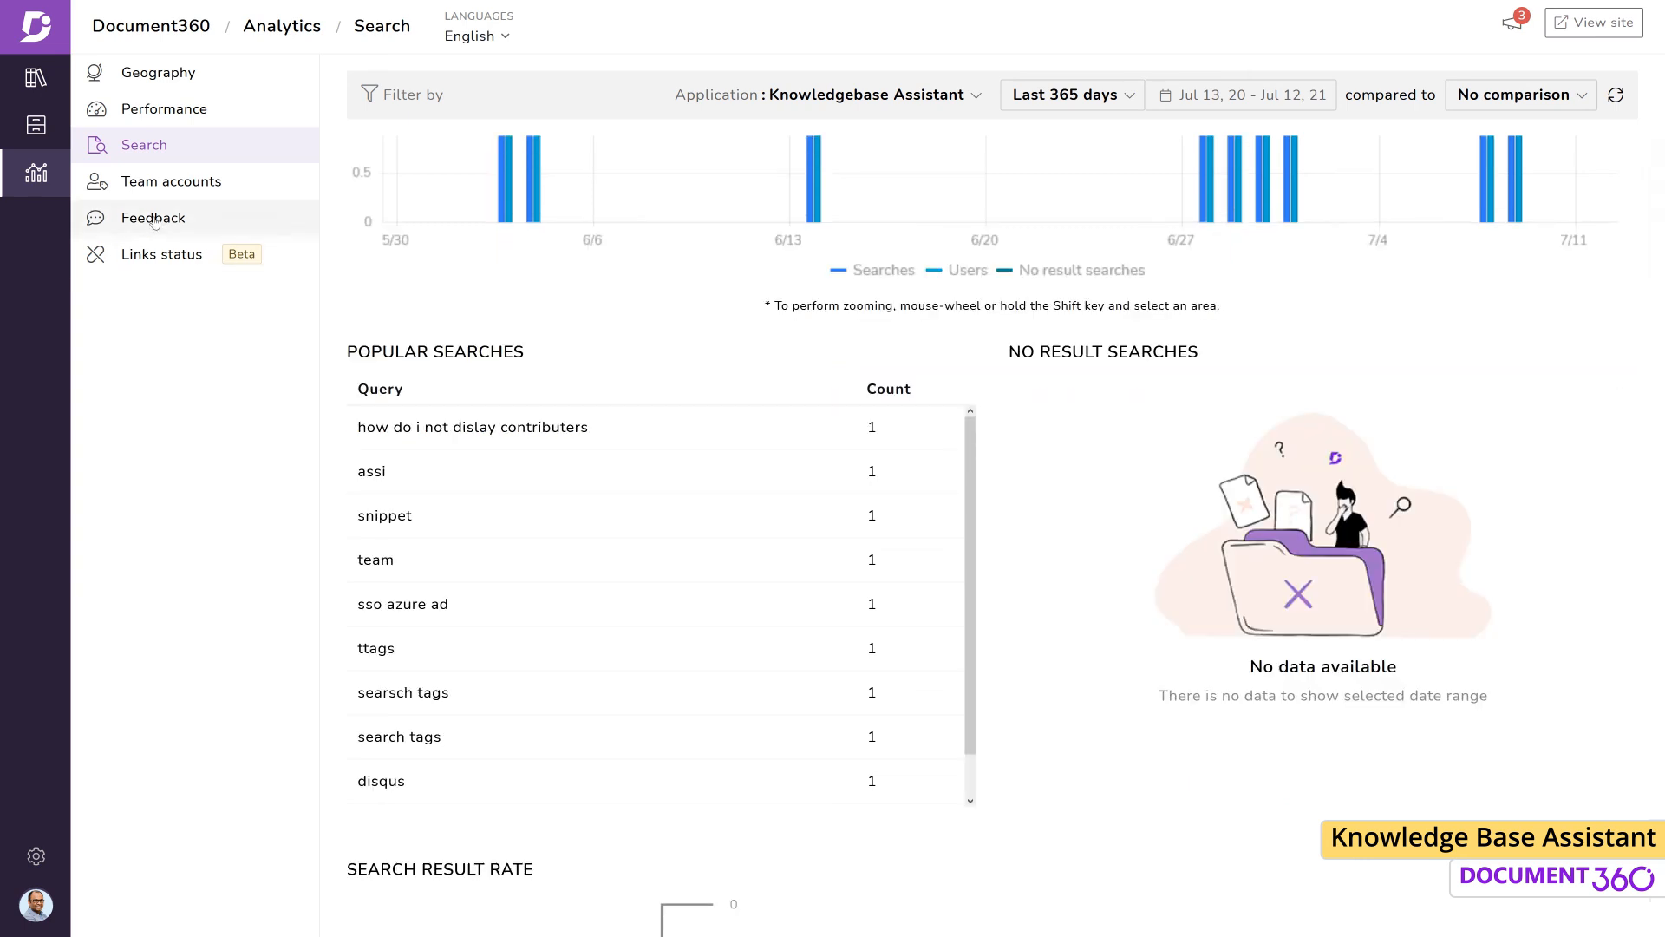
left_click(153, 219)
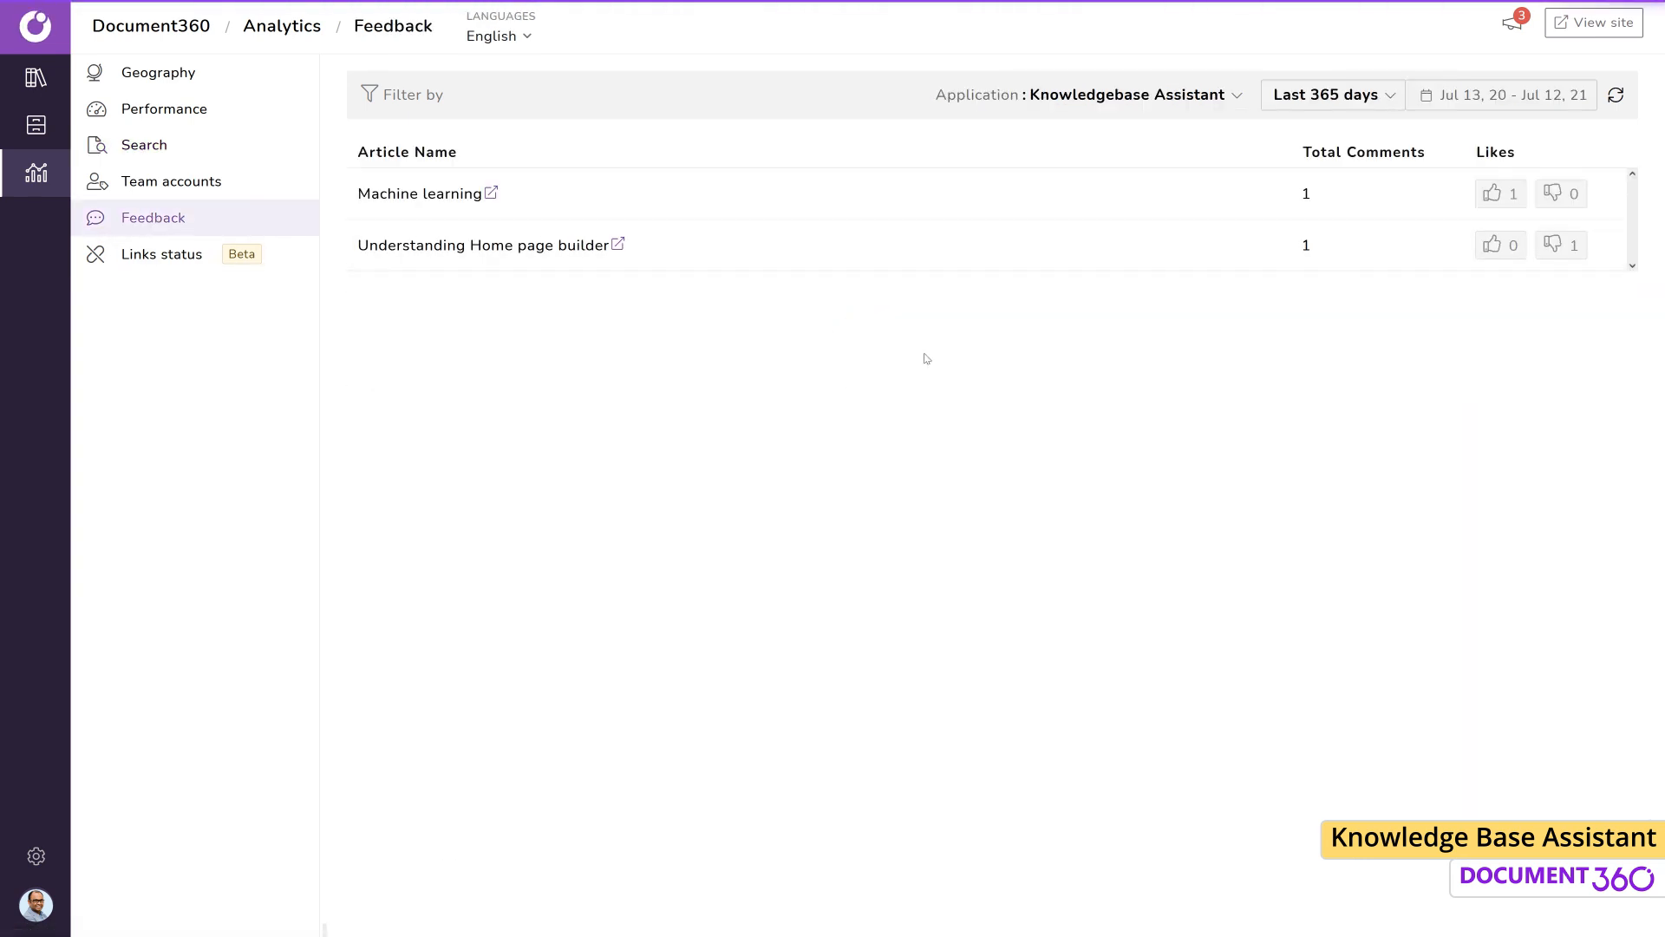
mouse_move(1410, 212)
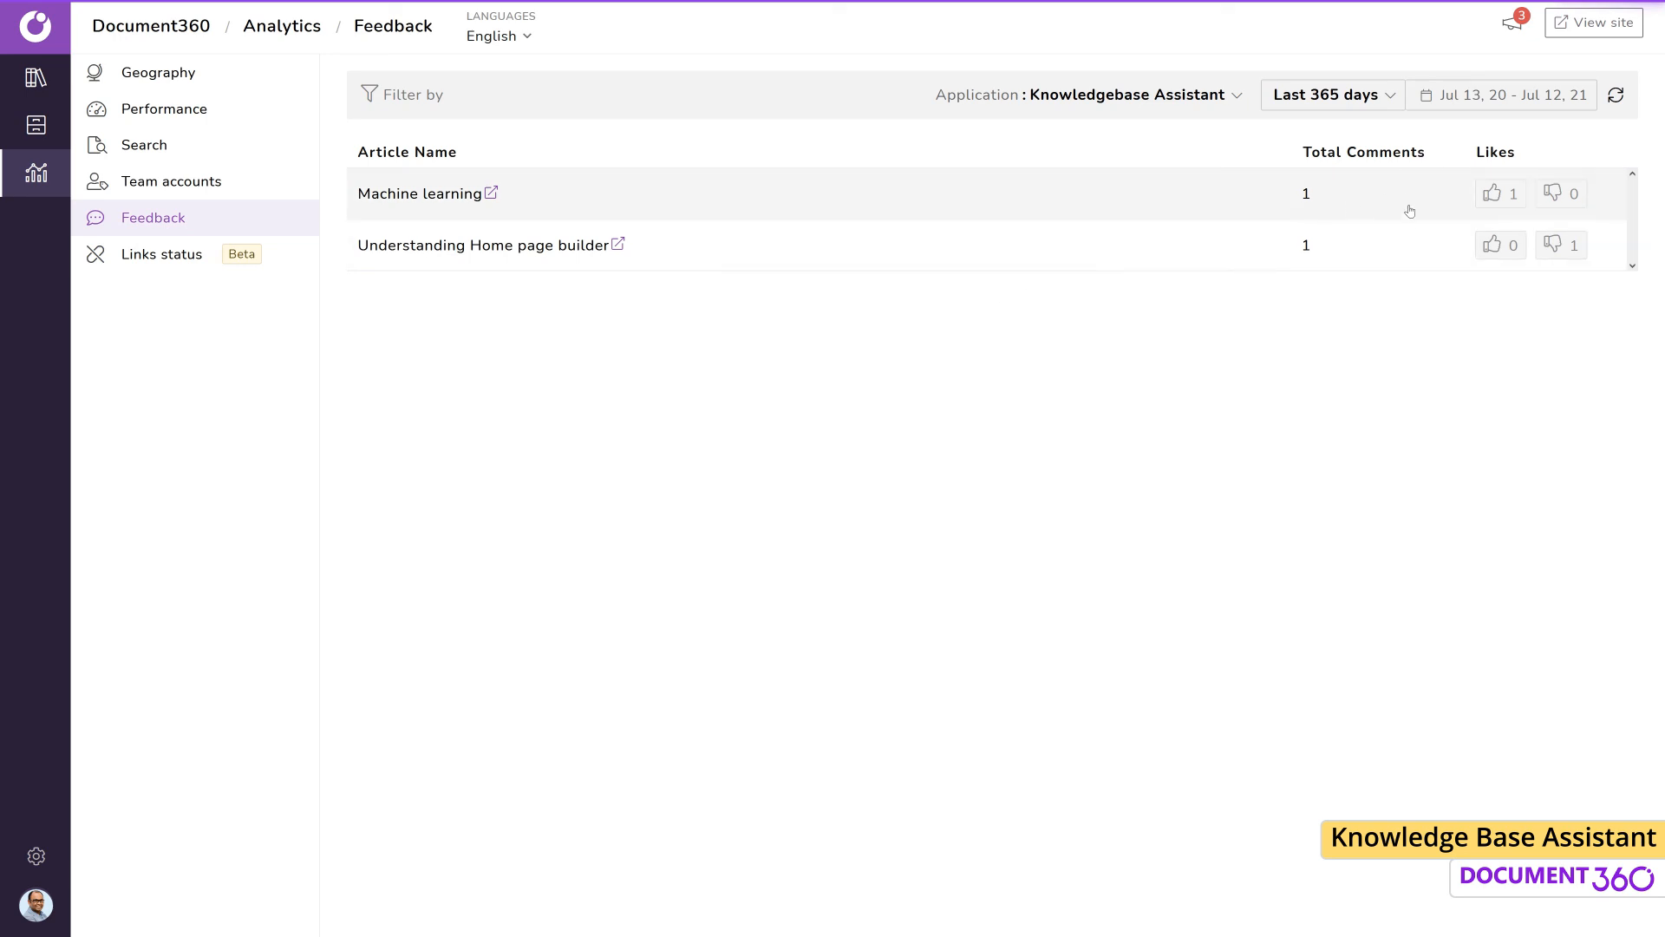
mouse_move(1393, 311)
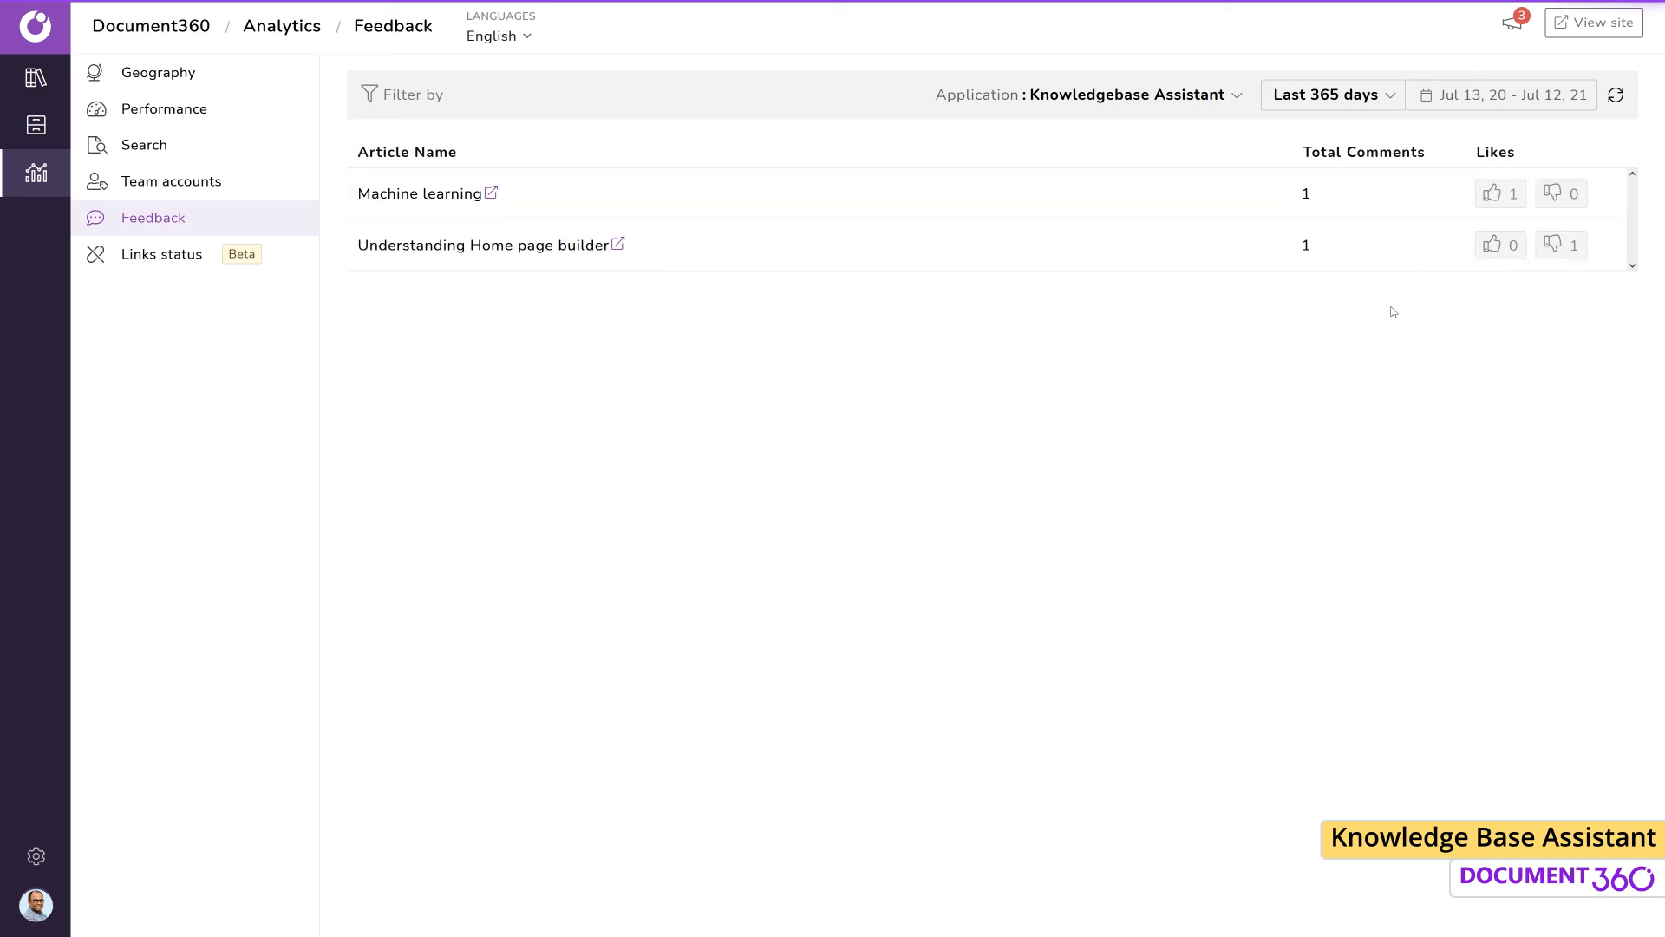
Step: Return via Settings to the assistant's Installation & Setup page with Style your assistant expanded showing the green theme
left_click(37, 855)
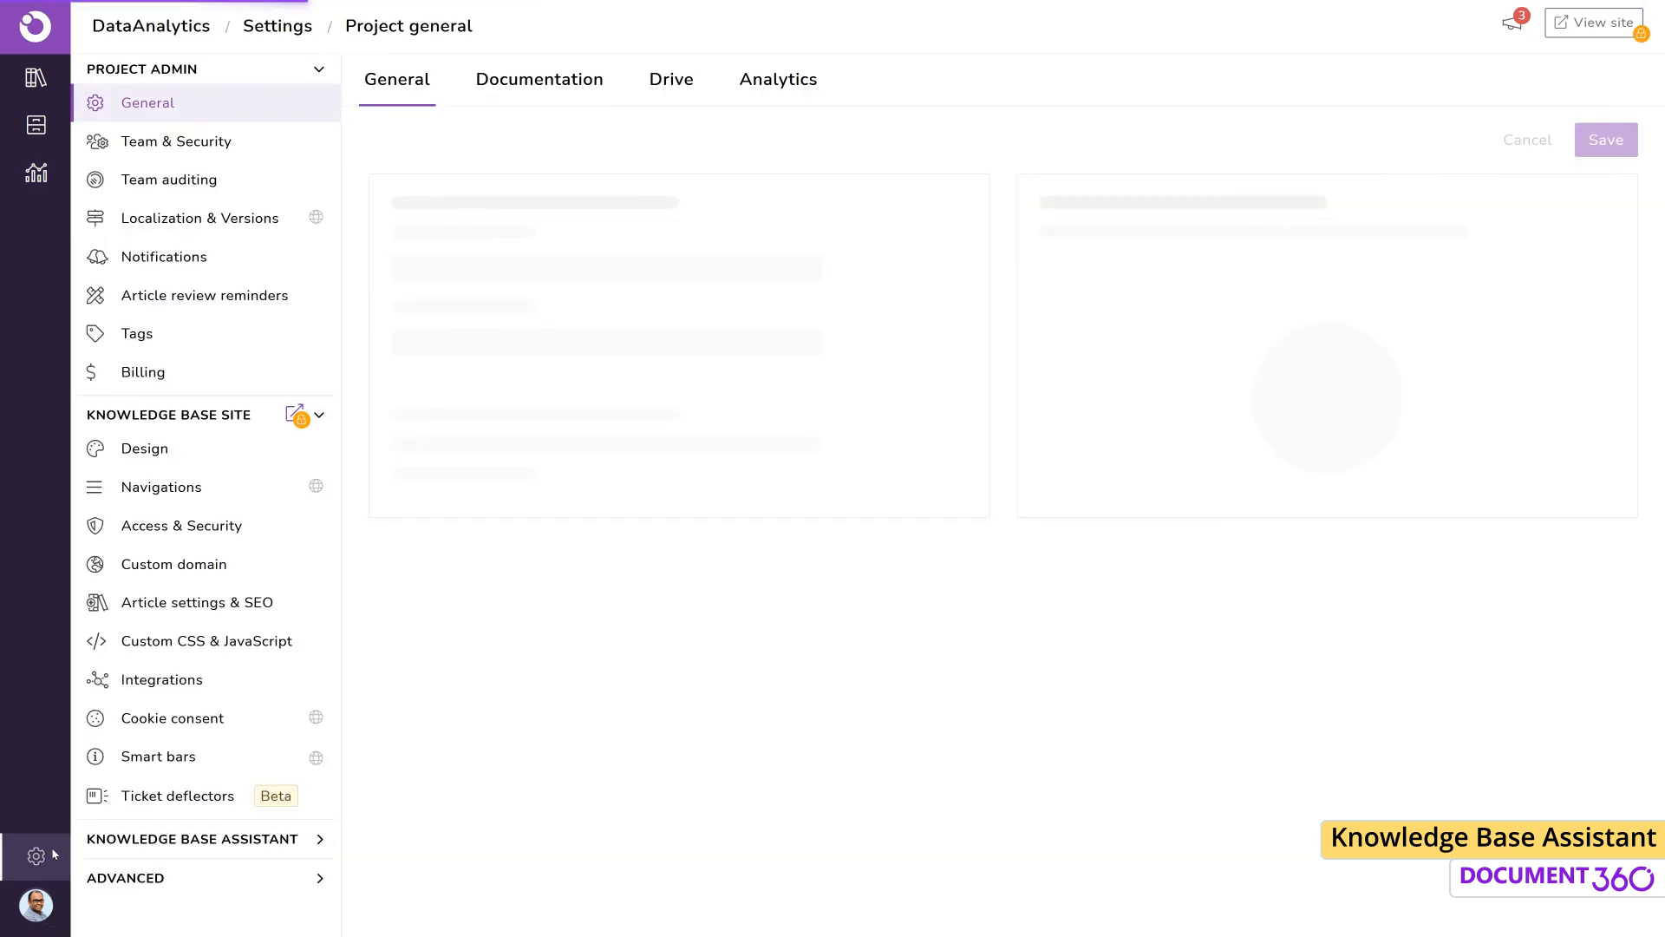
left_click(192, 837)
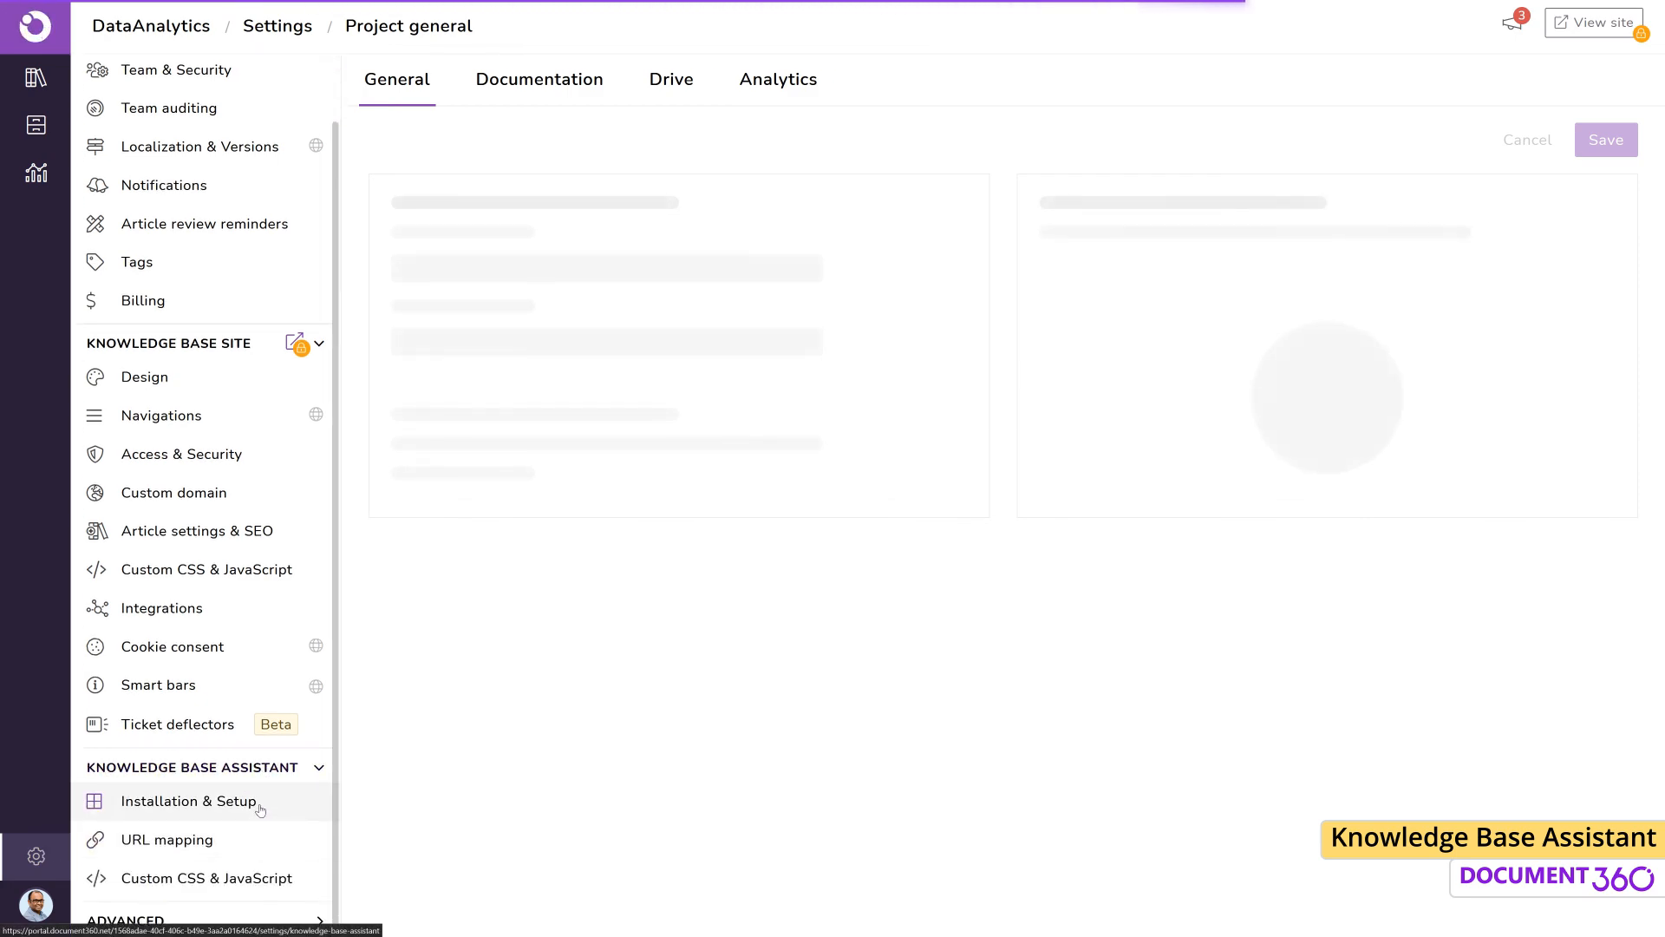
left_click(189, 802)
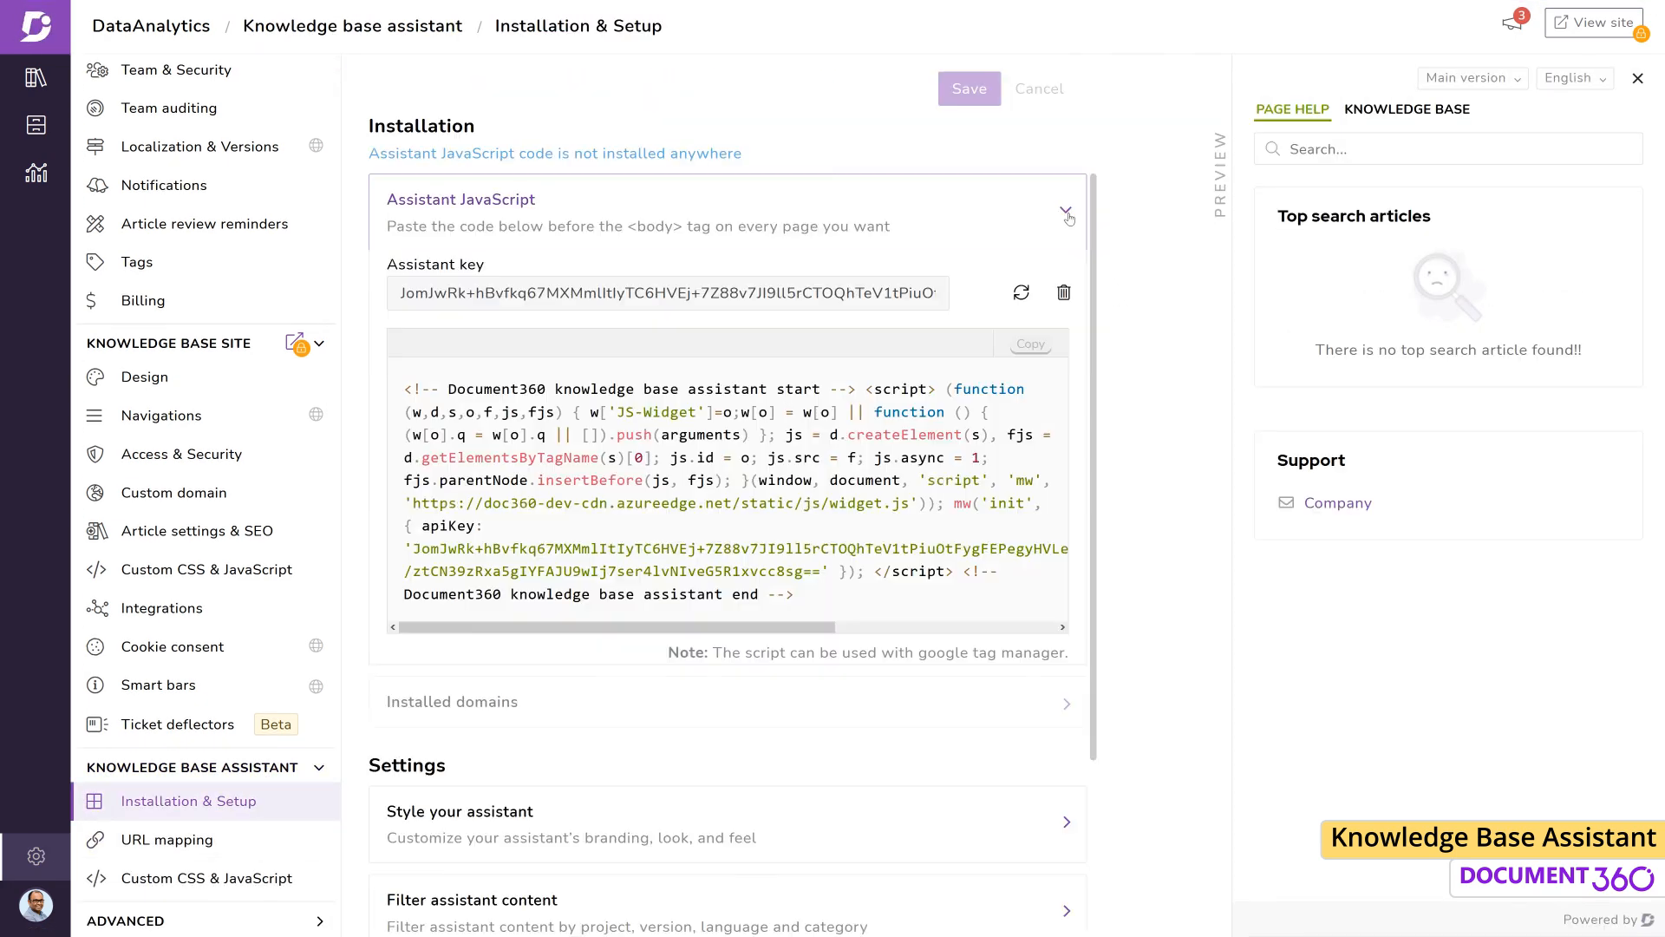
left_click(1067, 212)
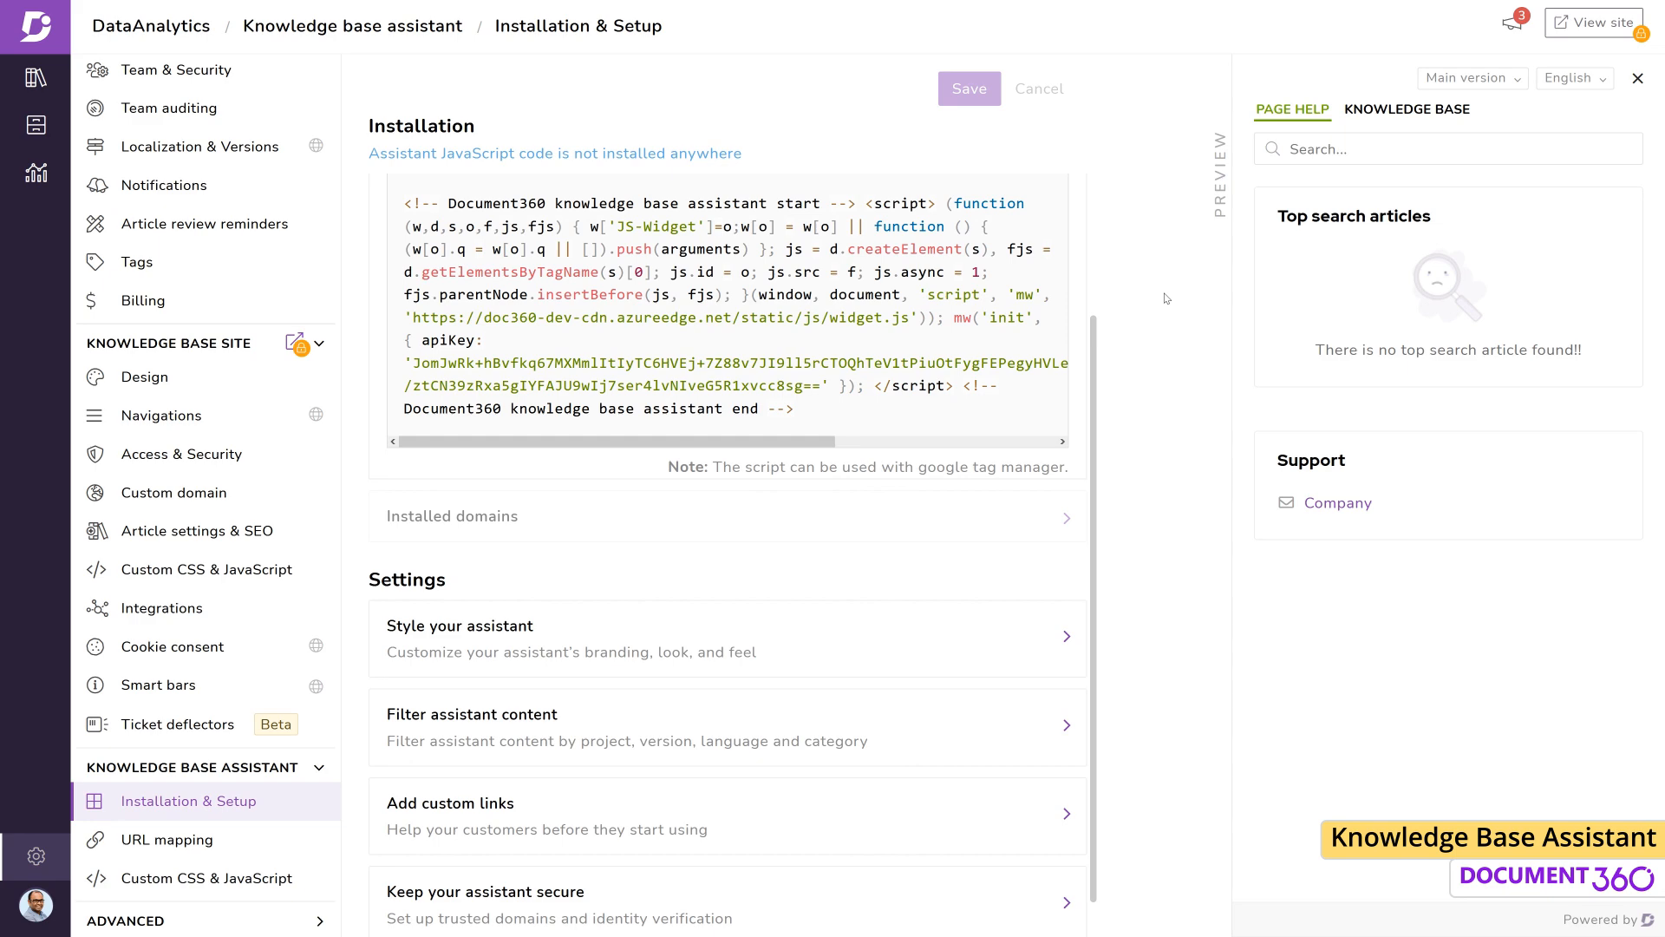
left_click(458, 626)
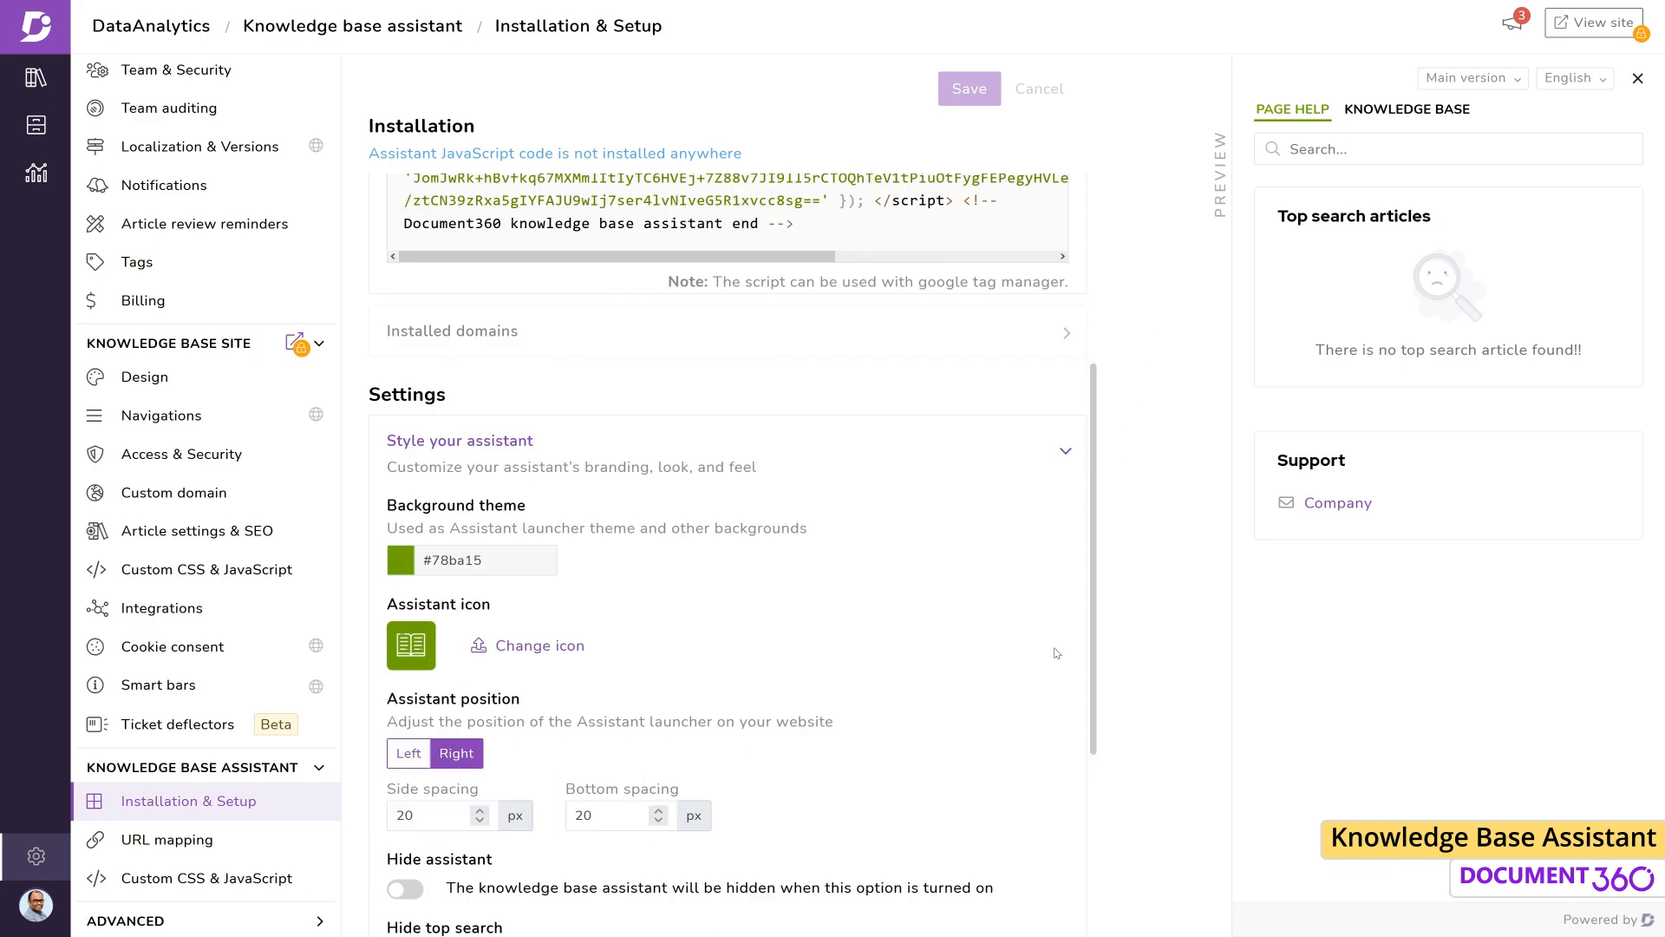